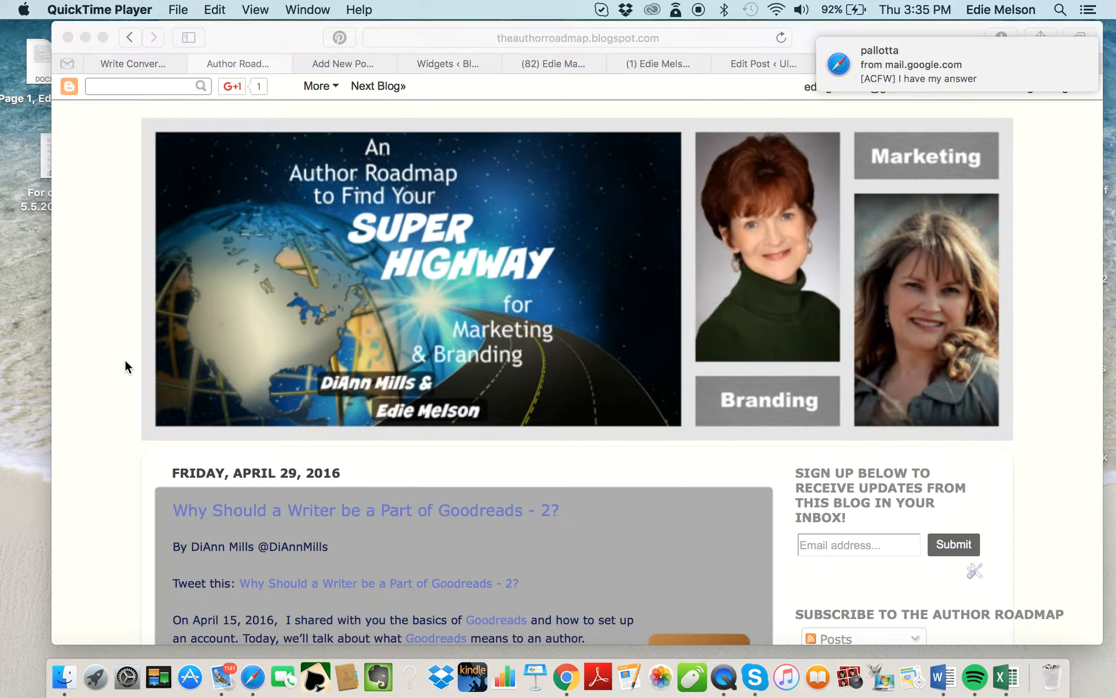
mouse_move(152, 63)
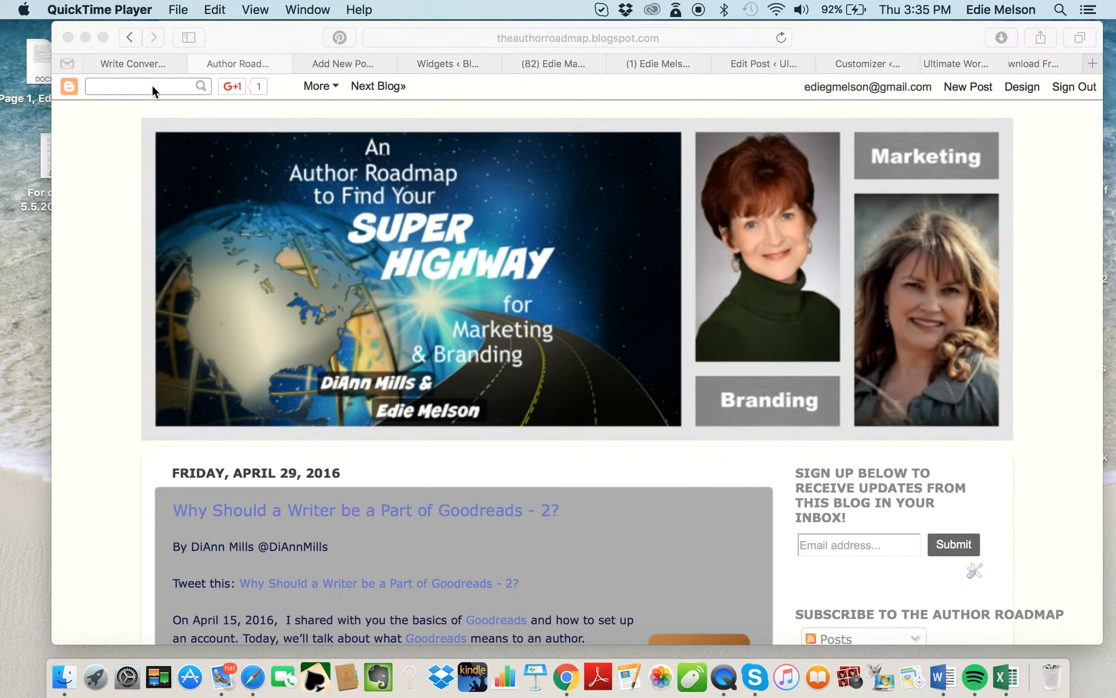
Glance at two writing blogs, then scroll the 'Free social media icons' Google results
left_click(134, 63)
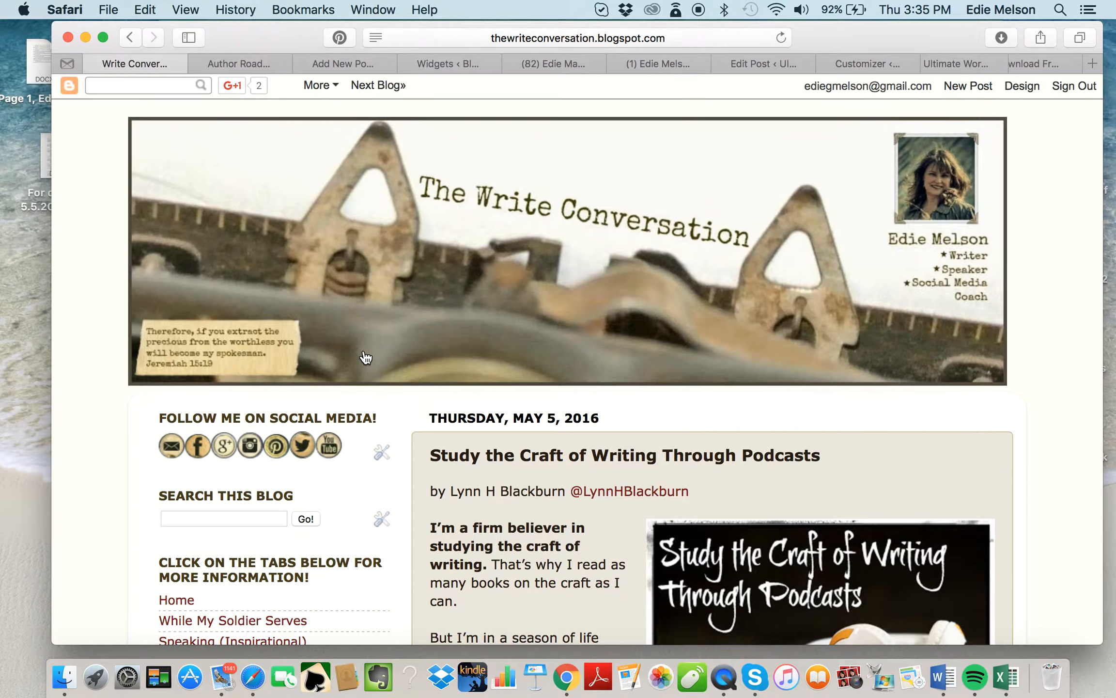
mouse_move(348, 436)
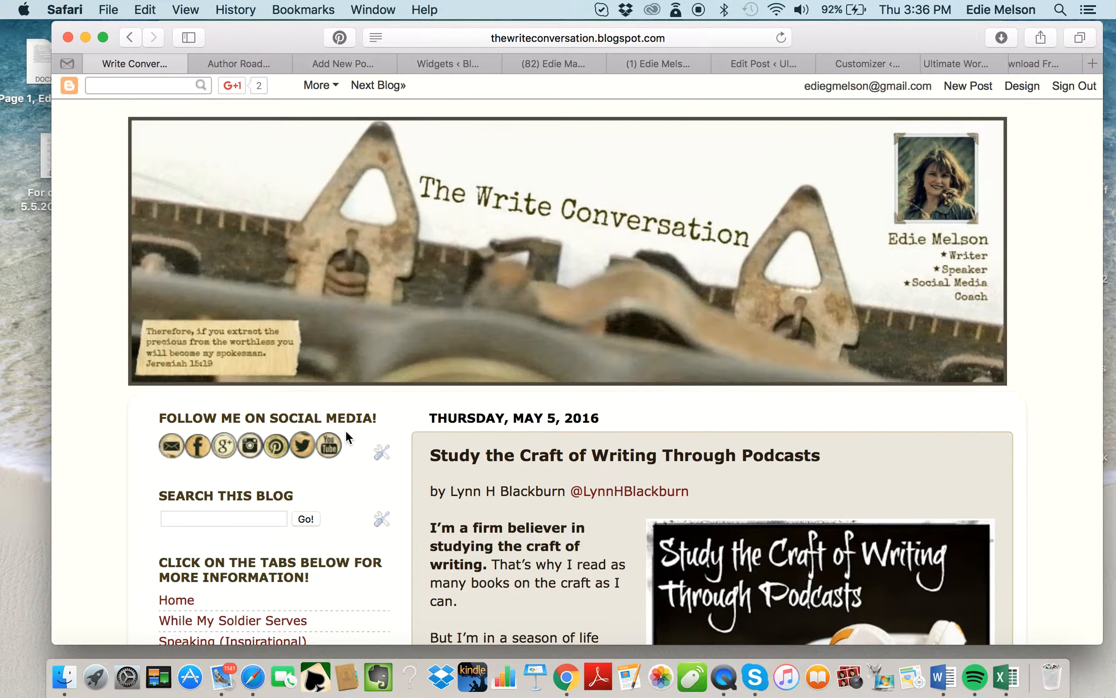
mouse_move(147, 466)
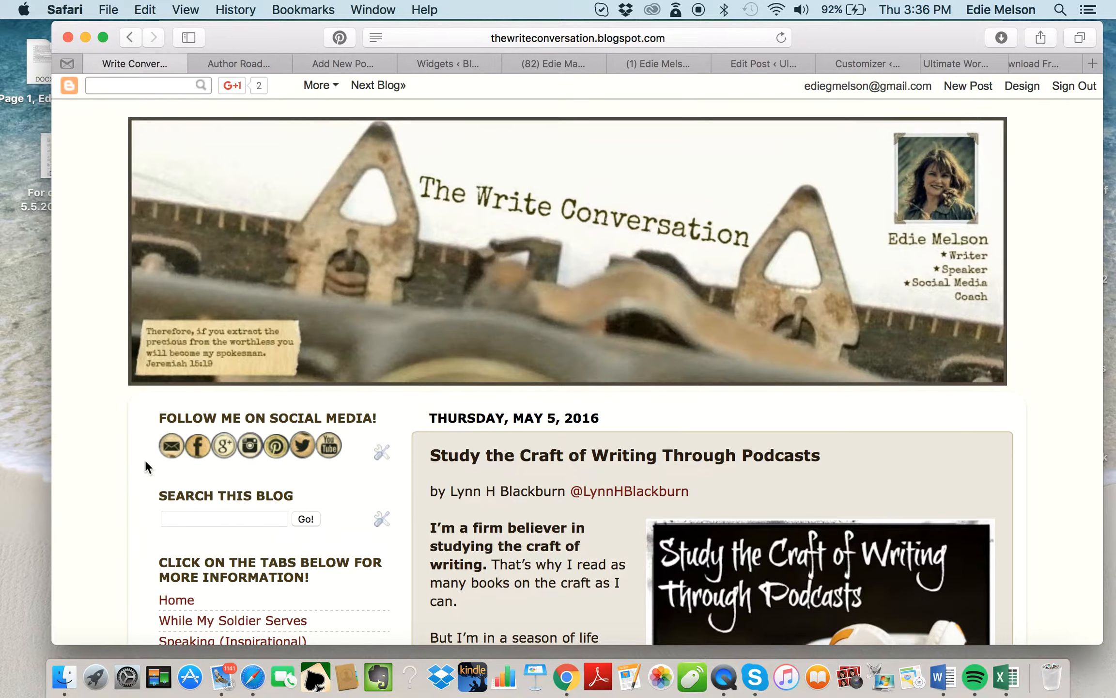
mouse_move(335, 468)
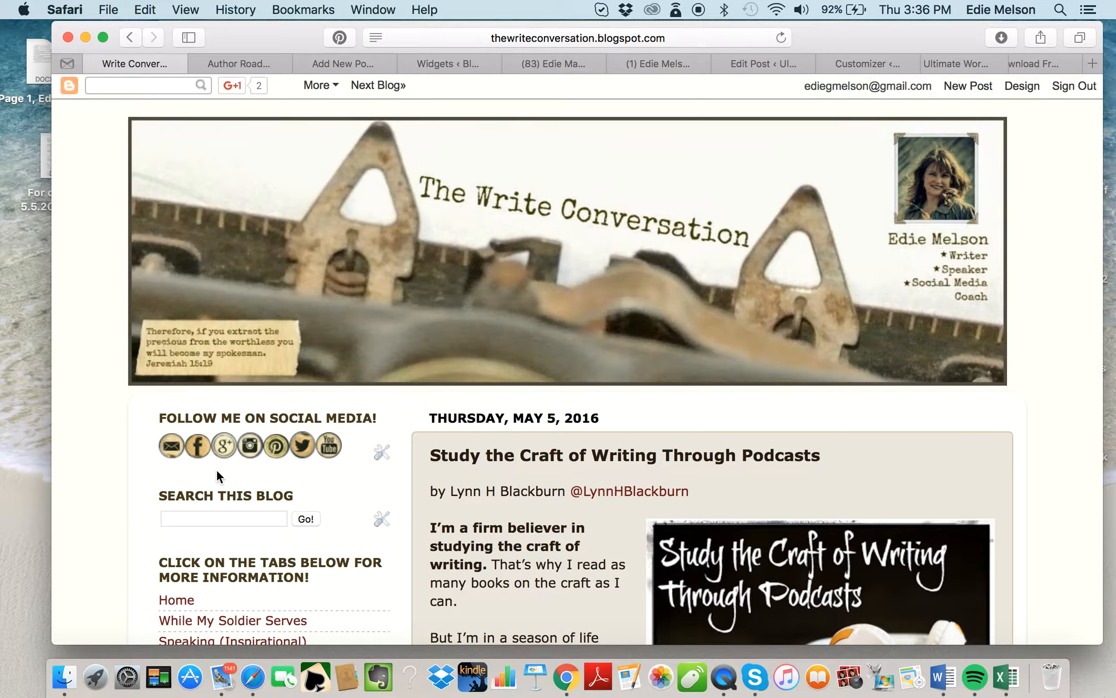
mouse_move(164, 472)
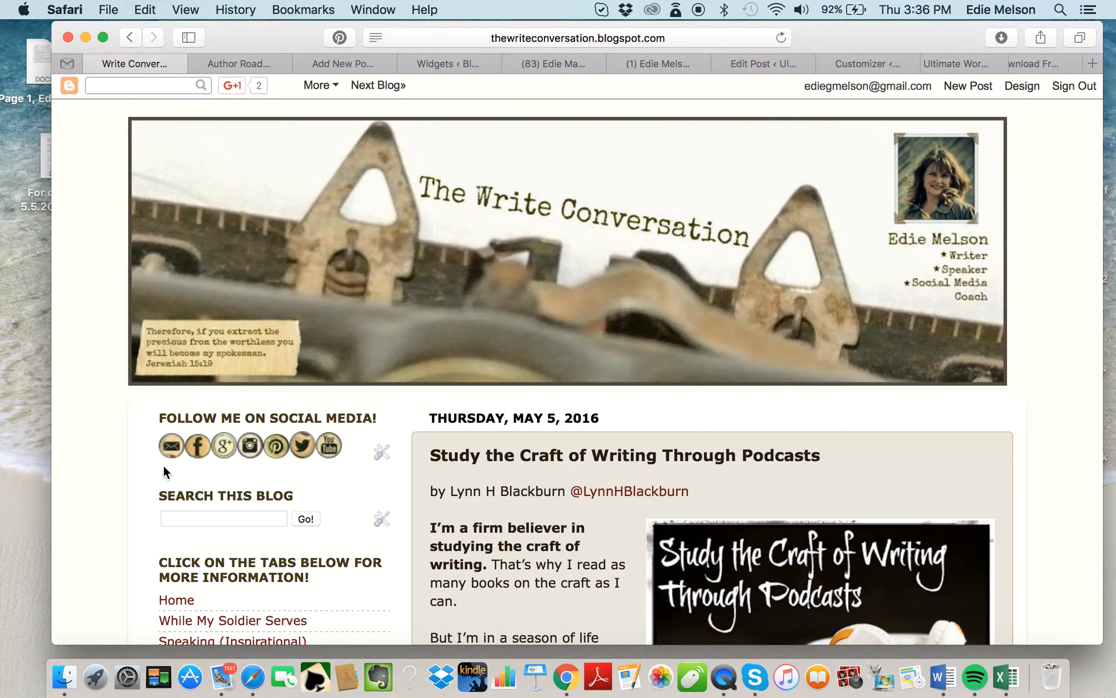
mouse_move(223, 444)
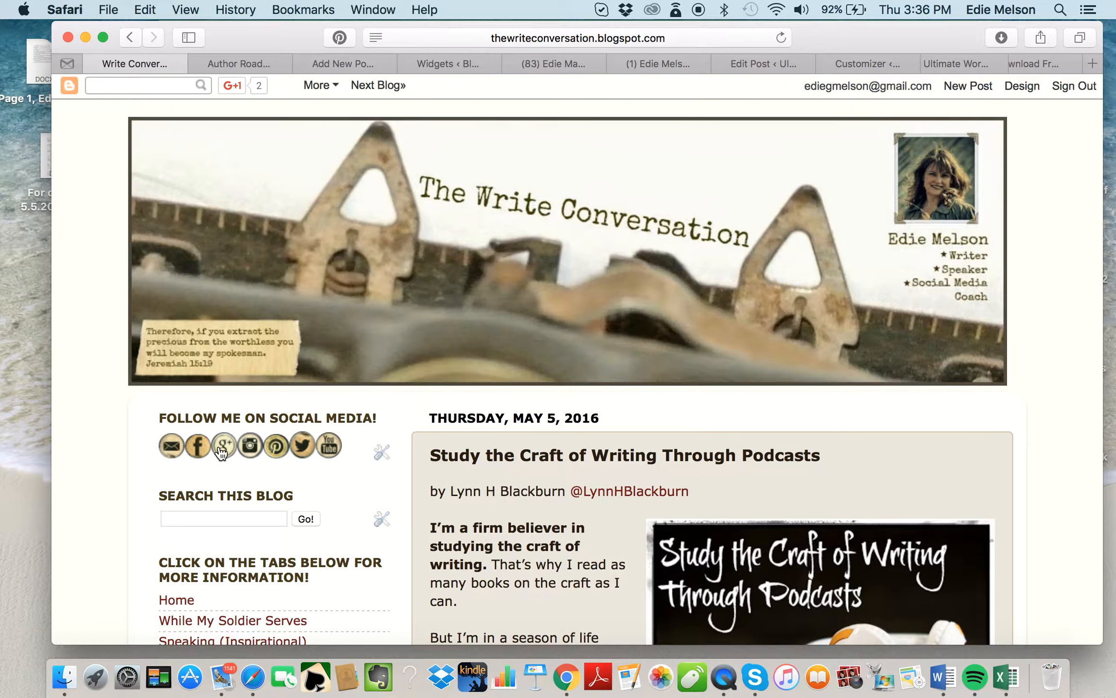
mouse_move(328, 447)
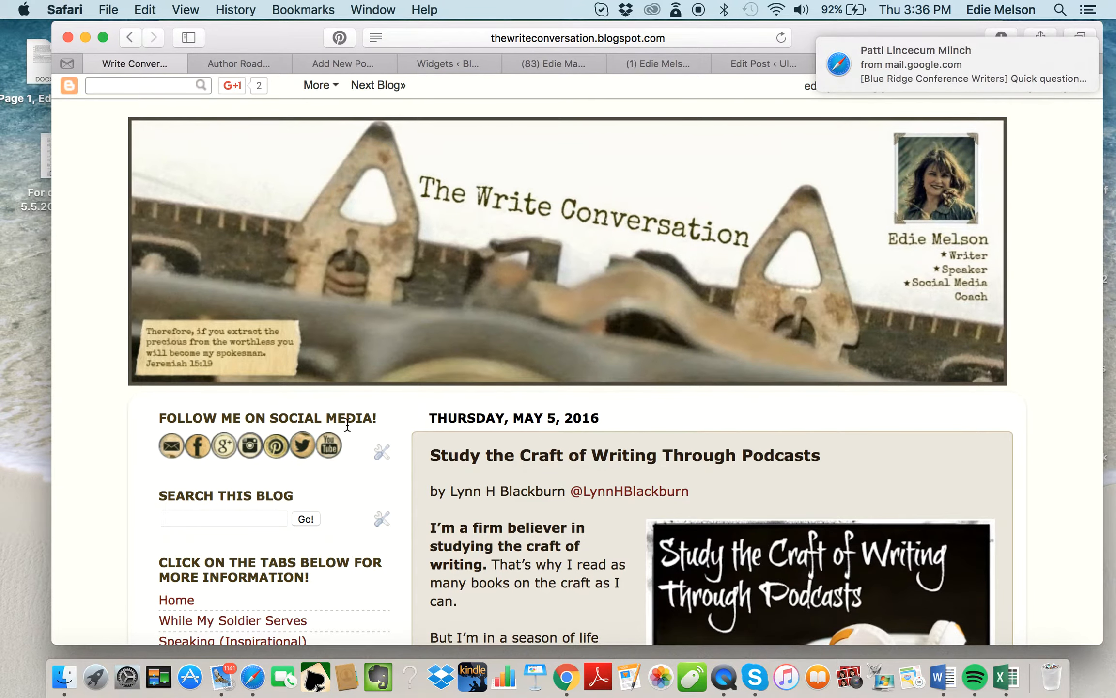
left_click(239, 63)
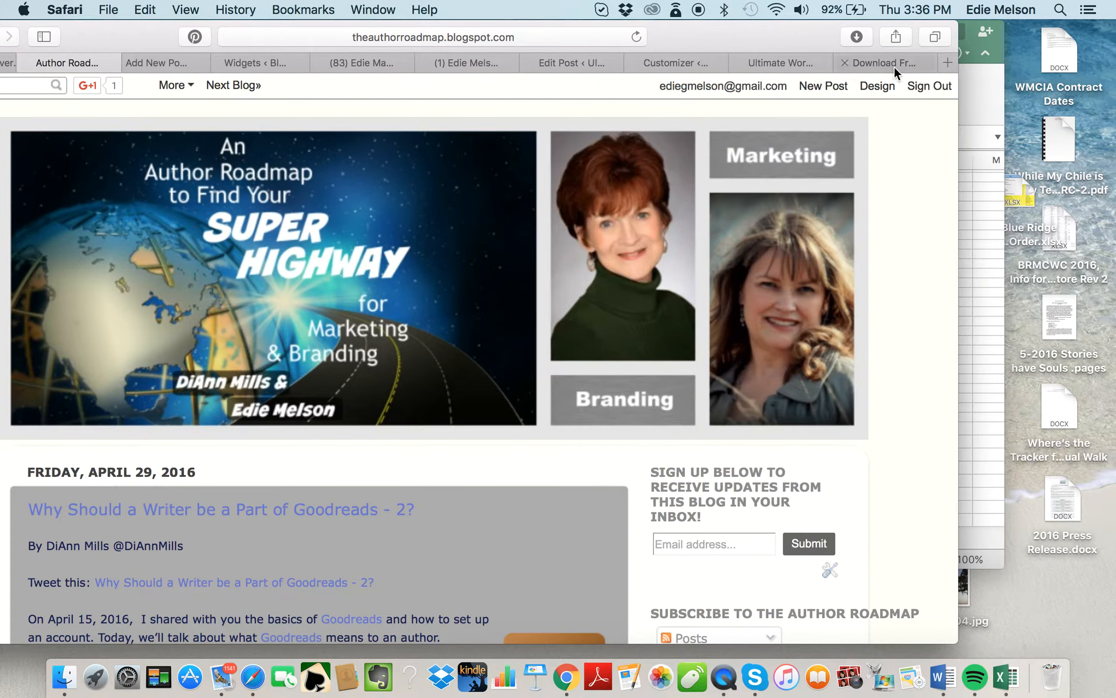
left_click(882, 63)
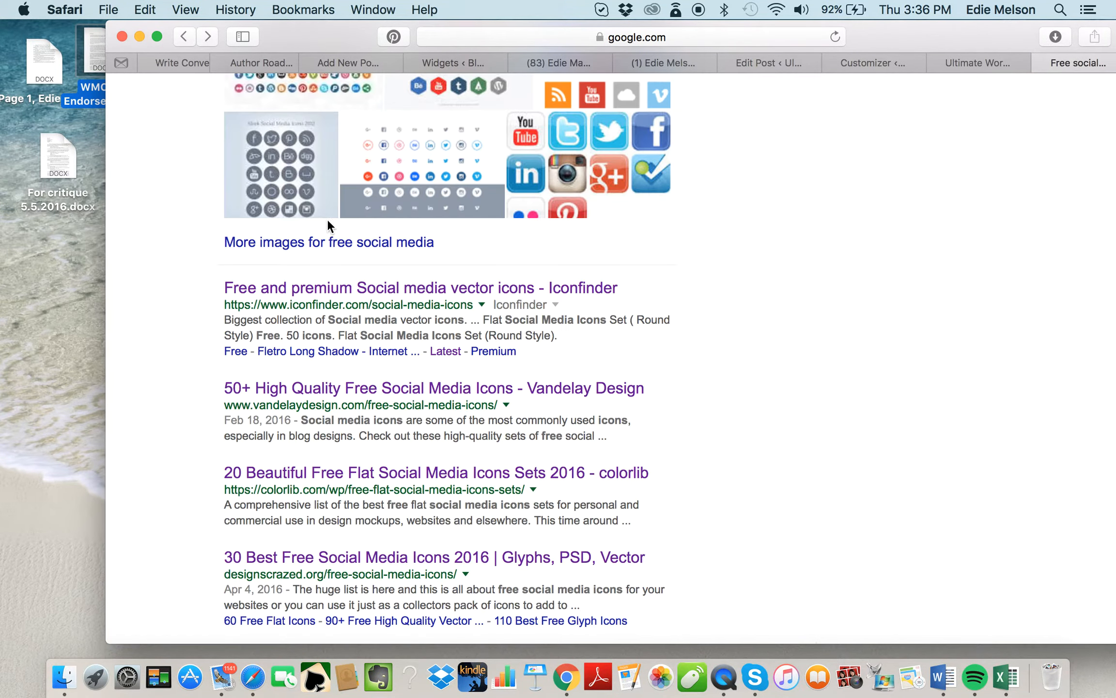
scroll("up", 3)
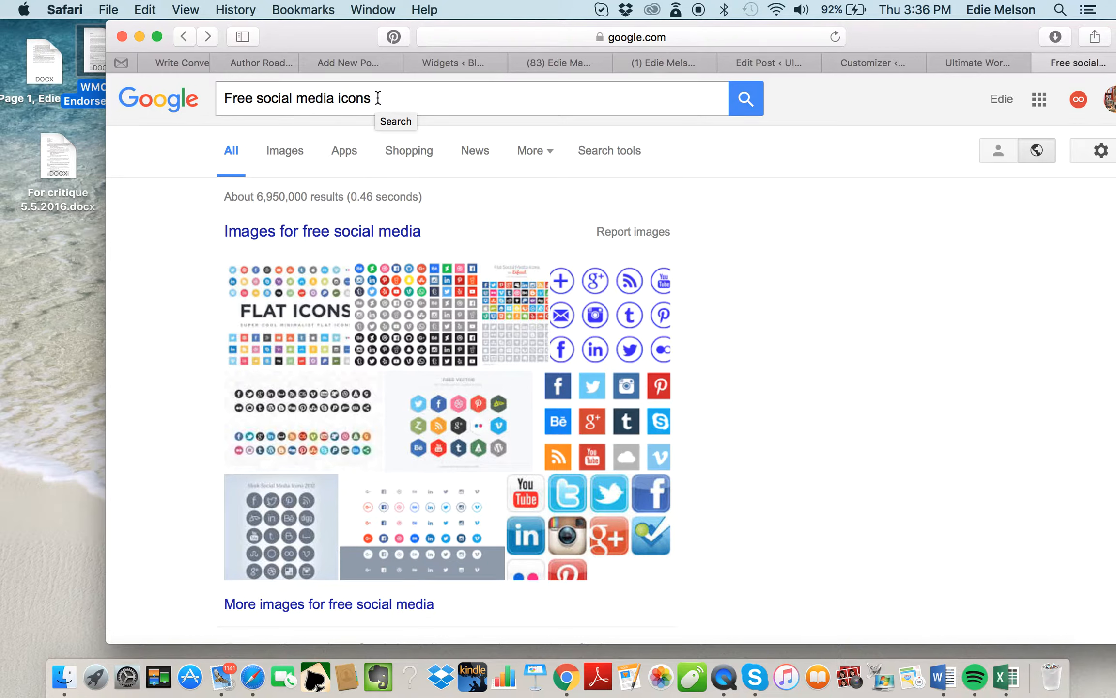
mouse_move(185, 330)
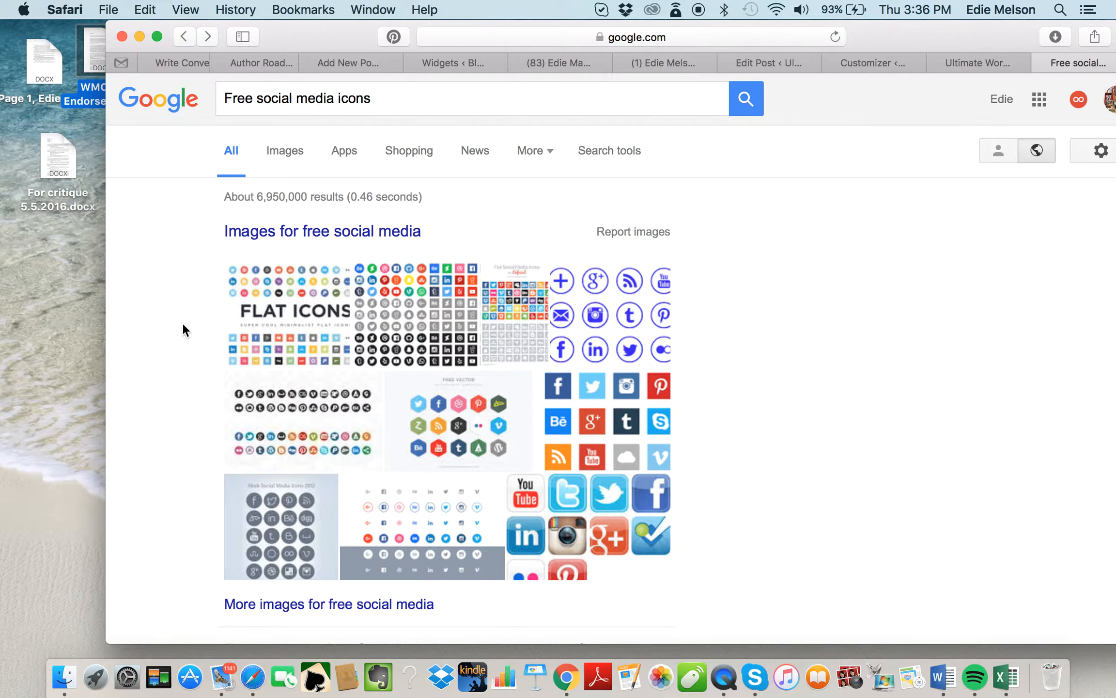
mouse_move(206, 165)
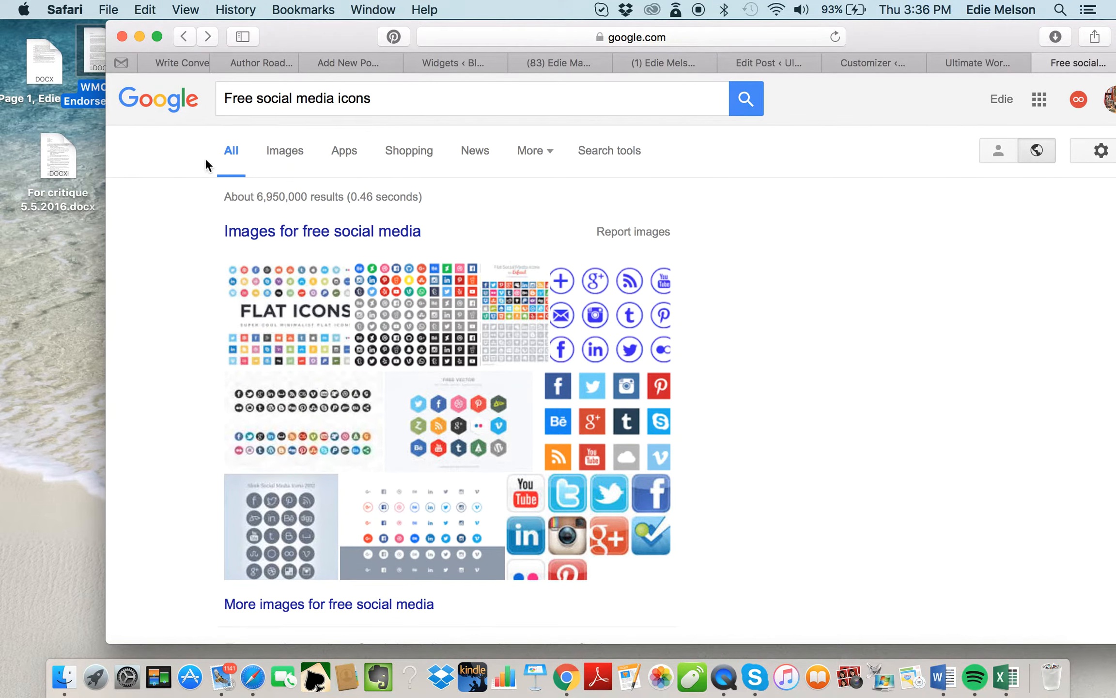
scroll("down", 3)
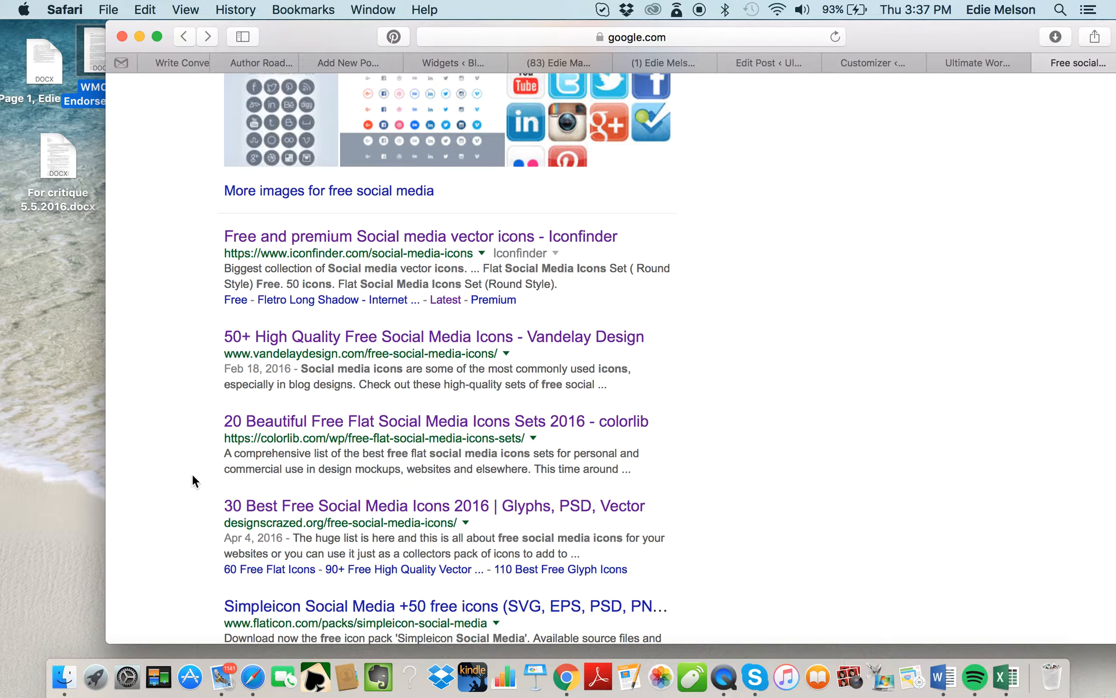
mouse_move(226, 536)
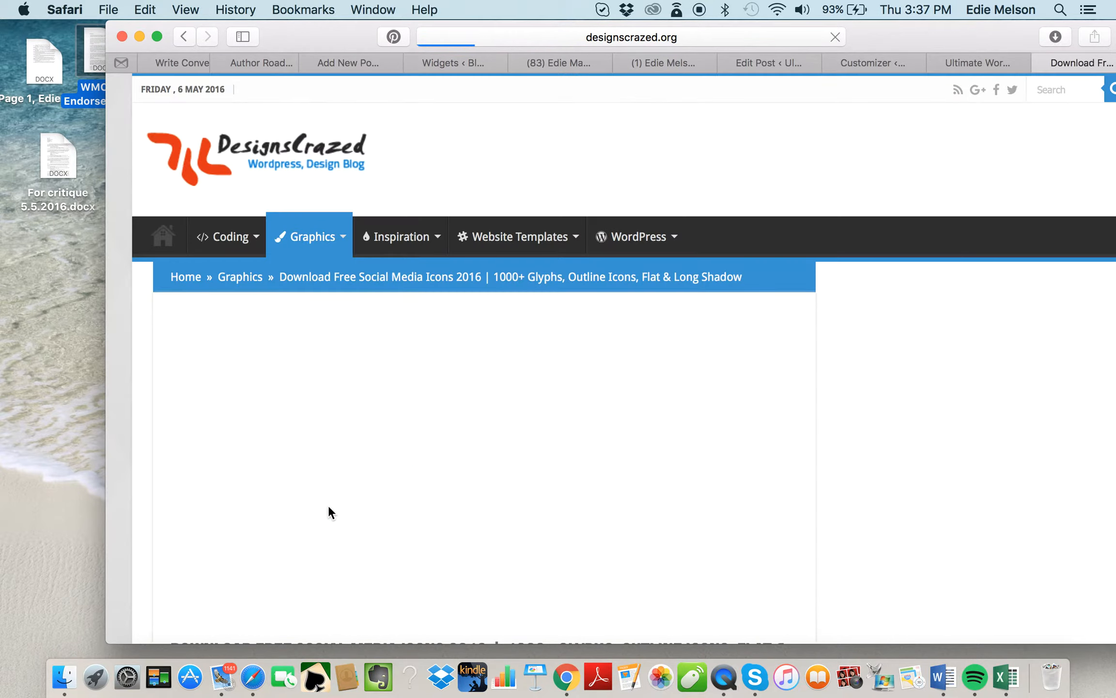
Scroll through DesignsCrazed's free social media icon sets, then return to the Author Roadmap blog
scroll("down", 3)
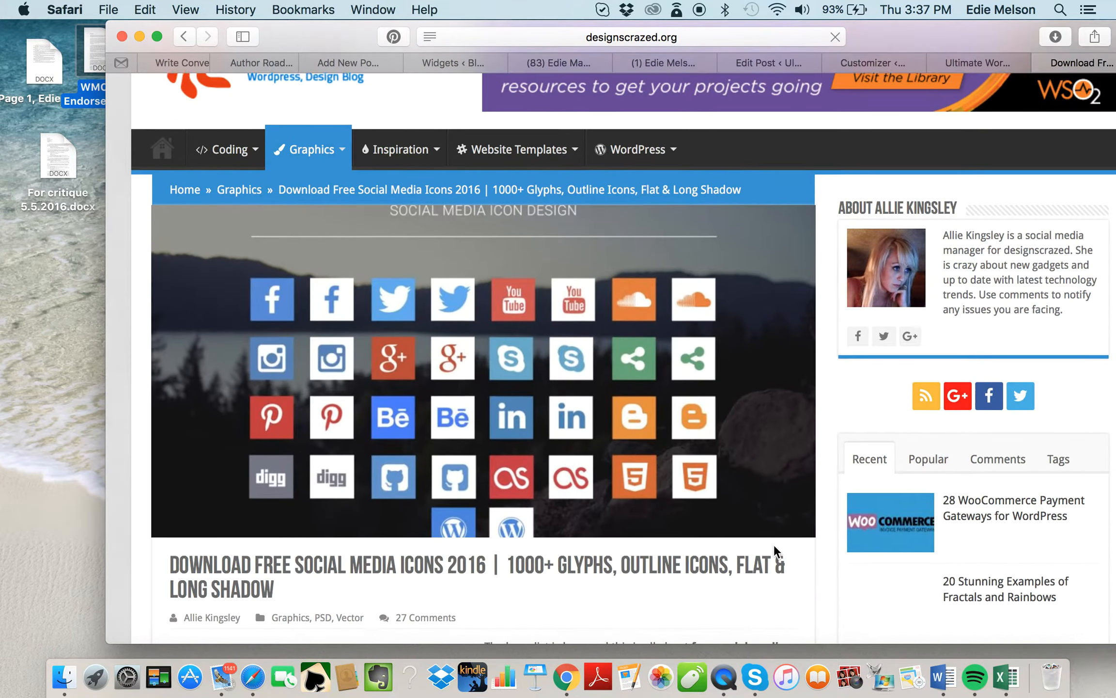
scroll("down", 3)
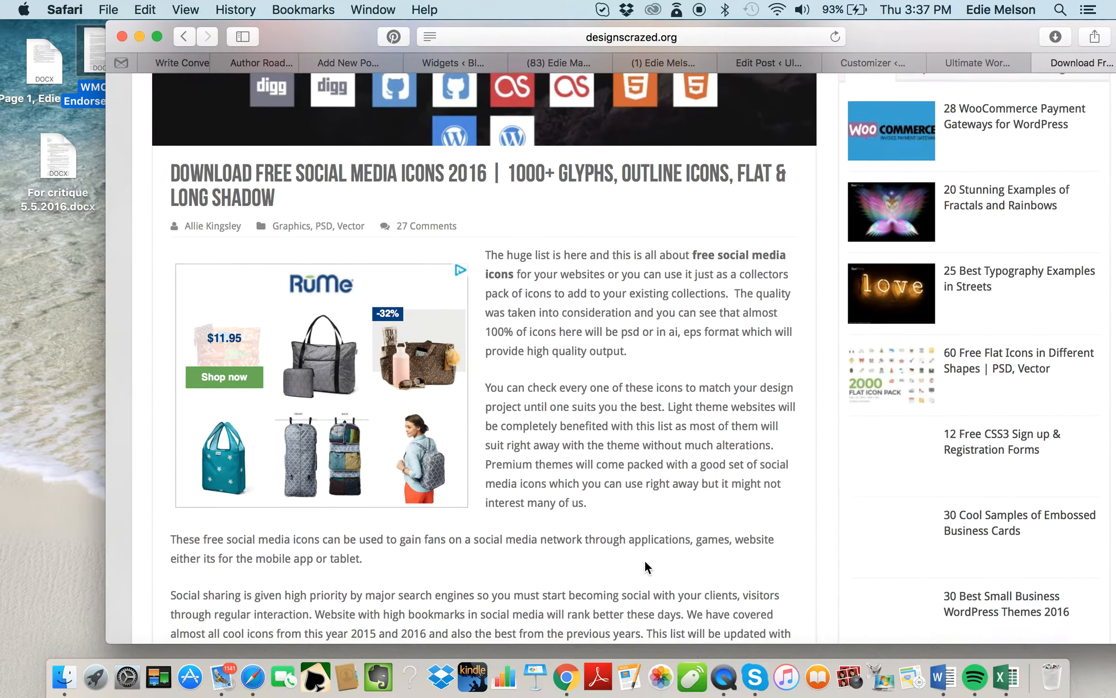
scroll("down", 3)
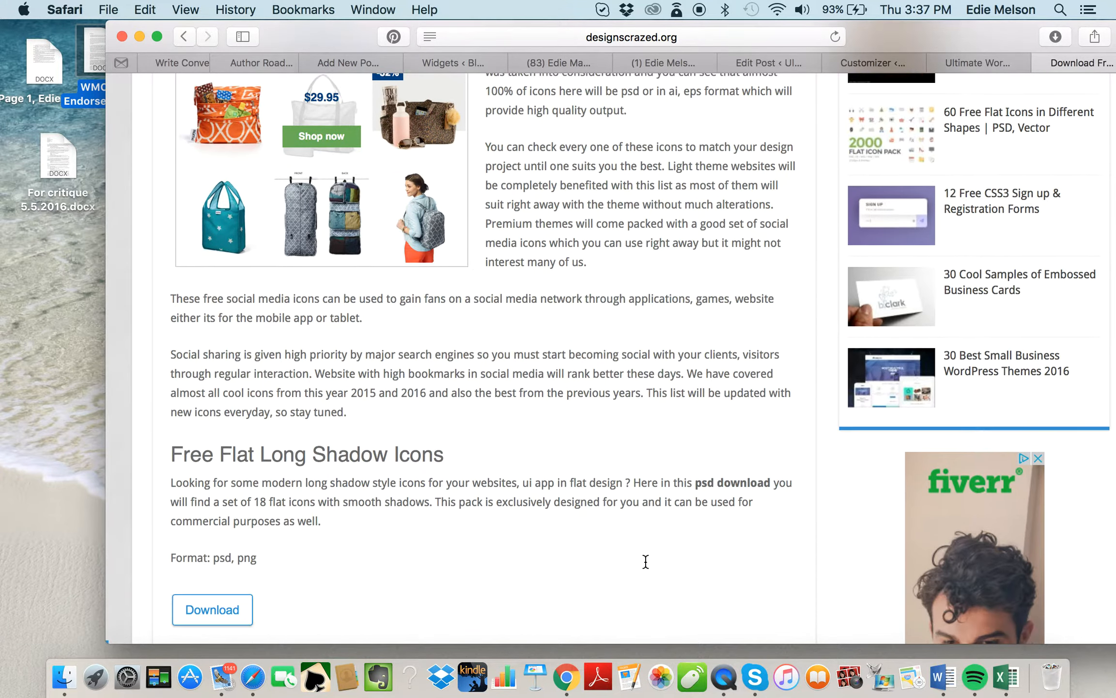
scroll("down", 3)
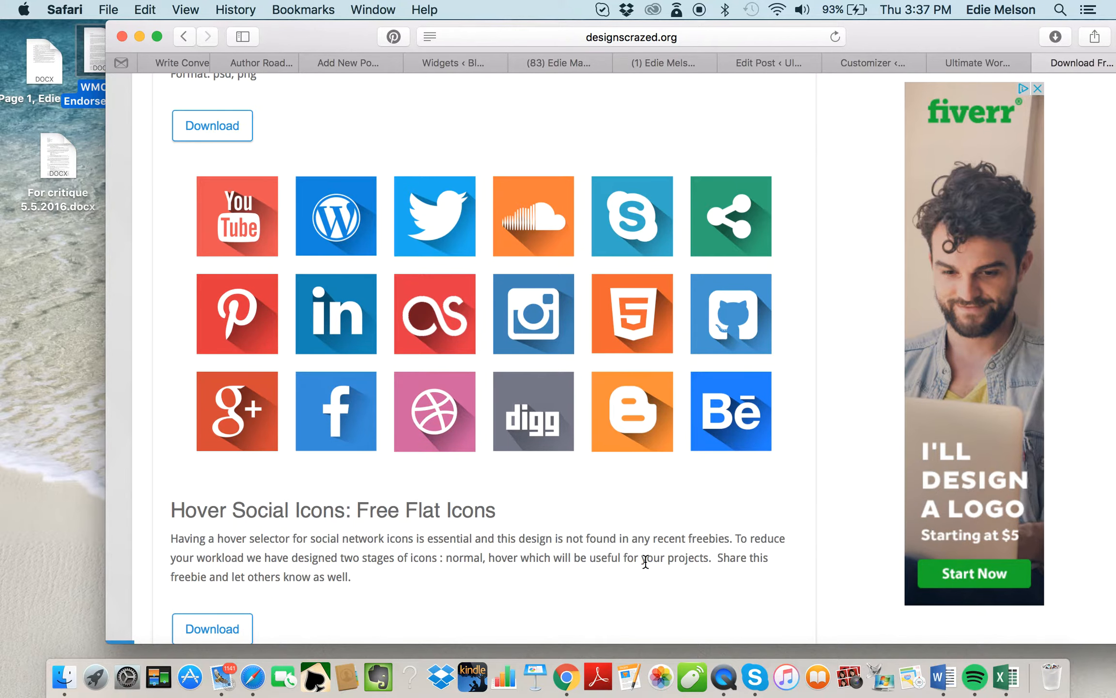
scroll("down", 3)
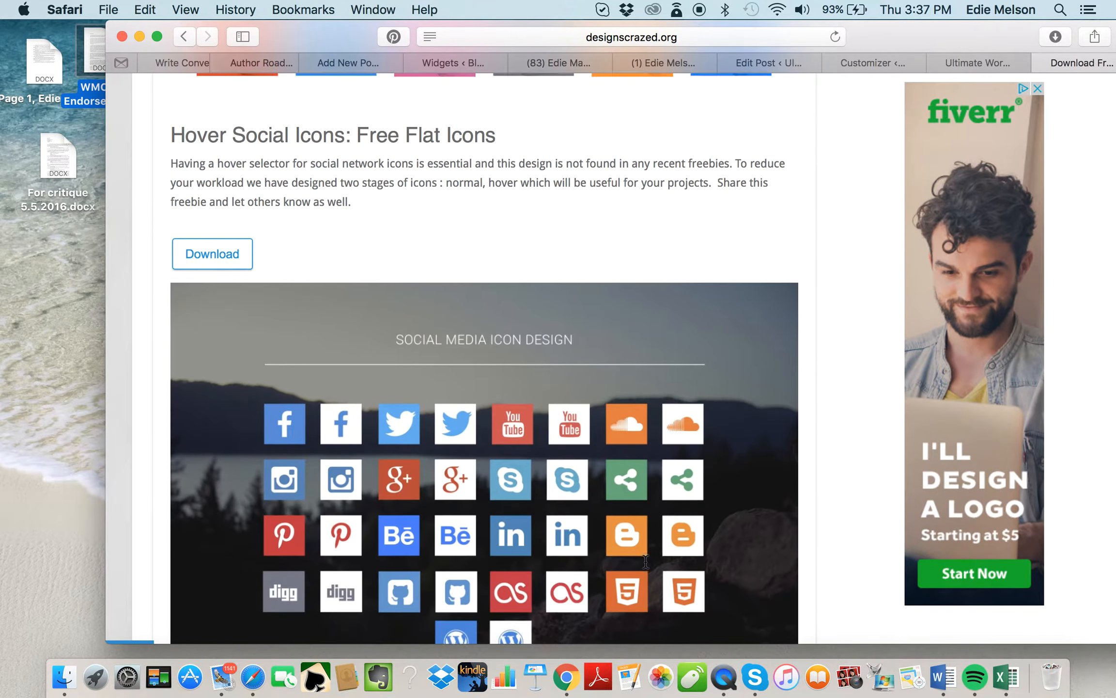
scroll("down", 3)
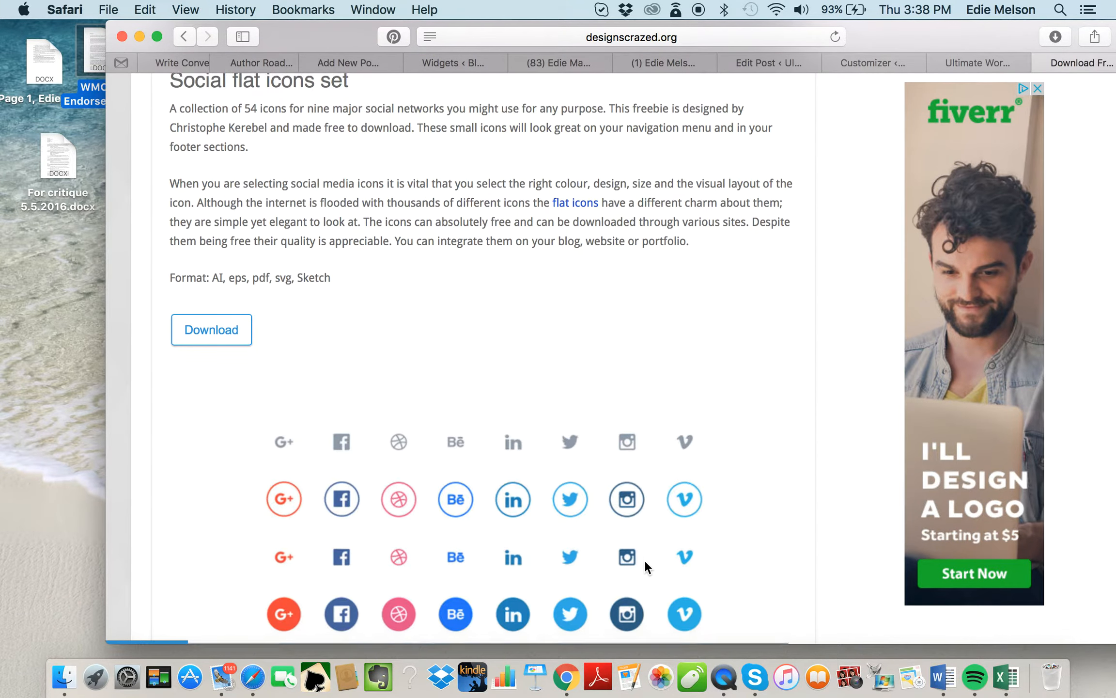
scroll("down", 3)
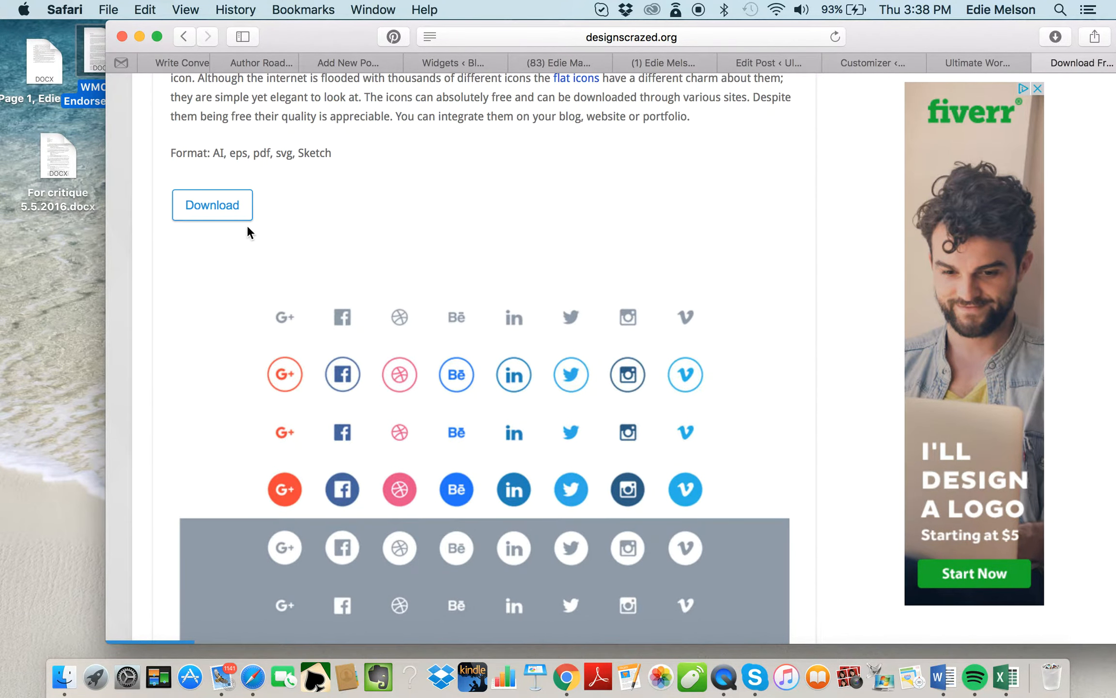
mouse_move(361, 234)
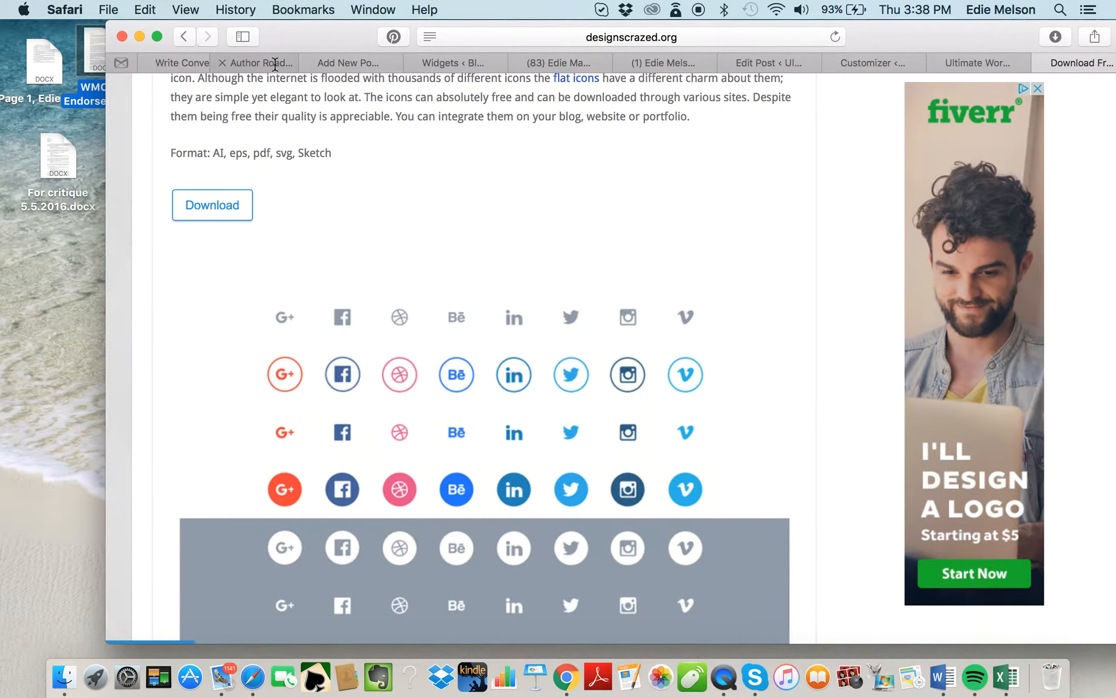
left_click(264, 63)
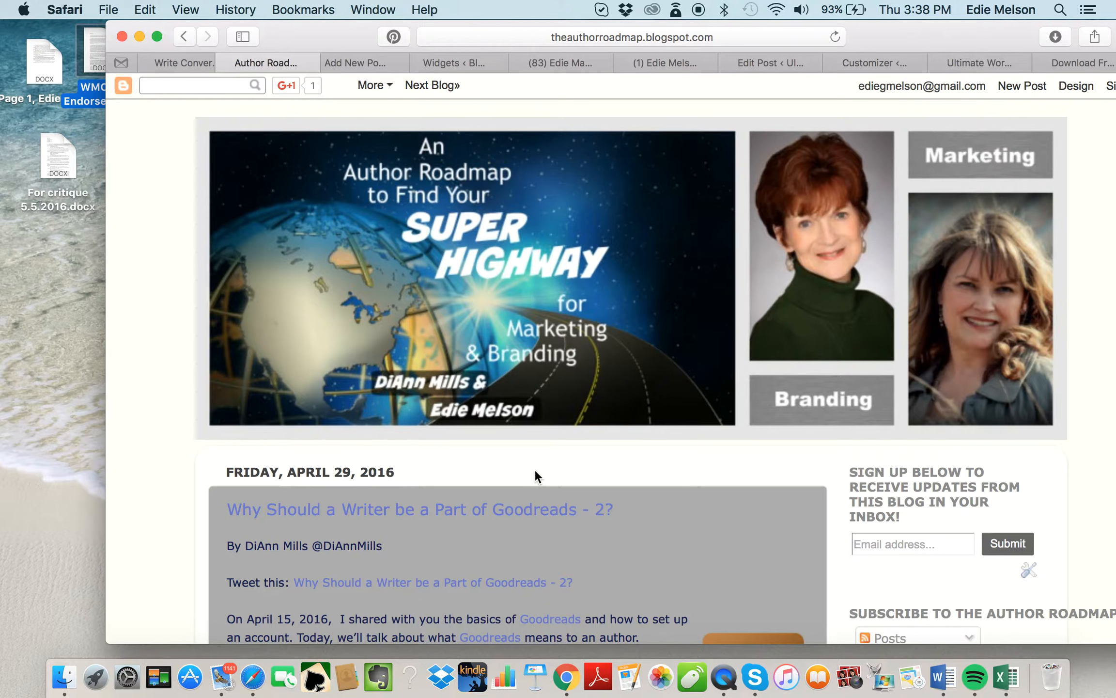
mouse_move(497, 451)
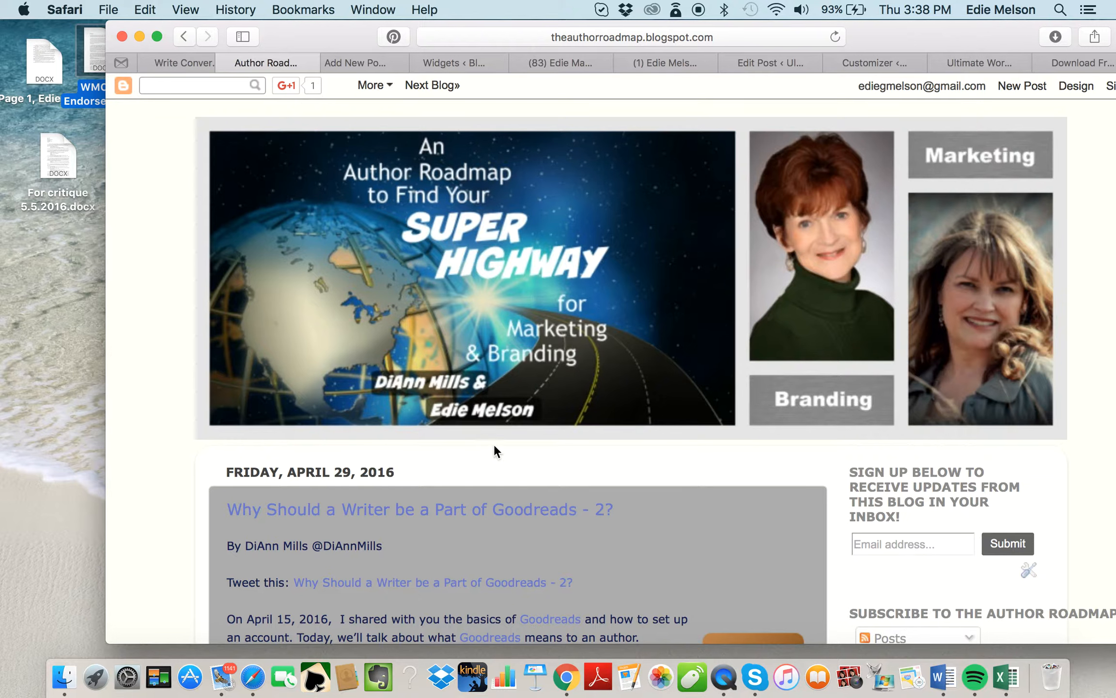
Switch to the Add New Post tab and scroll to the top of the editor
left_click(349, 62)
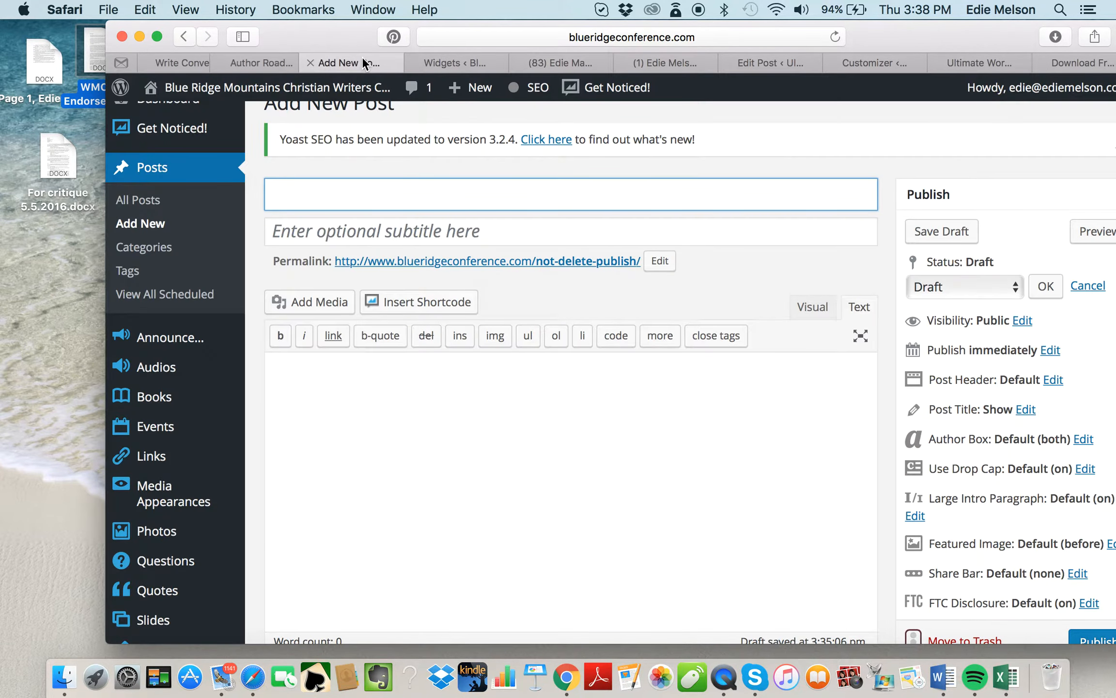
scroll("up", 3)
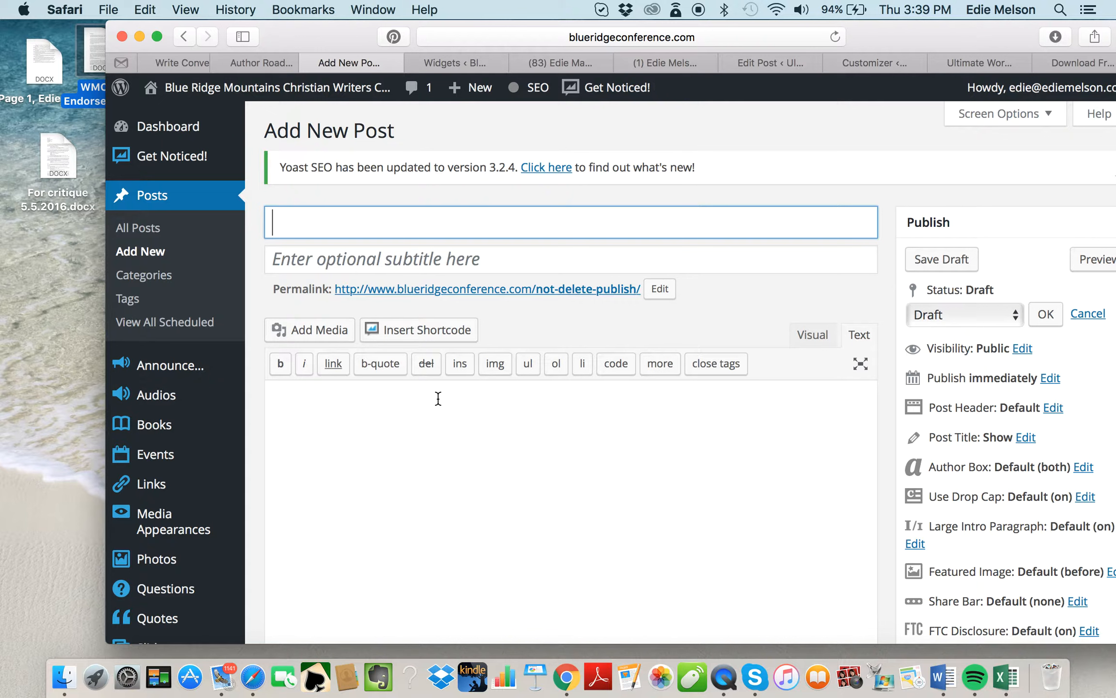
mouse_move(374, 286)
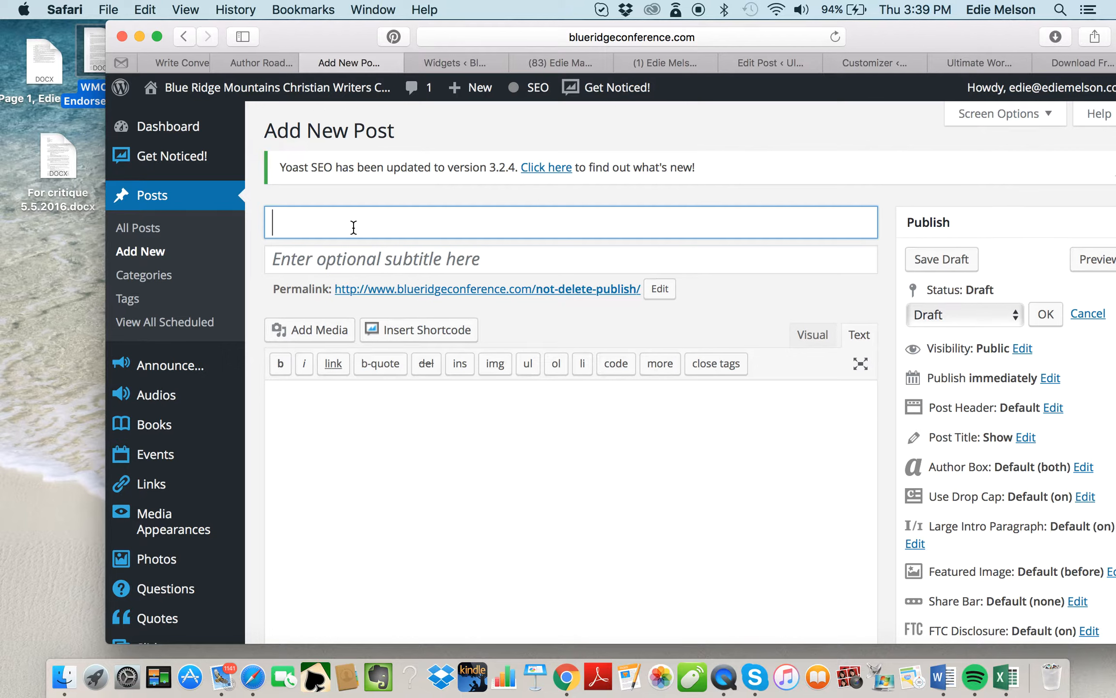
Enter 'Do NOT Delete or Publish, social media icons' as the post title
type("Do NO")
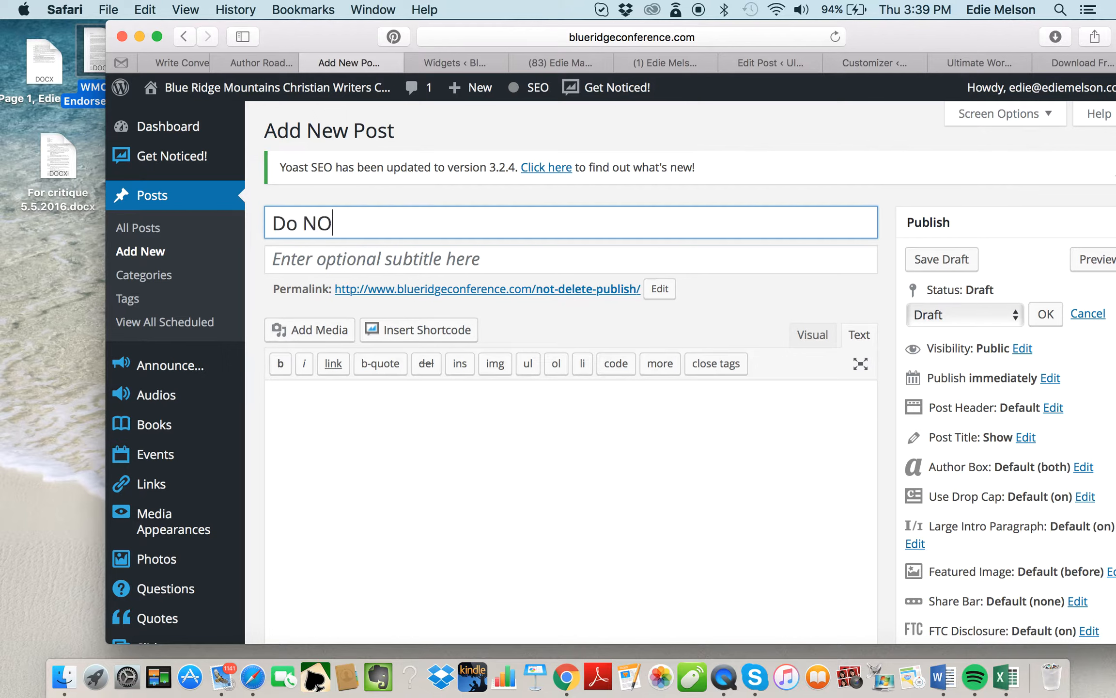
type("T Delete")
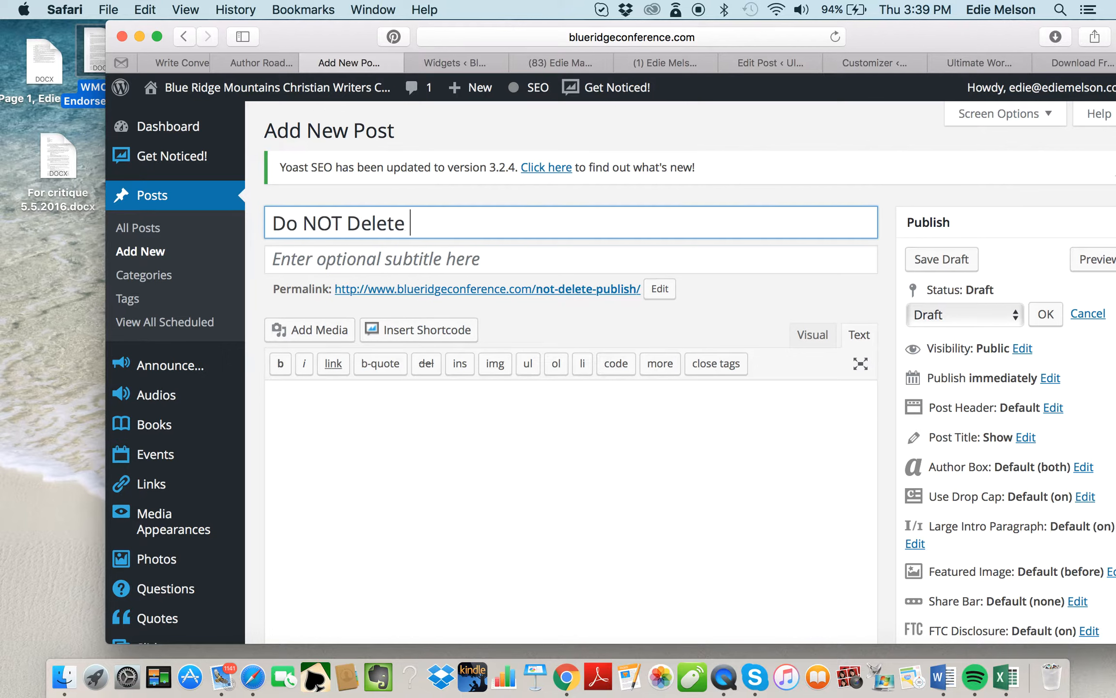
type("or Publish, social media i")
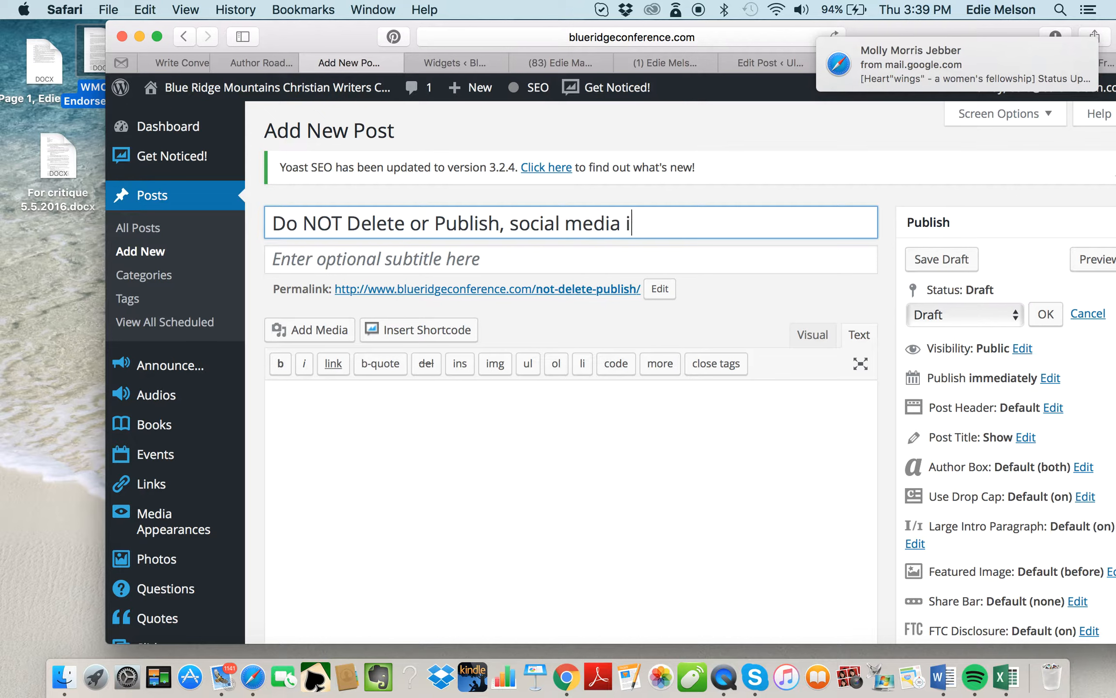
type("cons")
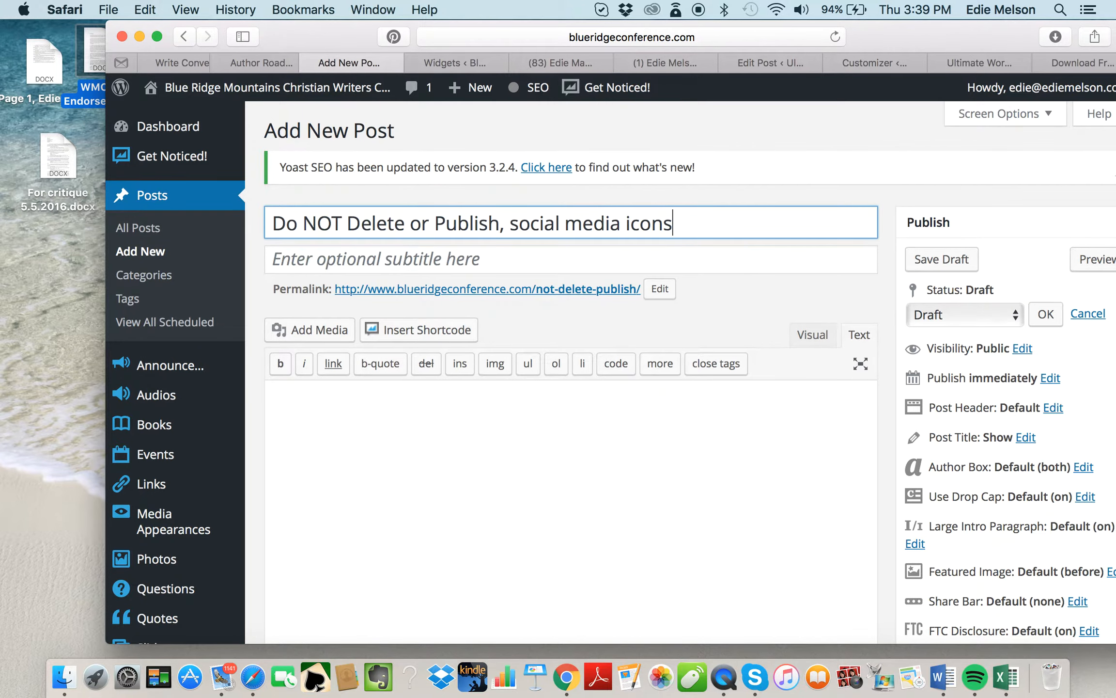
mouse_move(454, 486)
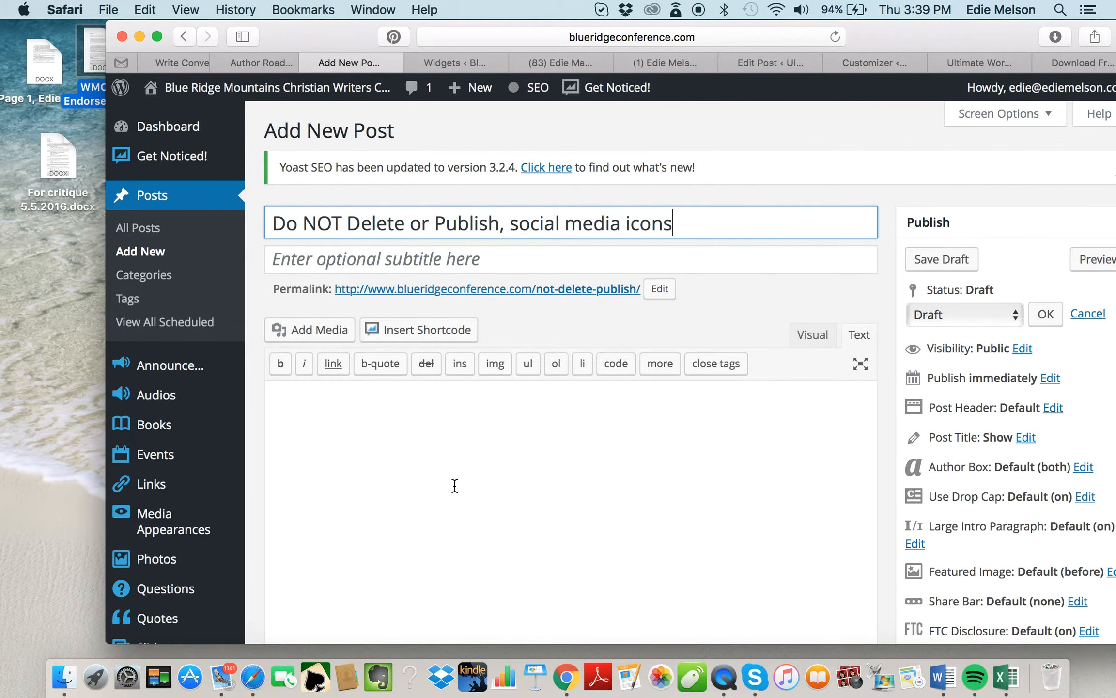
mouse_move(938, 37)
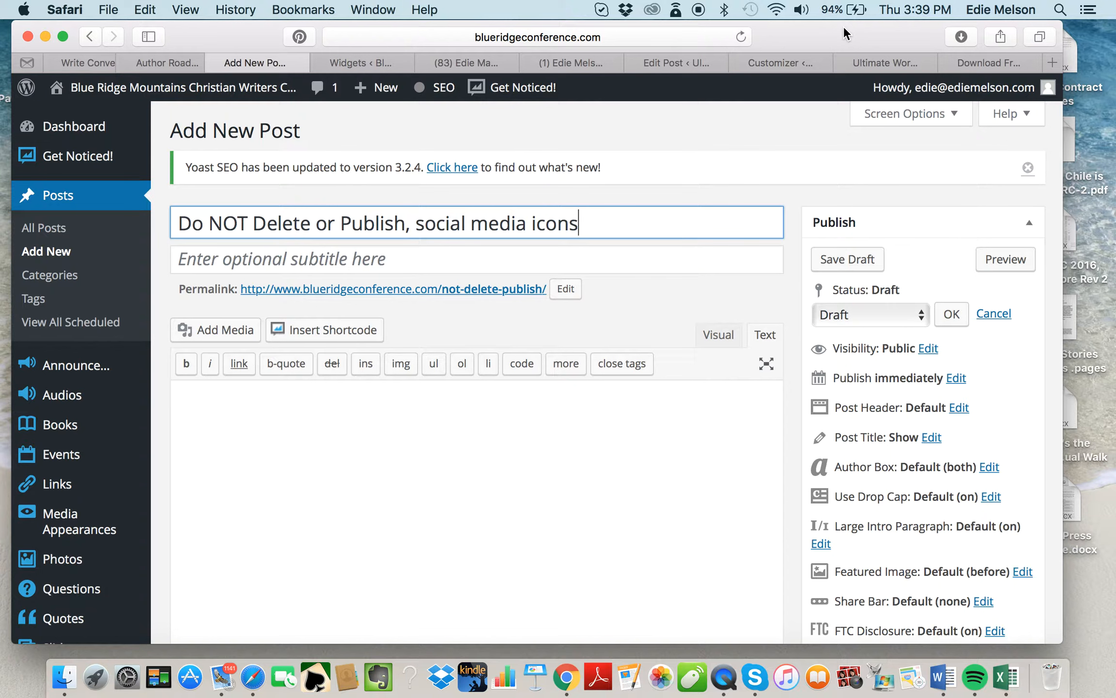
mouse_move(596, 504)
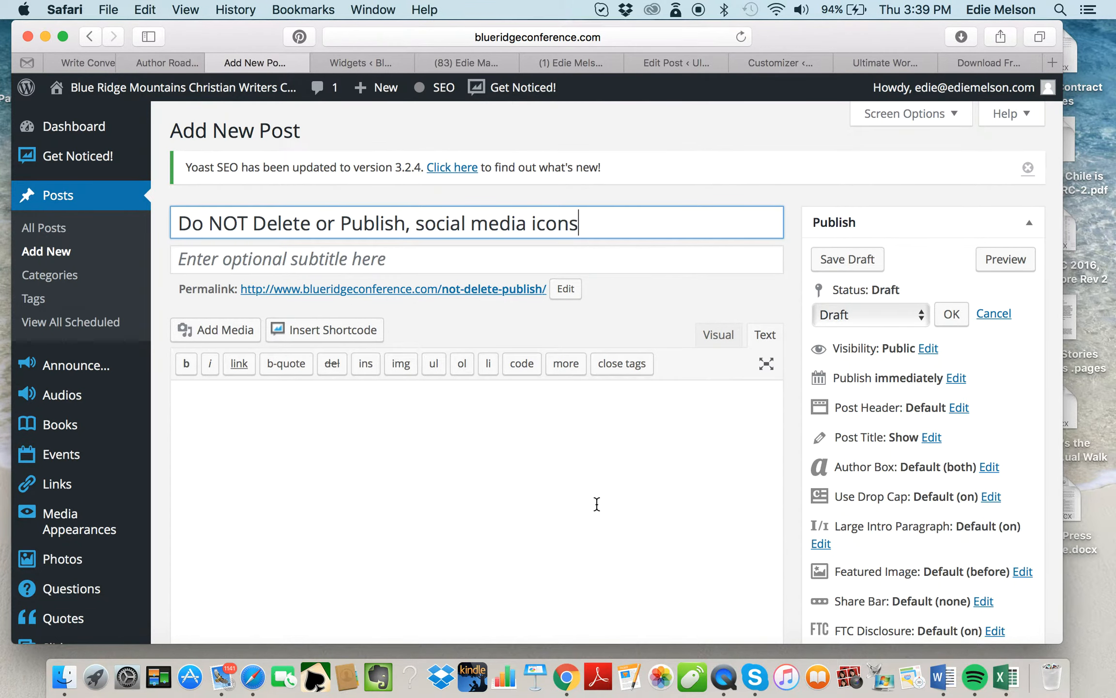
mouse_move(799, 514)
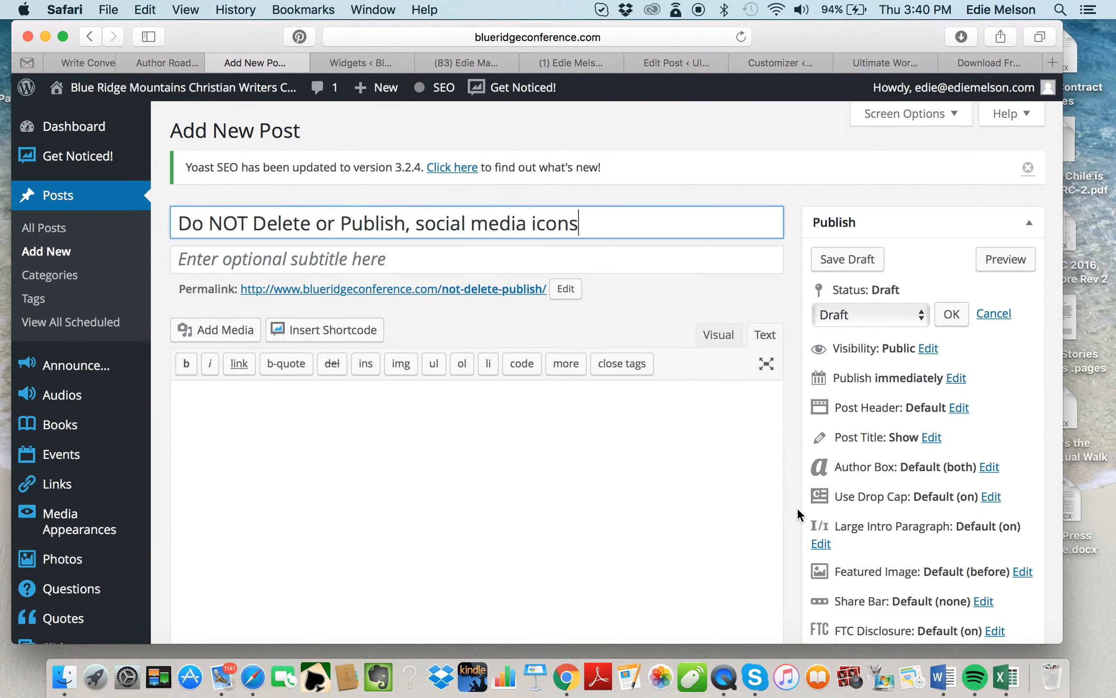
Scroll the Add New Post page and switch the post body to the Visual editor
scroll("down", 3)
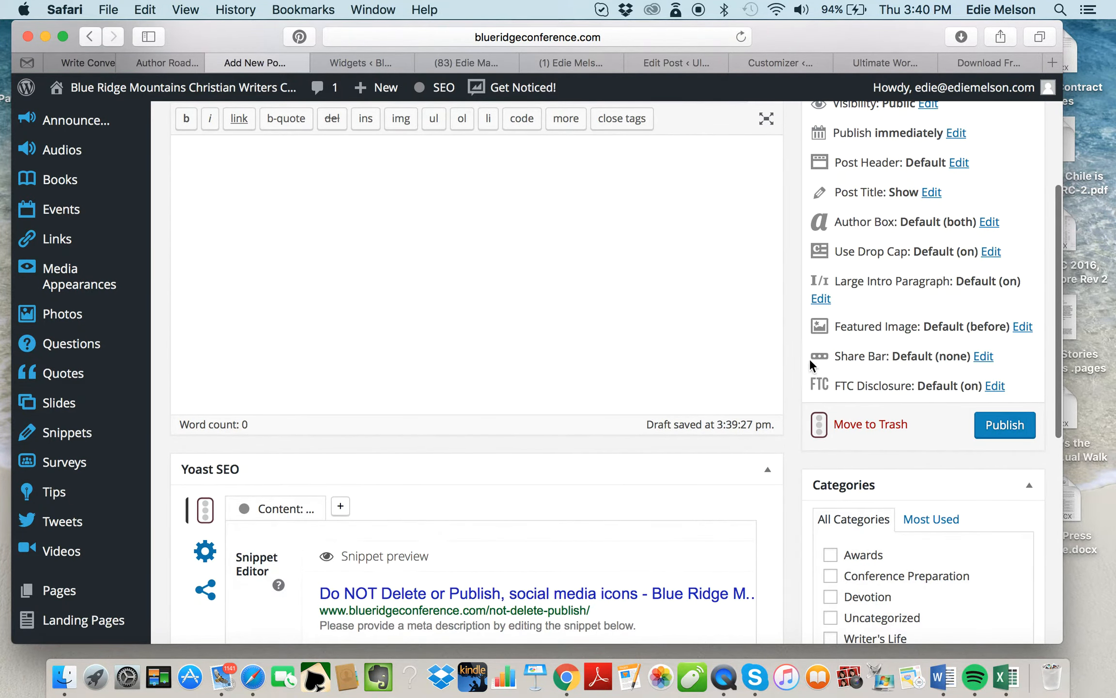
scroll("up", 3)
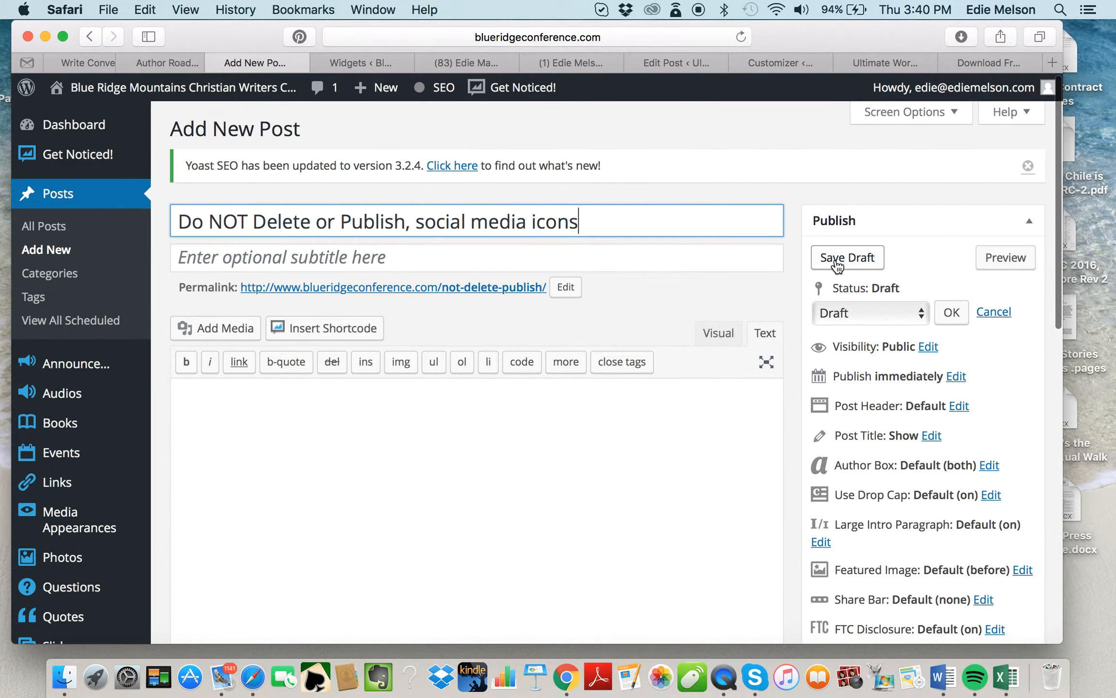
mouse_move(833, 296)
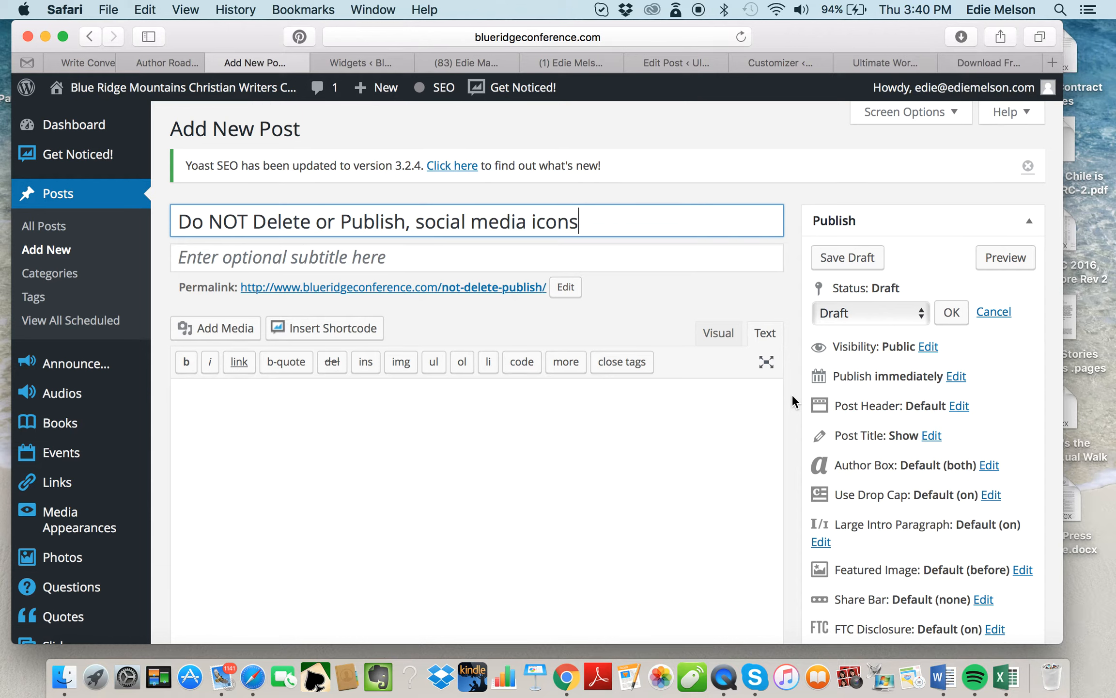
mouse_move(676, 395)
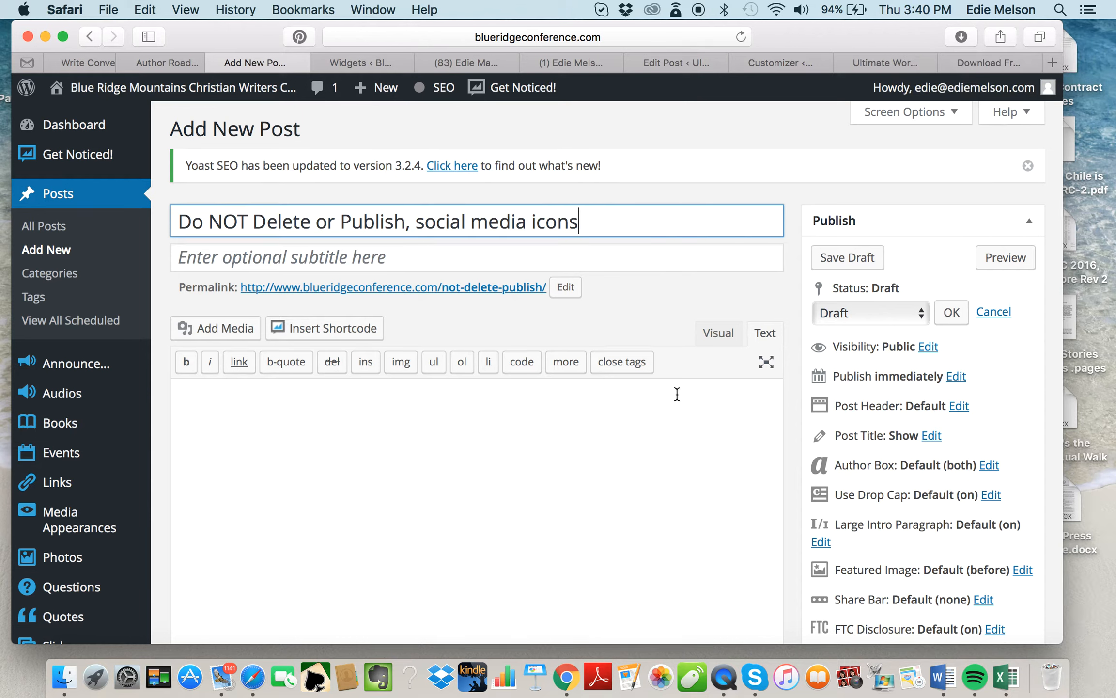
left_click(717, 332)
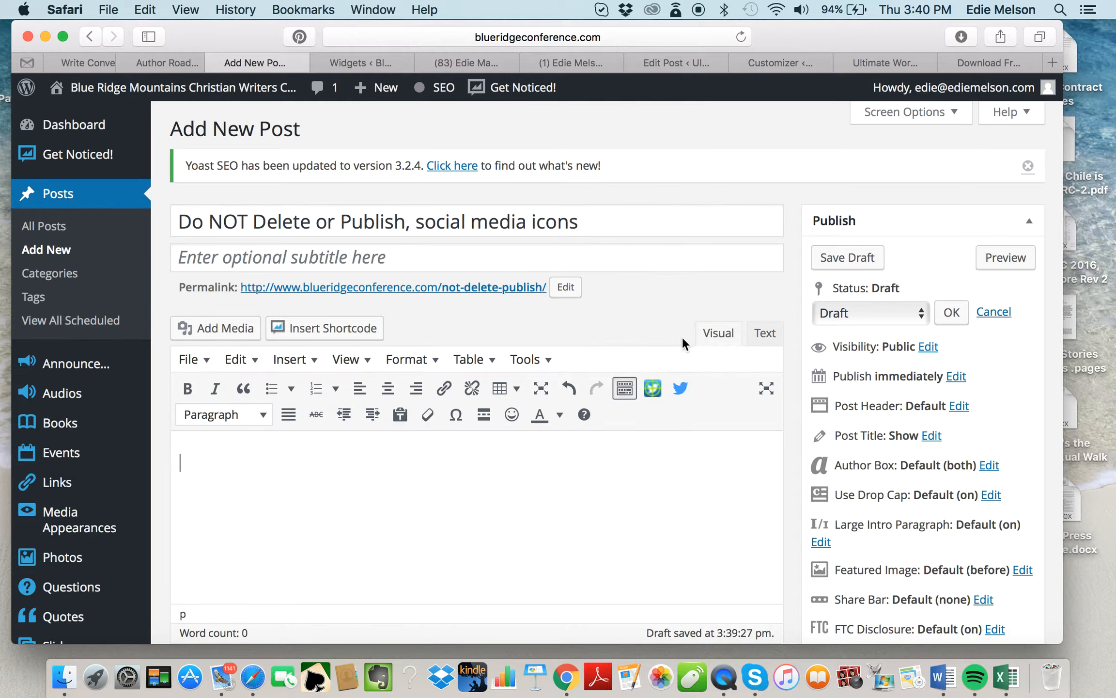
mouse_move(602, 501)
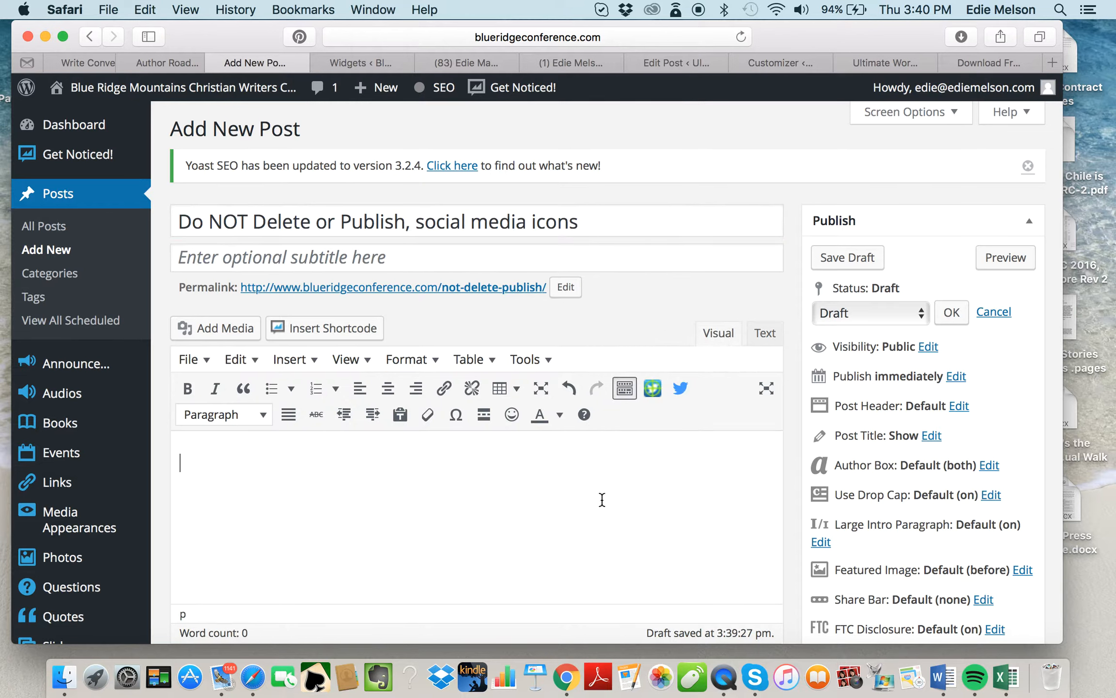
mouse_move(195, 463)
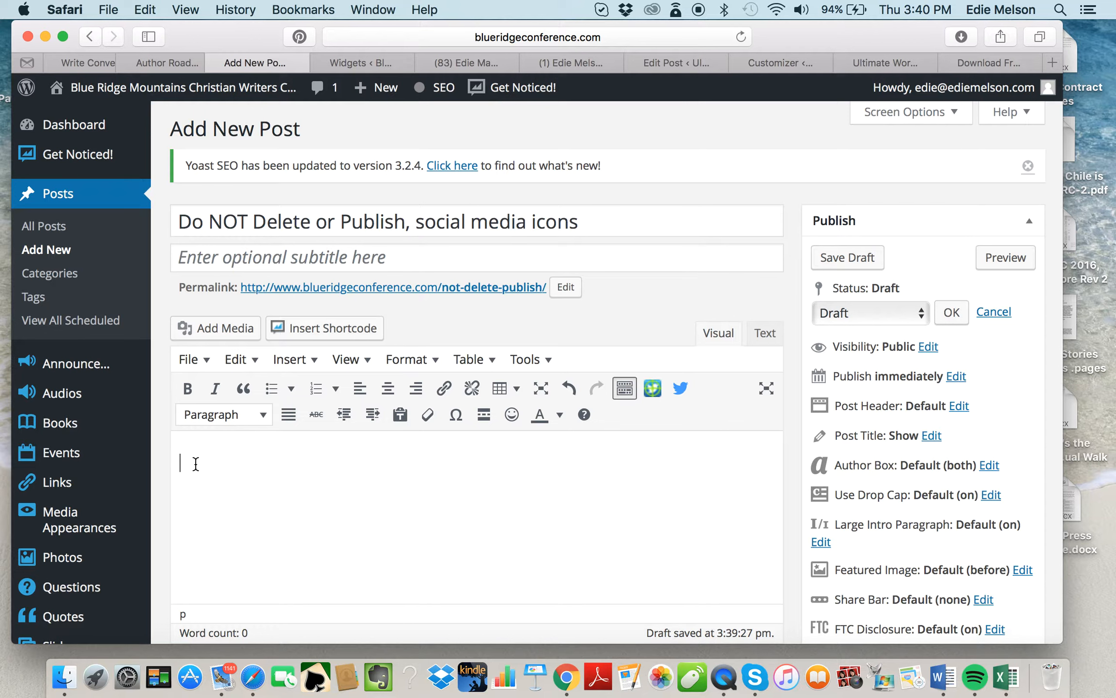
type("type in wor")
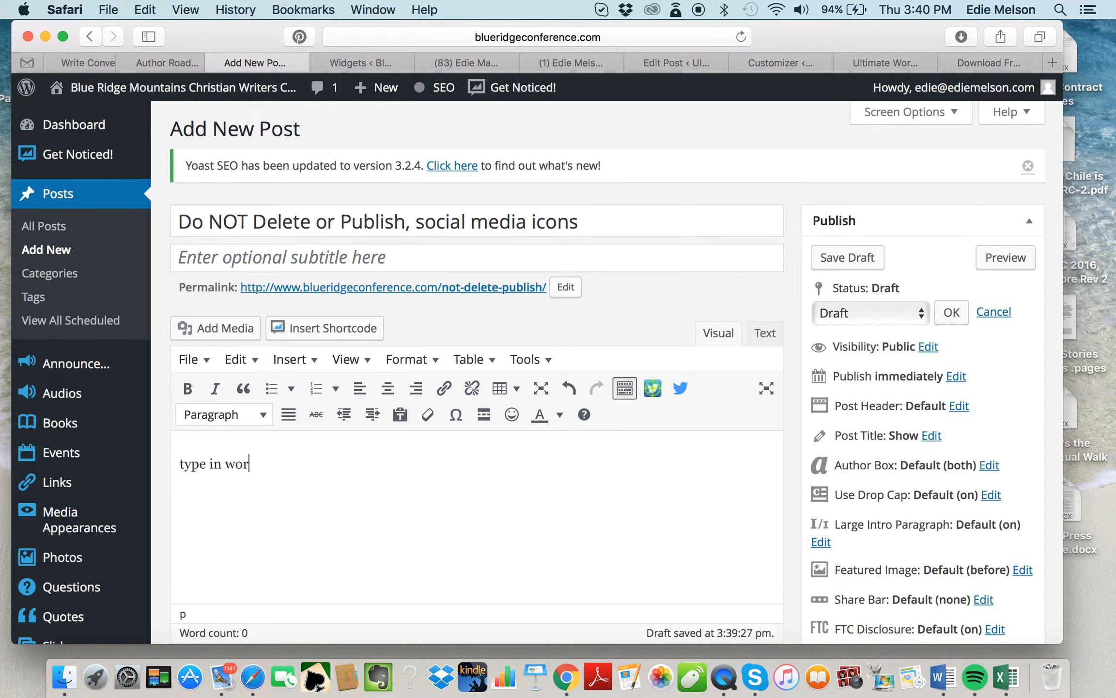
type("ds")
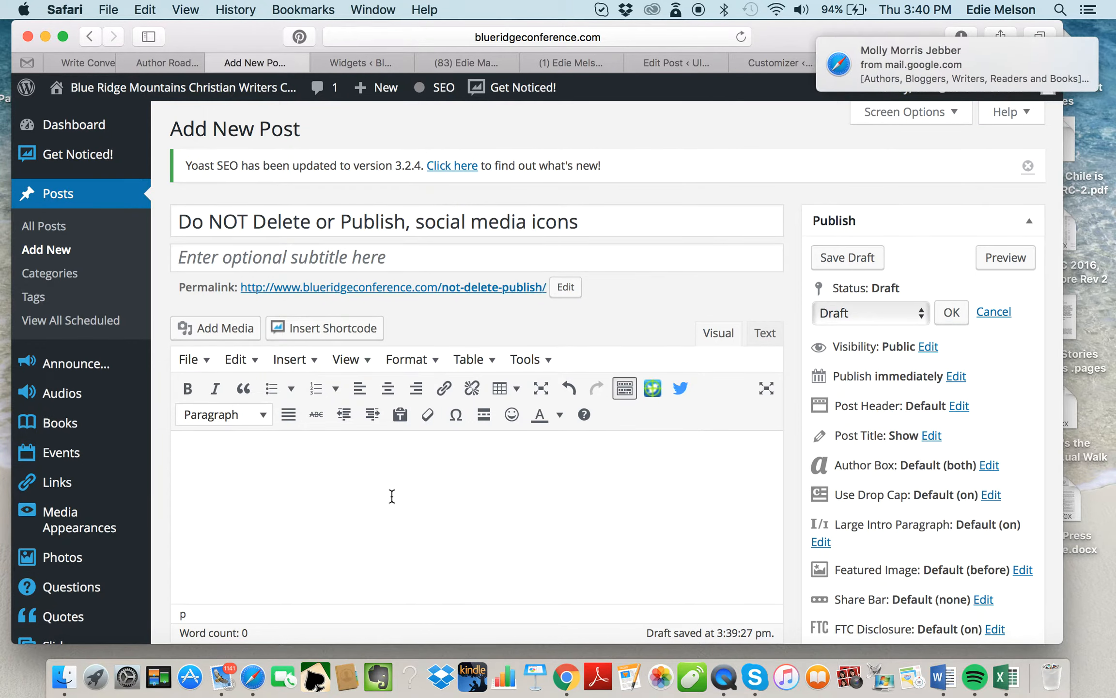
left_click(846, 256)
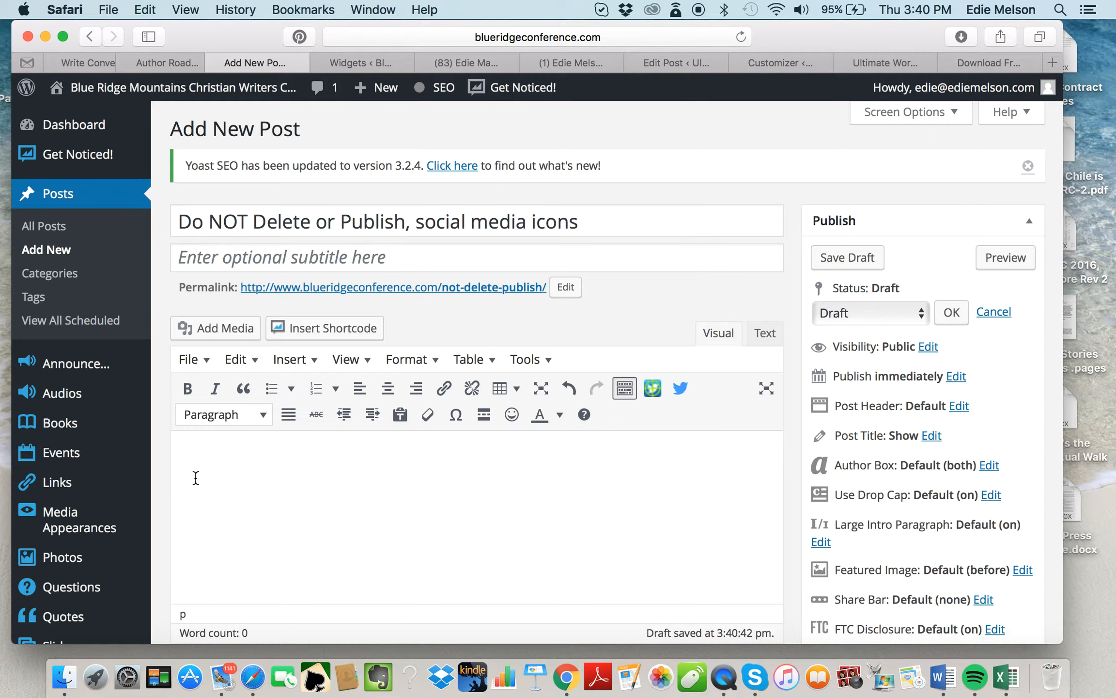
mouse_move(223, 328)
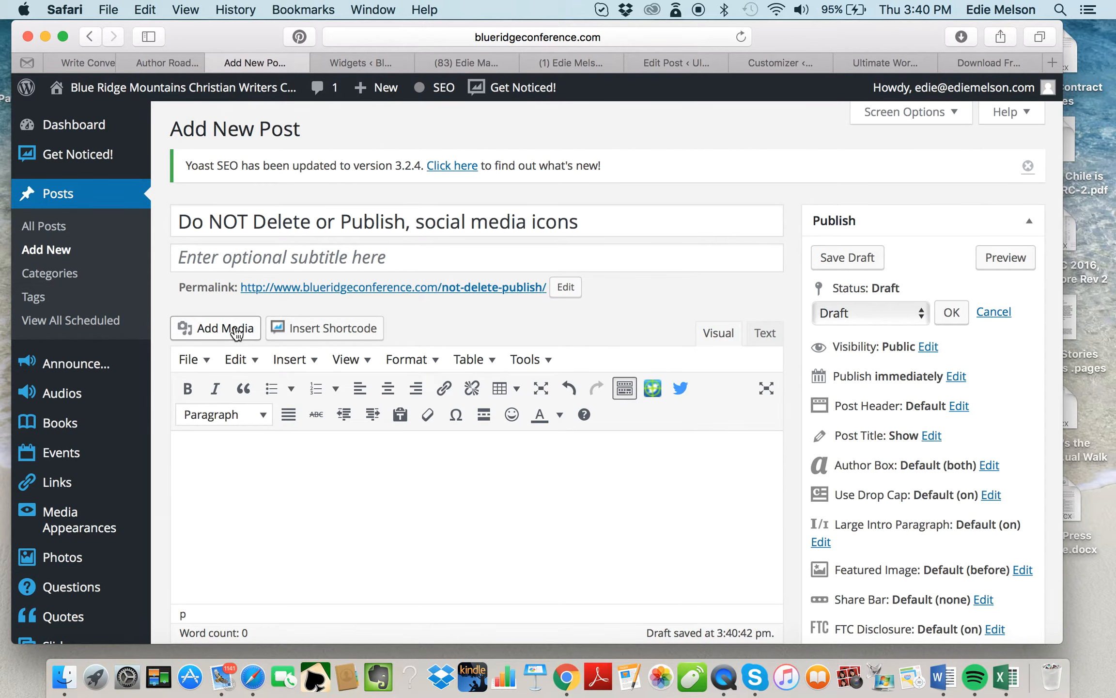
mouse_move(675, 62)
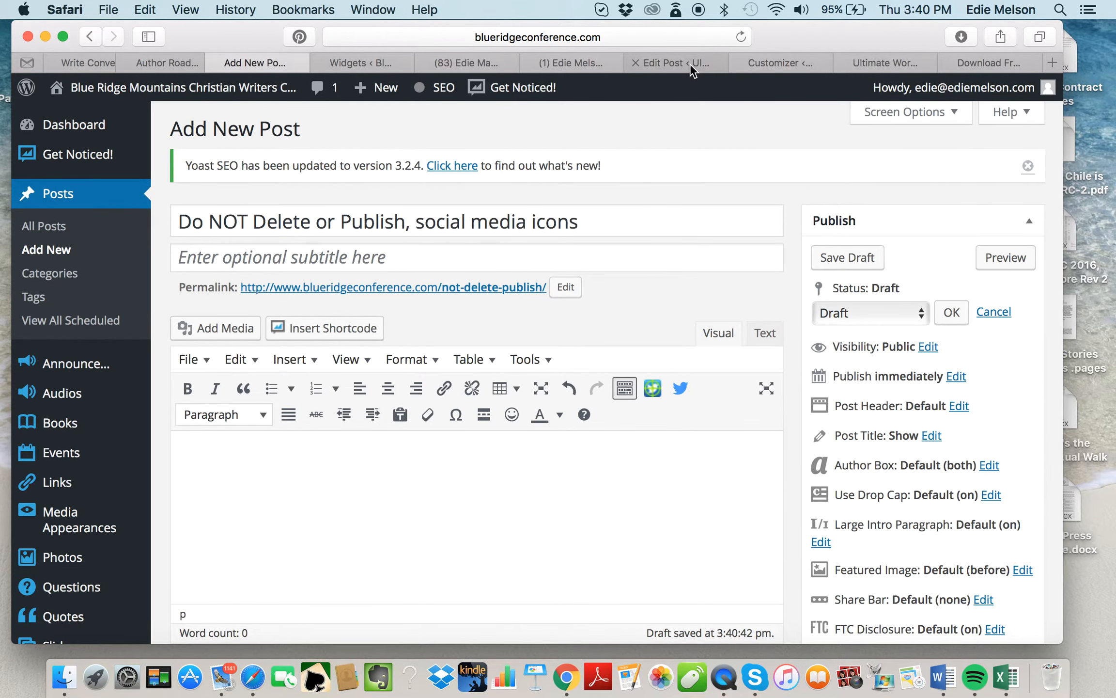
left_click(674, 62)
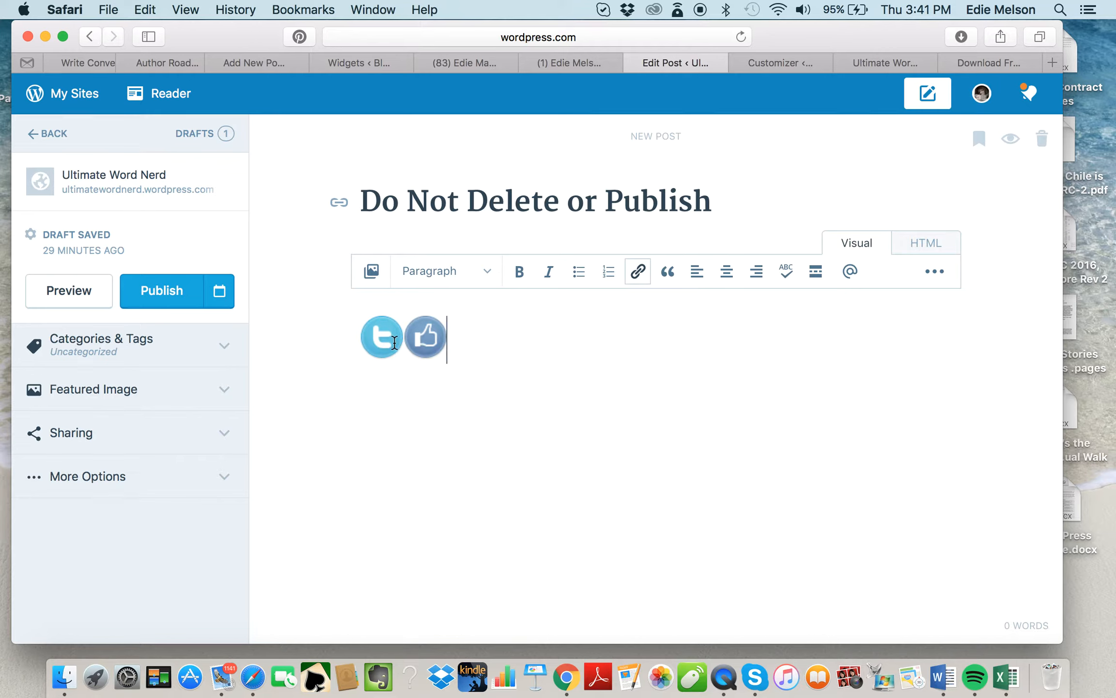
mouse_move(371, 270)
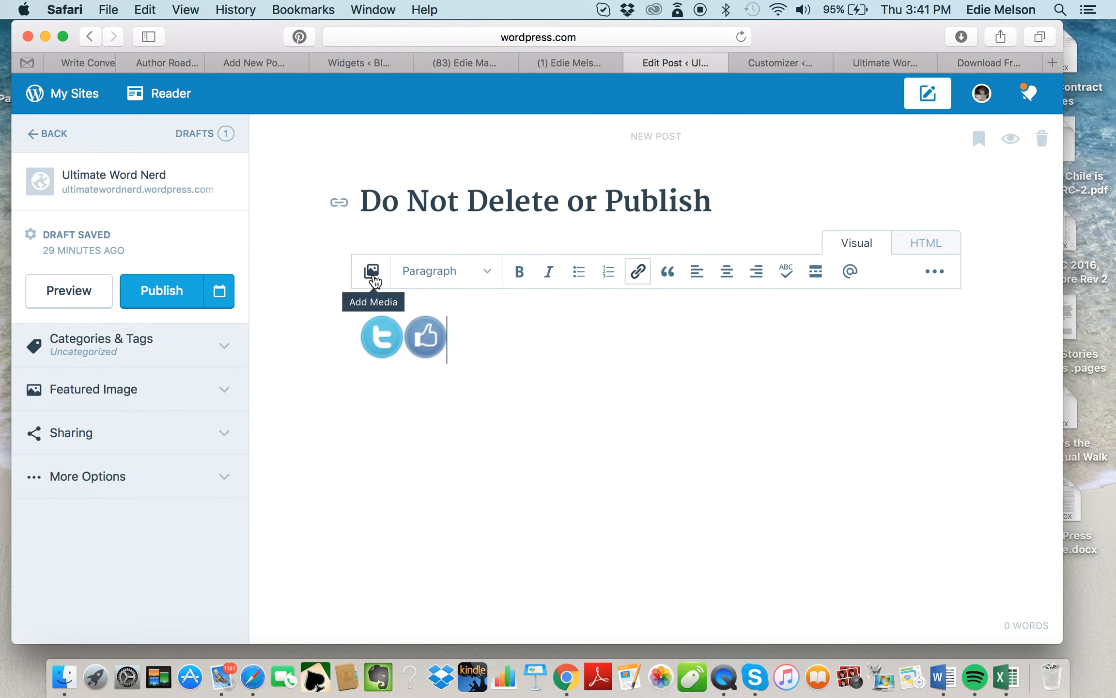
left_click(247, 62)
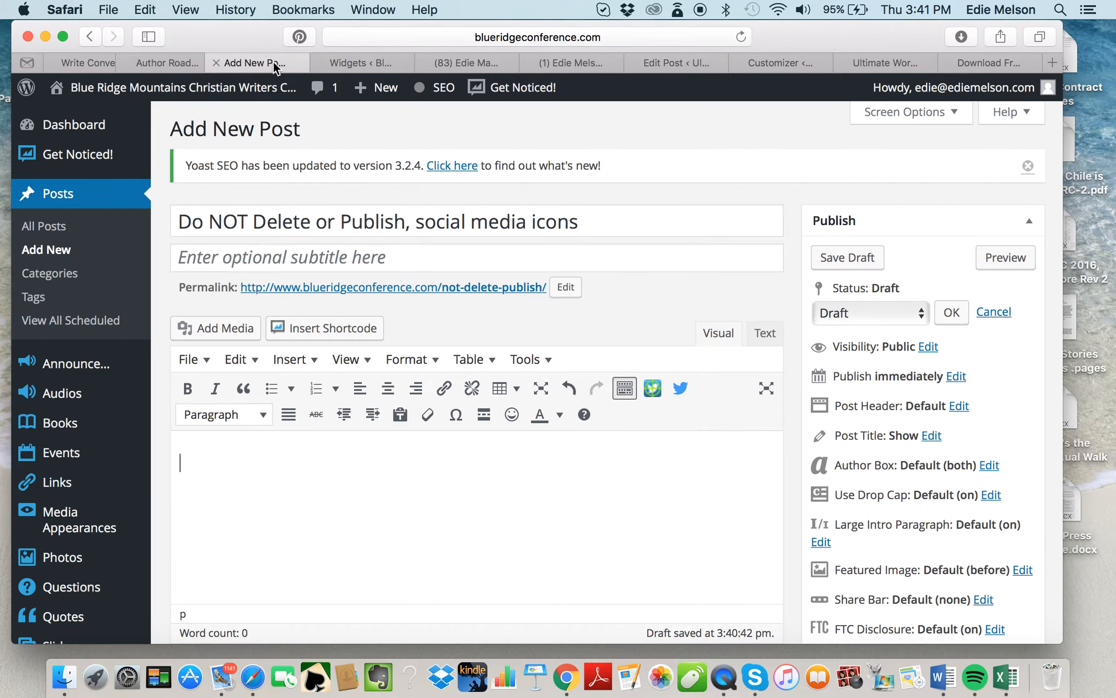
Open the Insert Media window on Upload Files and start choosing files from the computer
left_click(216, 328)
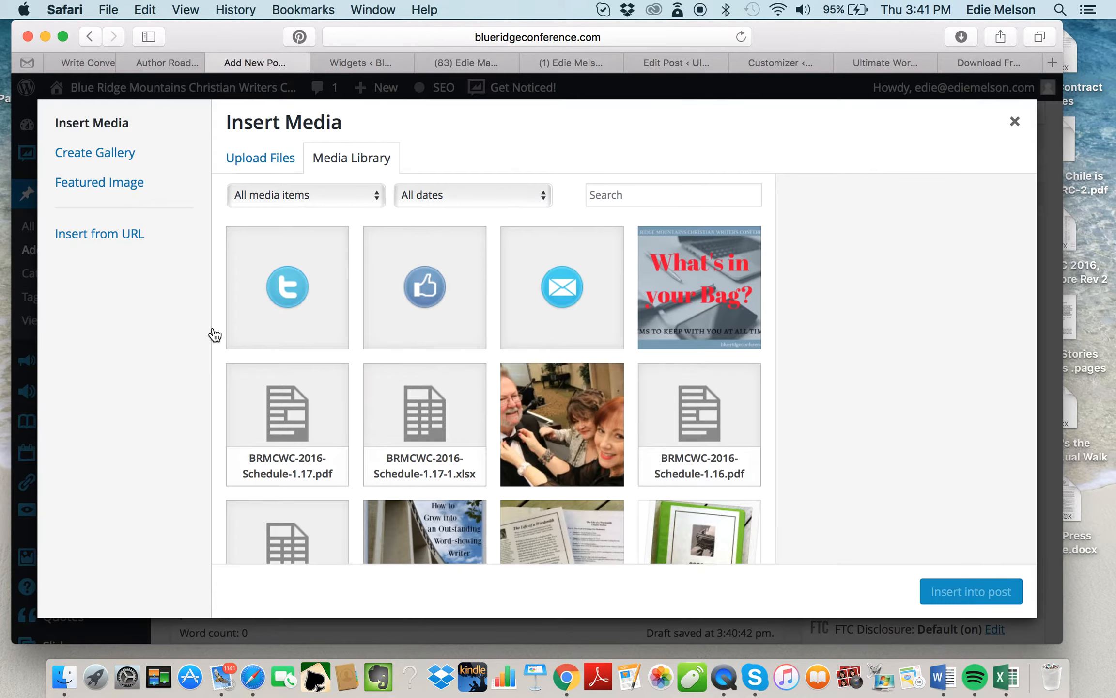
mouse_move(337, 192)
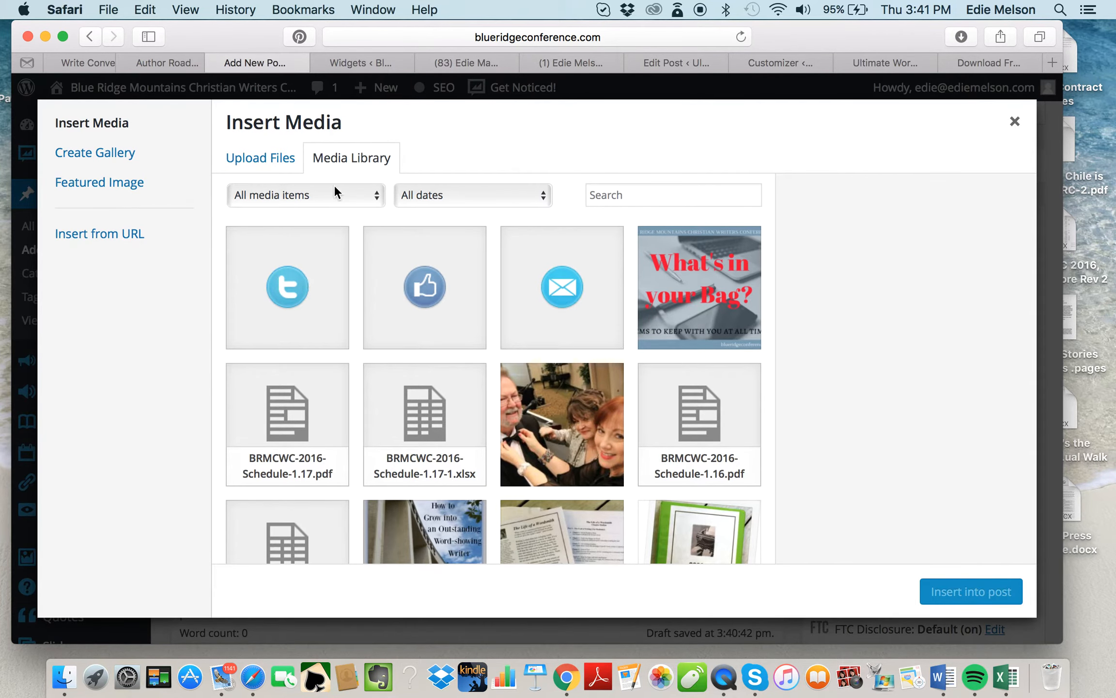
left_click(260, 158)
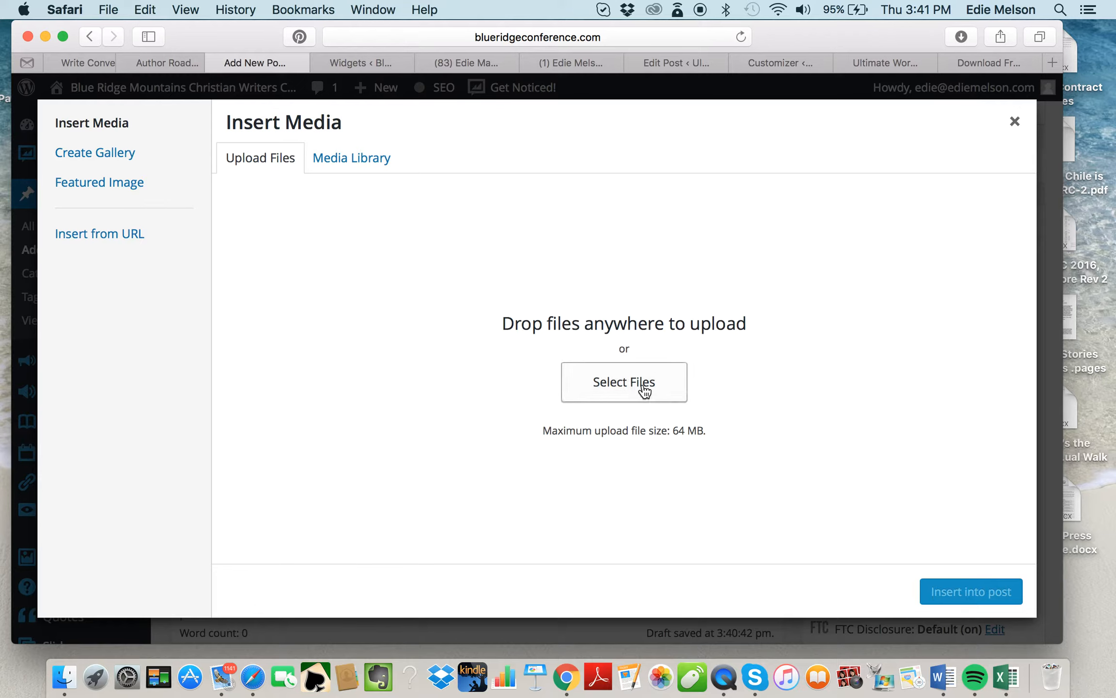
mouse_move(640, 390)
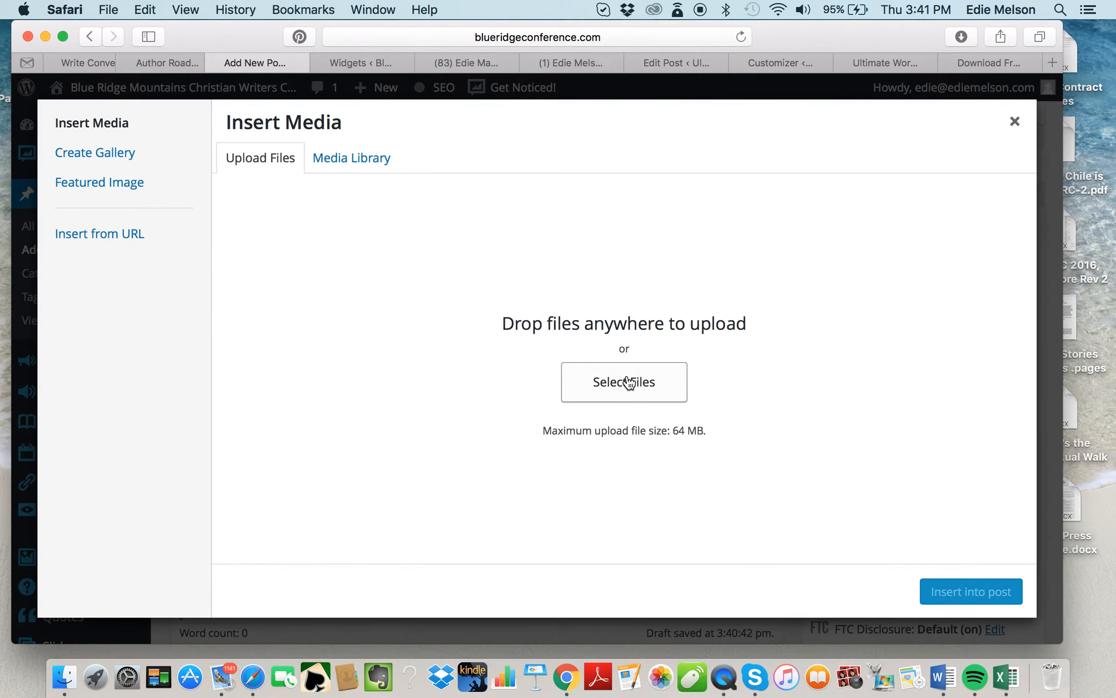
left_click(624, 382)
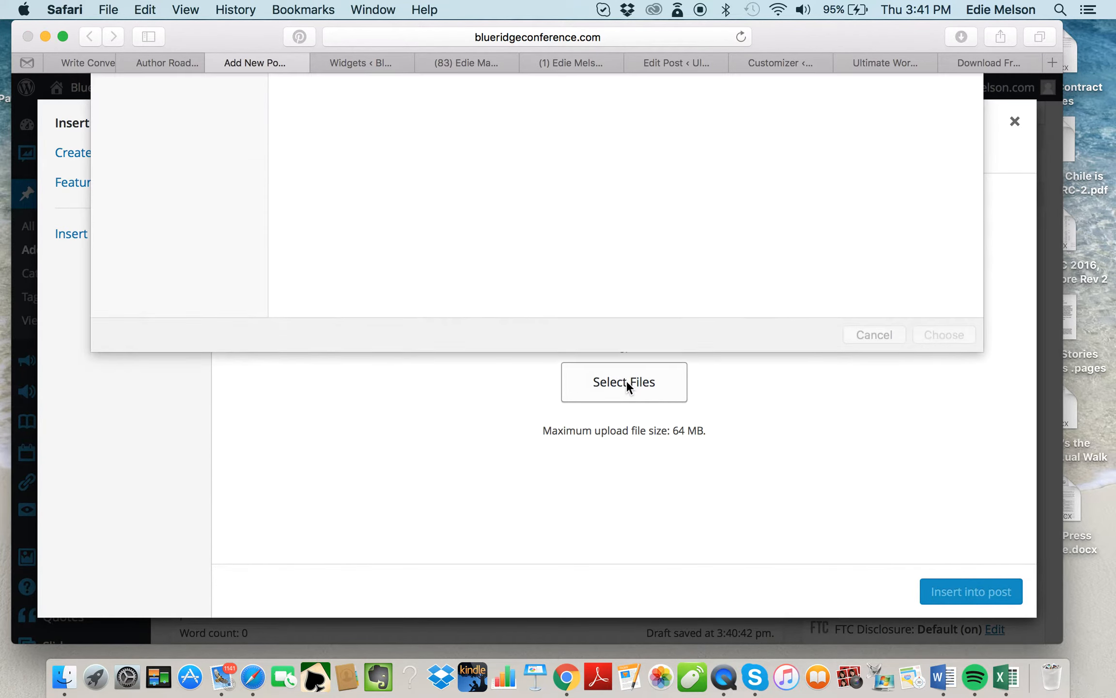
Choose fb-like.png and twitter.png from the PNG icon folder and upload both
left_click(624, 382)
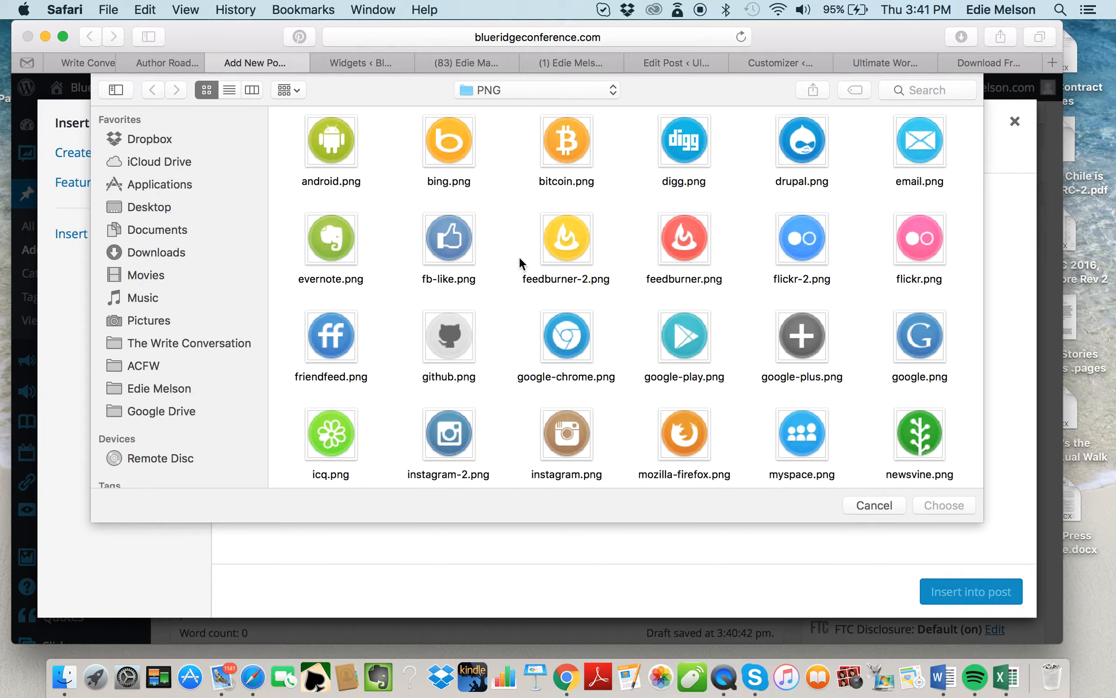
mouse_move(501, 209)
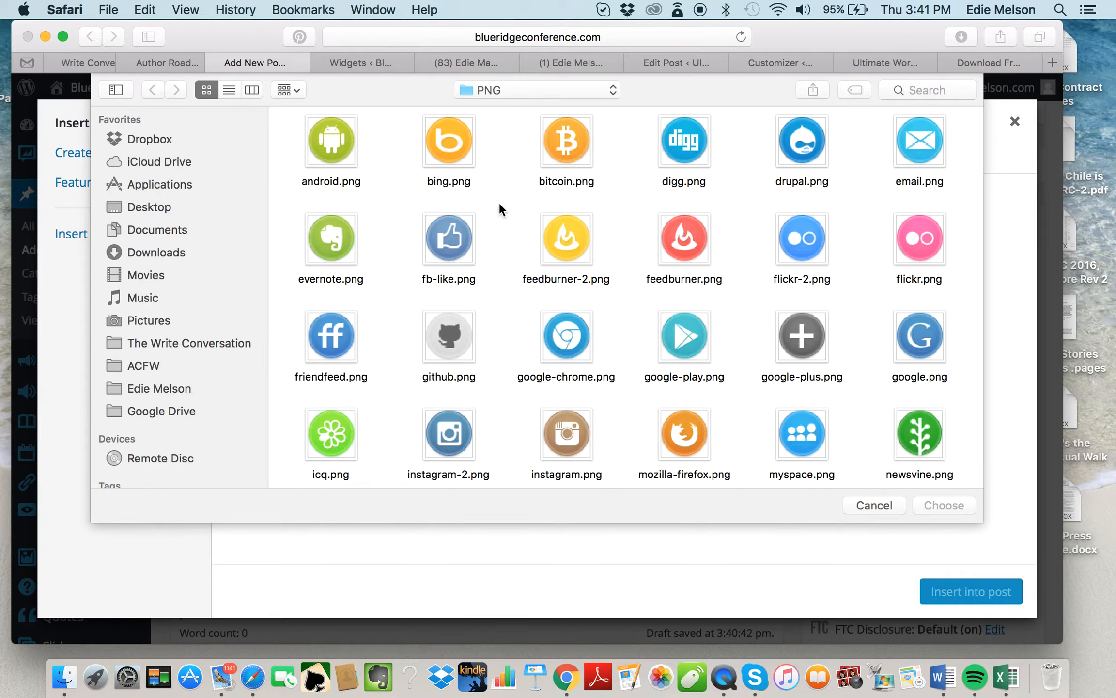
left_click(449, 237)
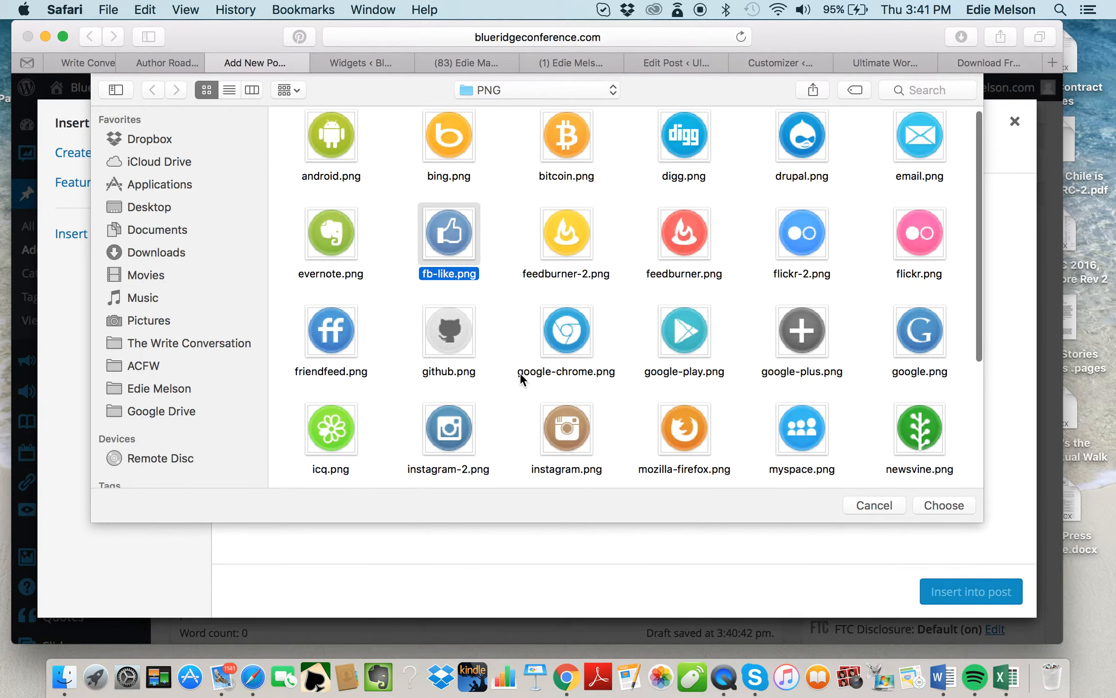
scroll("down", 3)
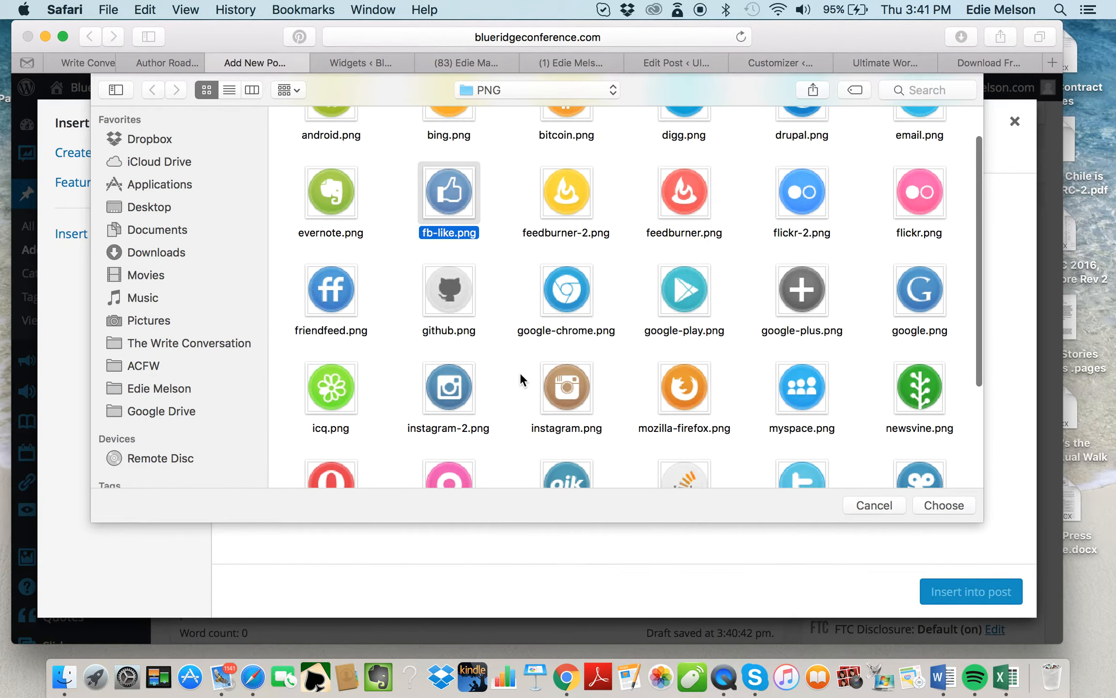
scroll("down", 3)
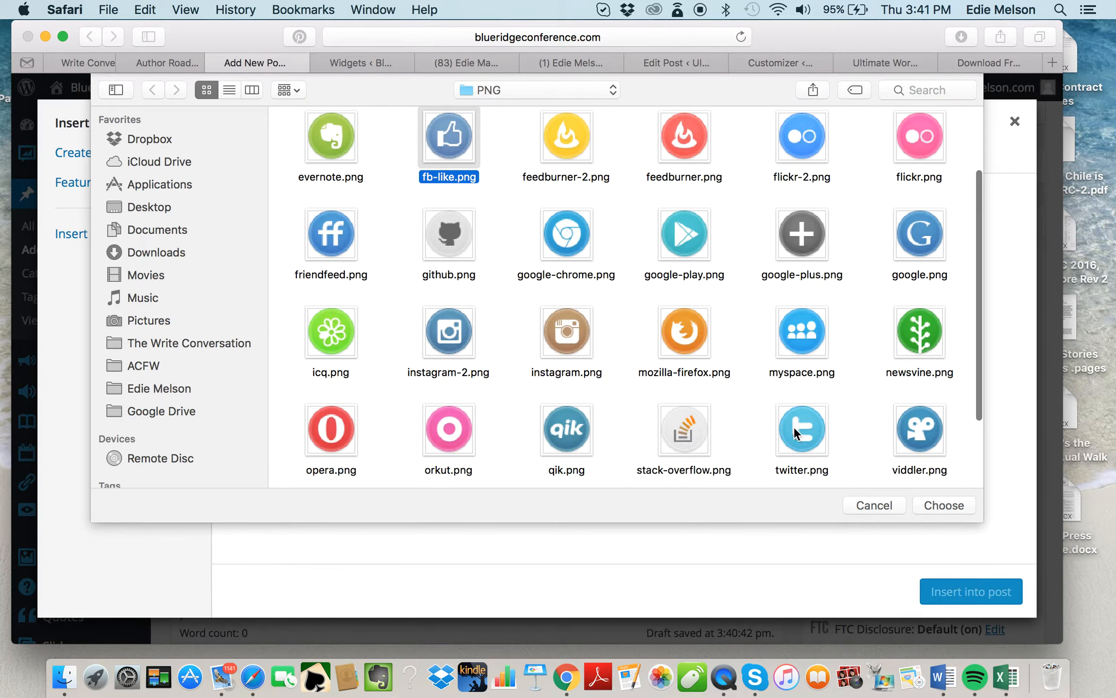
scroll("up", 3)
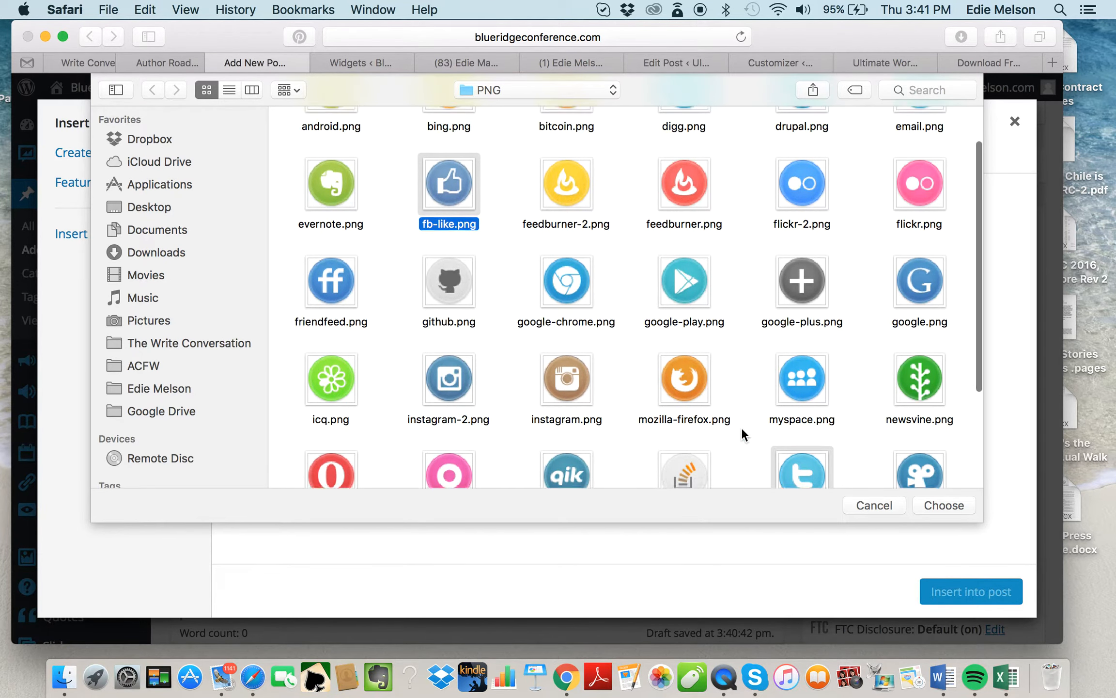
scroll("up", 3)
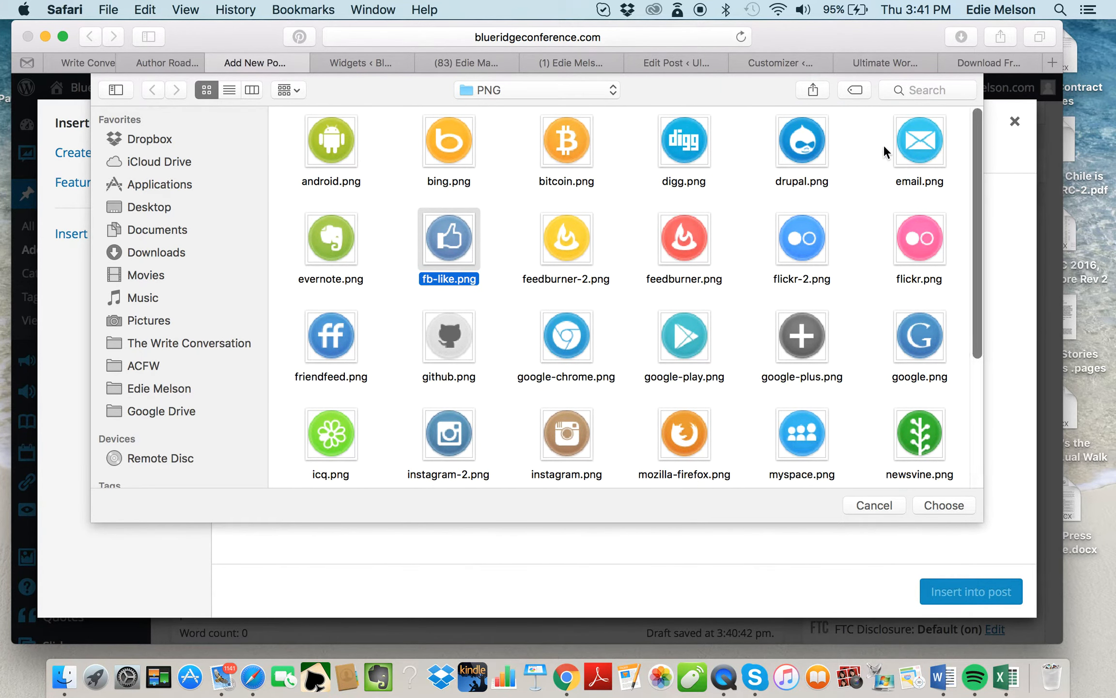
mouse_move(907, 187)
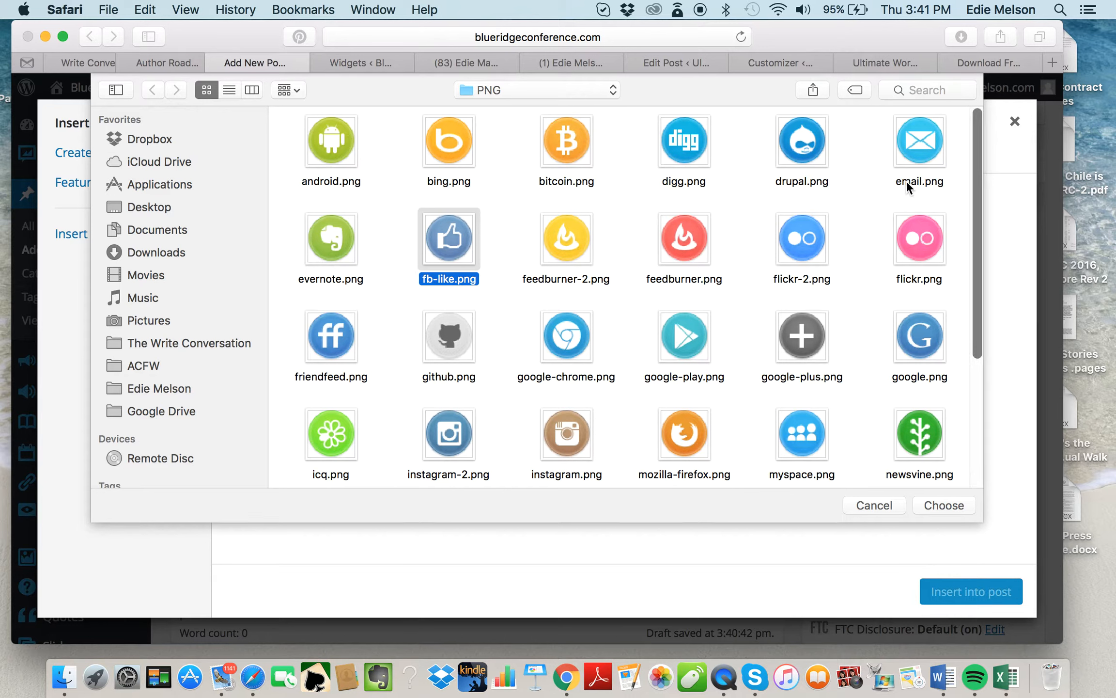
mouse_move(881, 220)
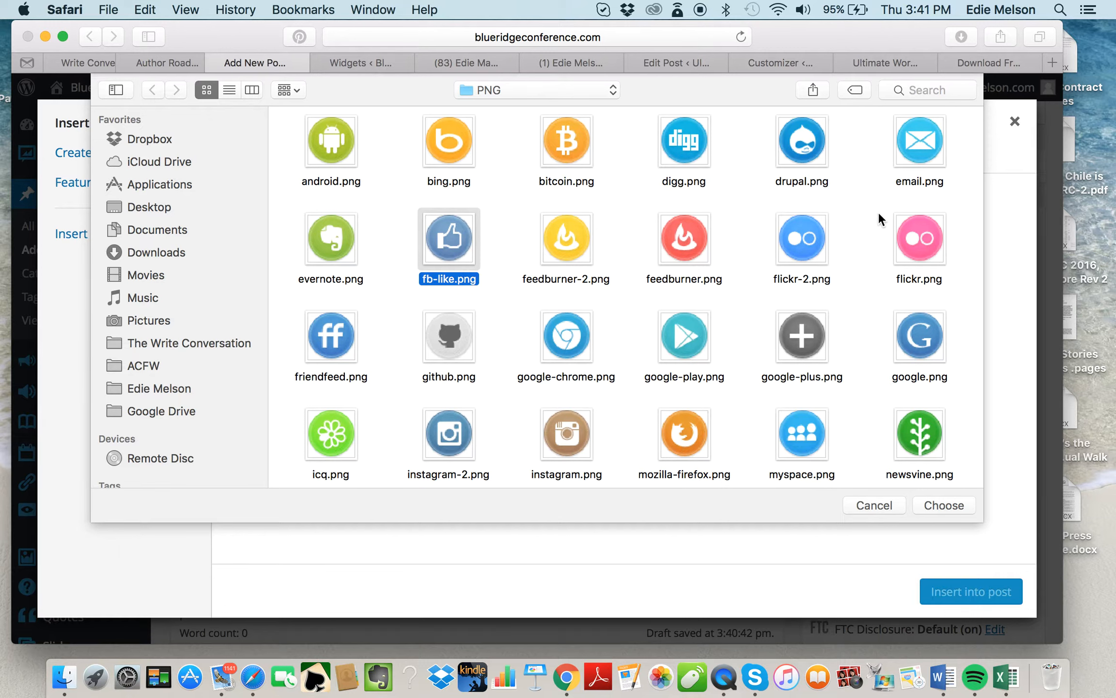
mouse_move(890, 185)
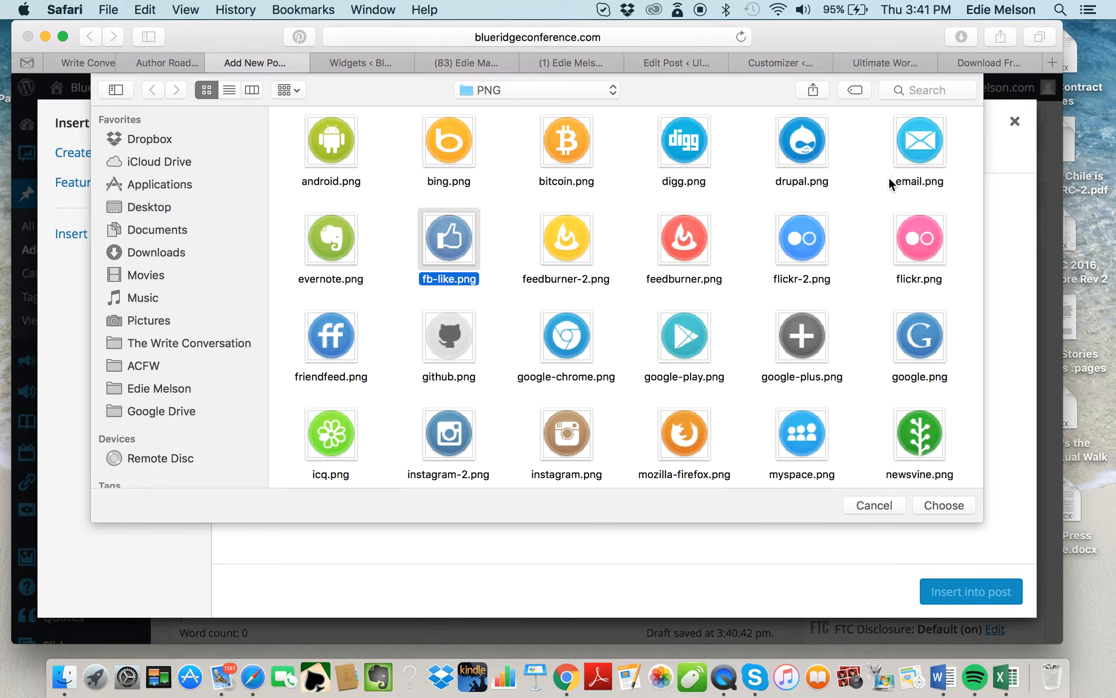
mouse_move(864, 303)
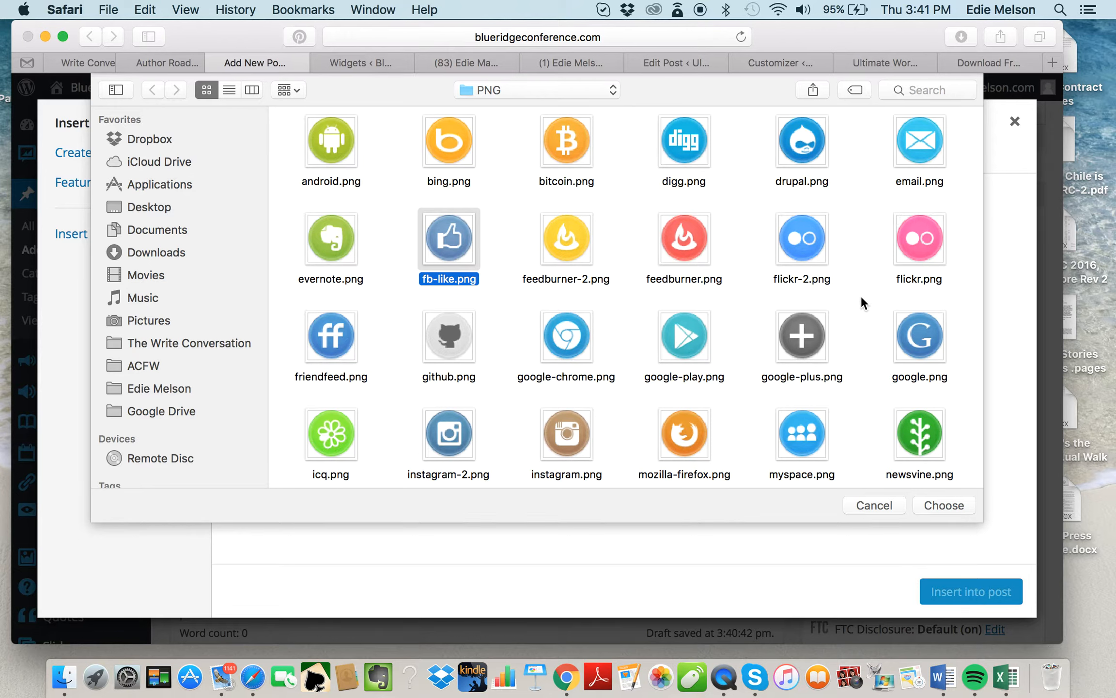
mouse_move(872, 149)
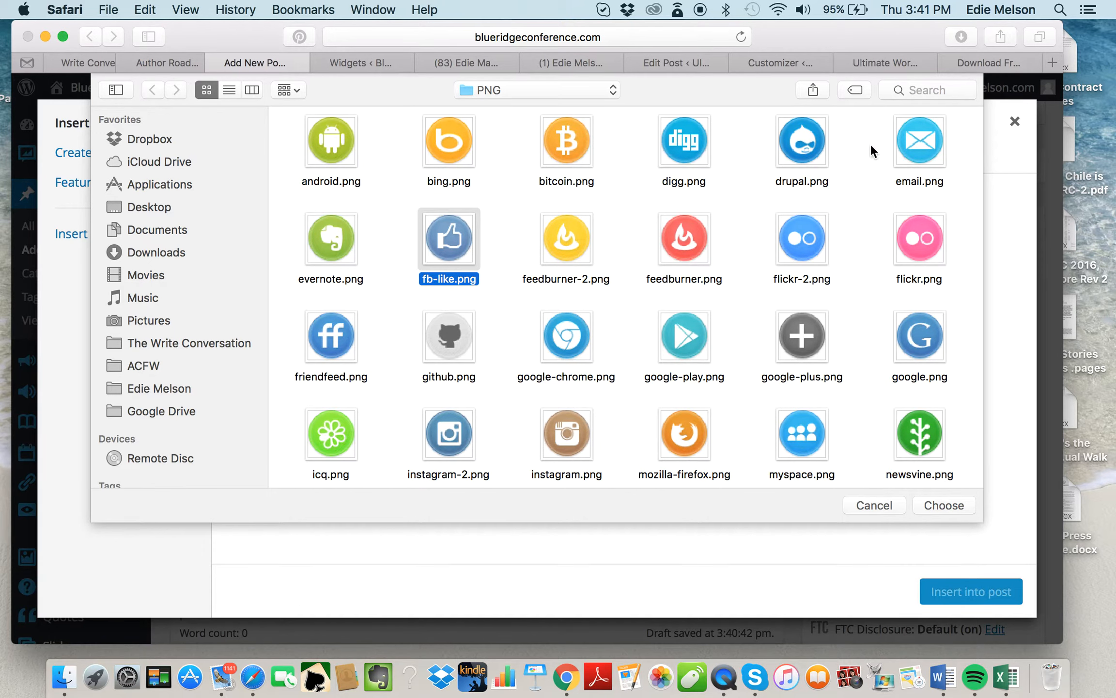
mouse_move(874, 206)
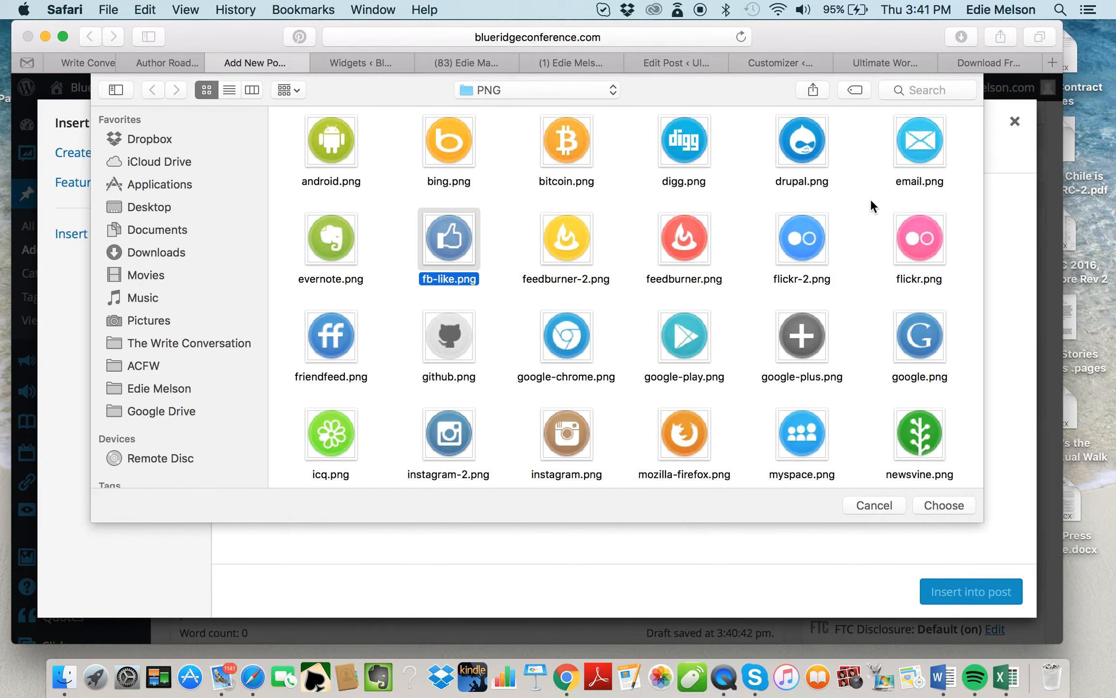
mouse_move(494, 298)
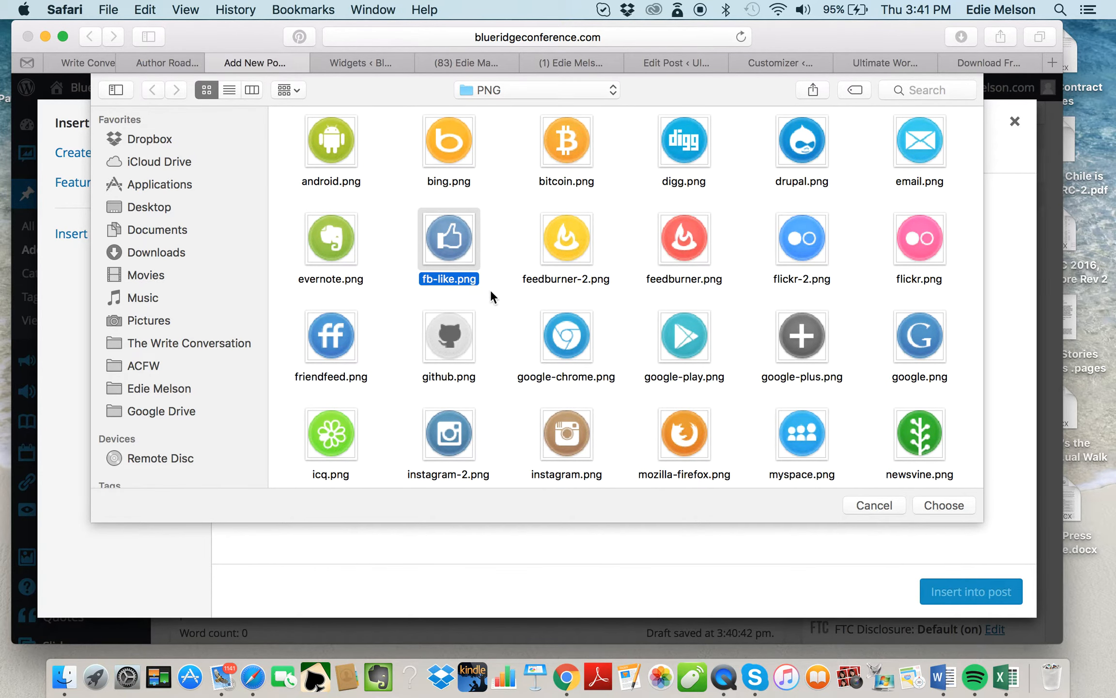
scroll("down", 3)
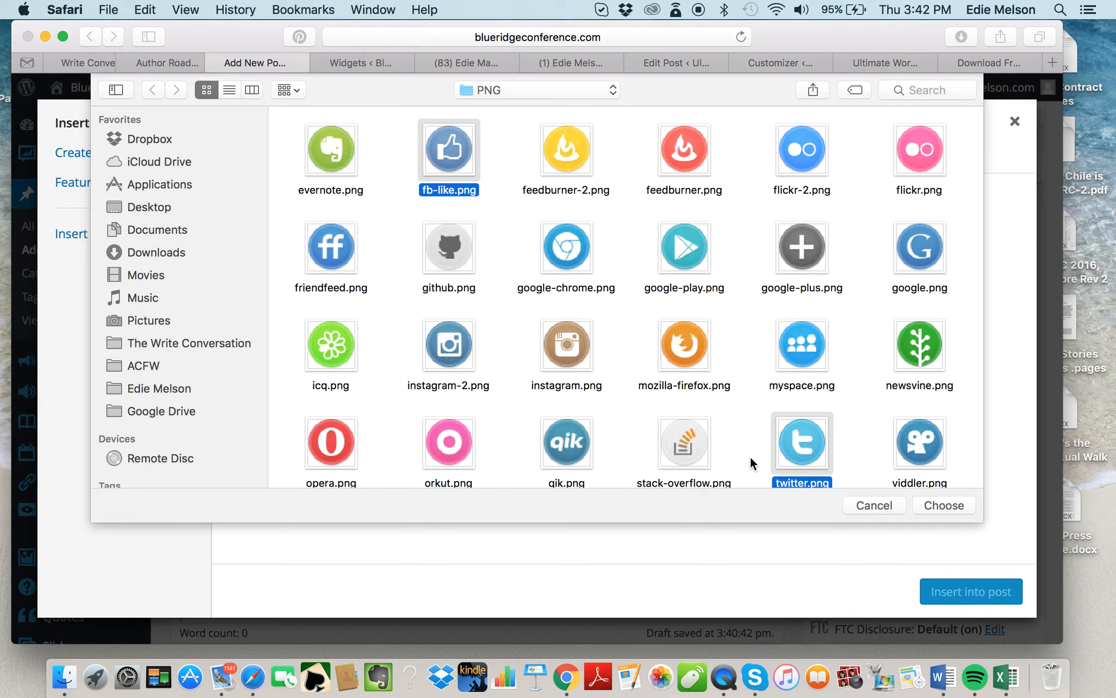
mouse_move(828, 473)
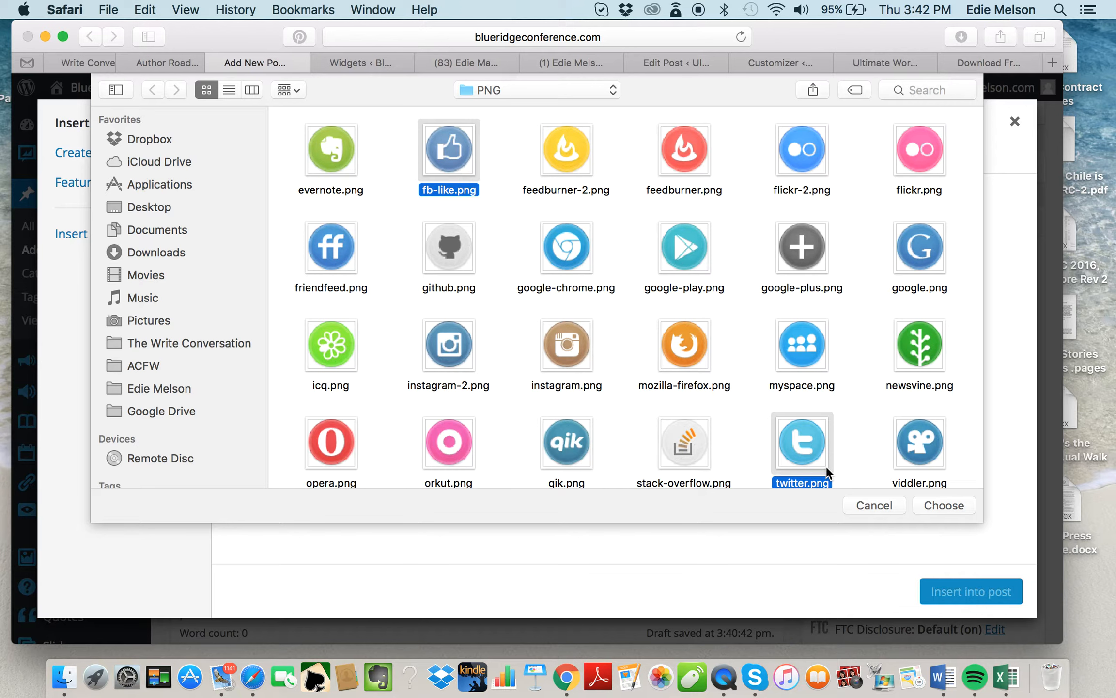
mouse_move(758, 438)
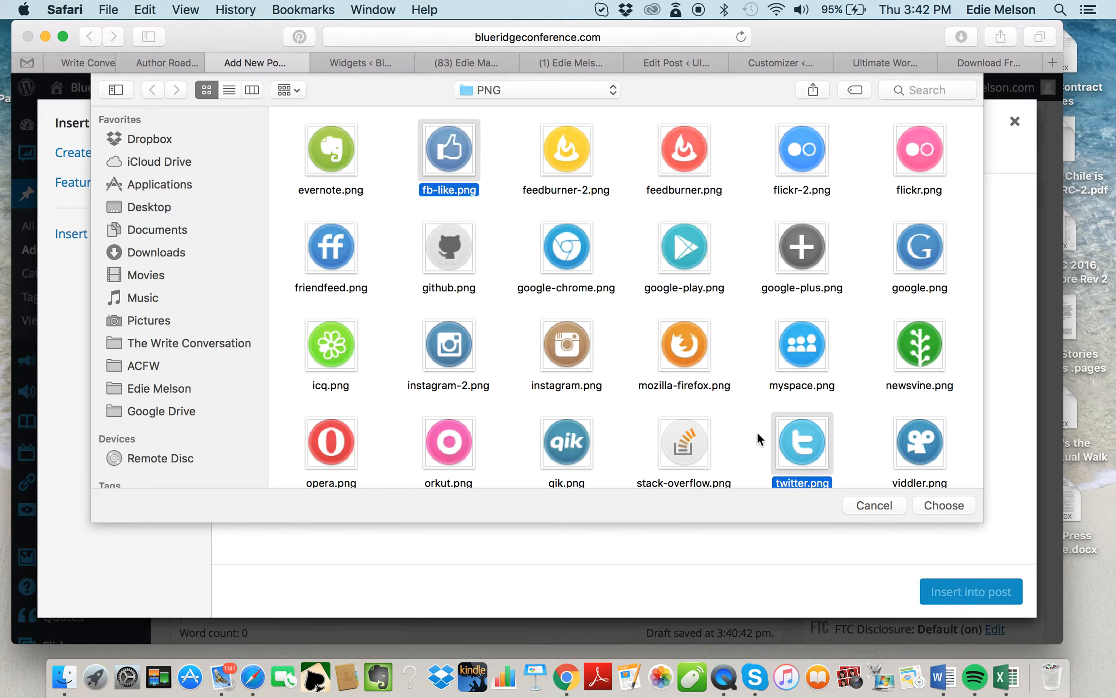
left_click(943, 505)
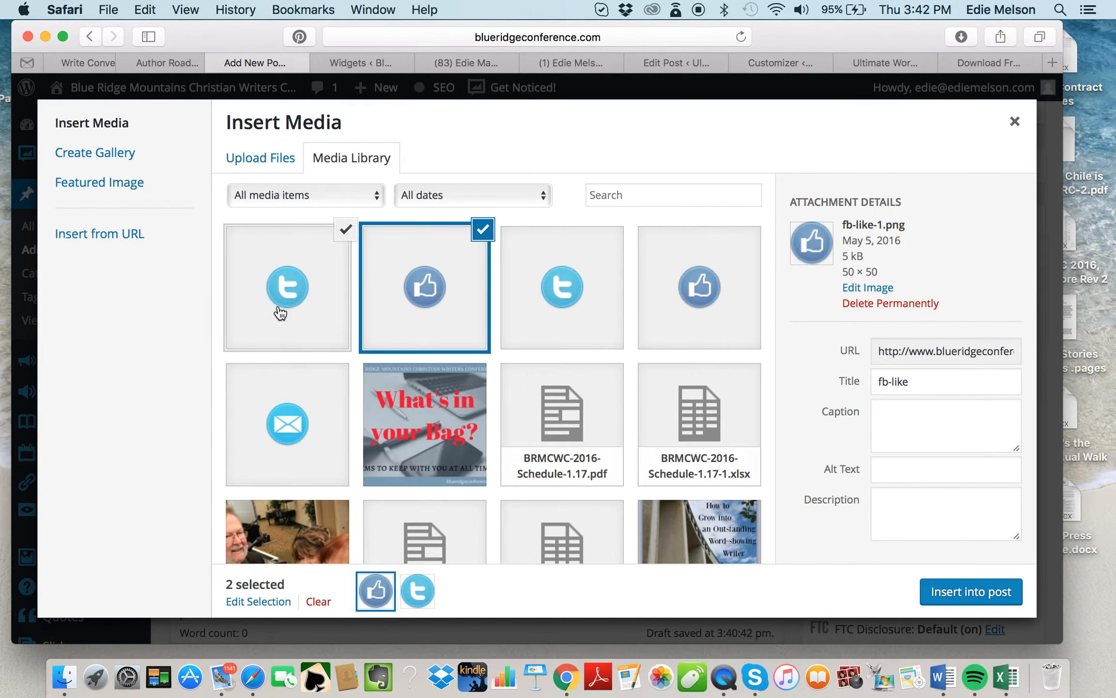
Insert the Facebook-like icon and then the Twitter icon beside it in the post body
left_click(287, 287)
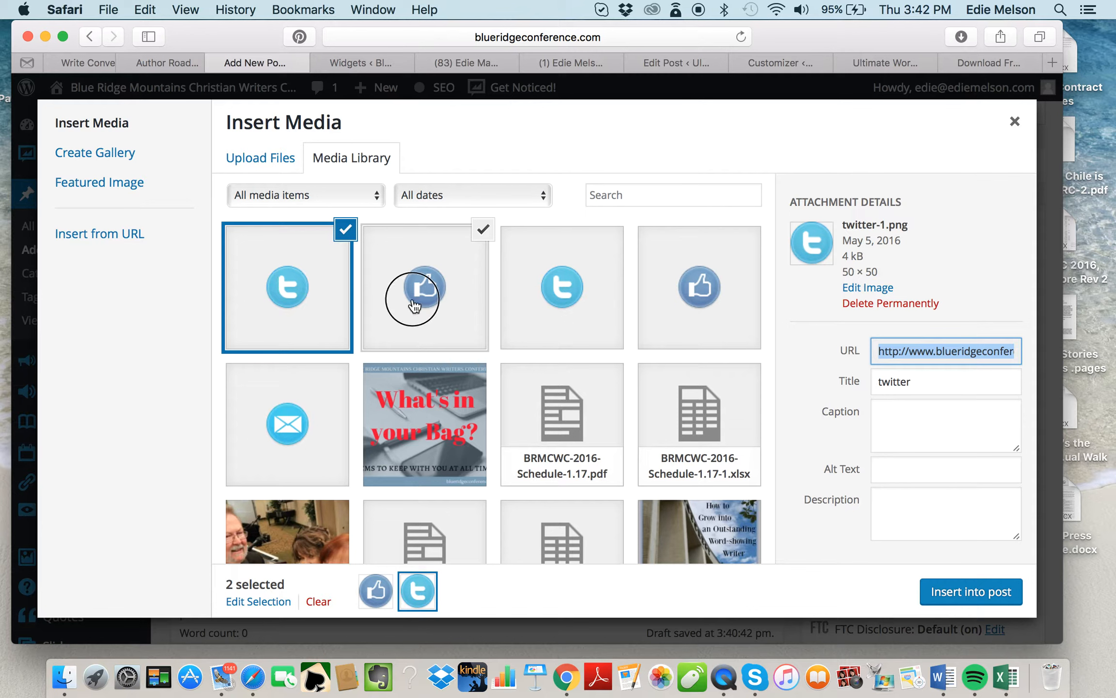
left_click(425, 286)
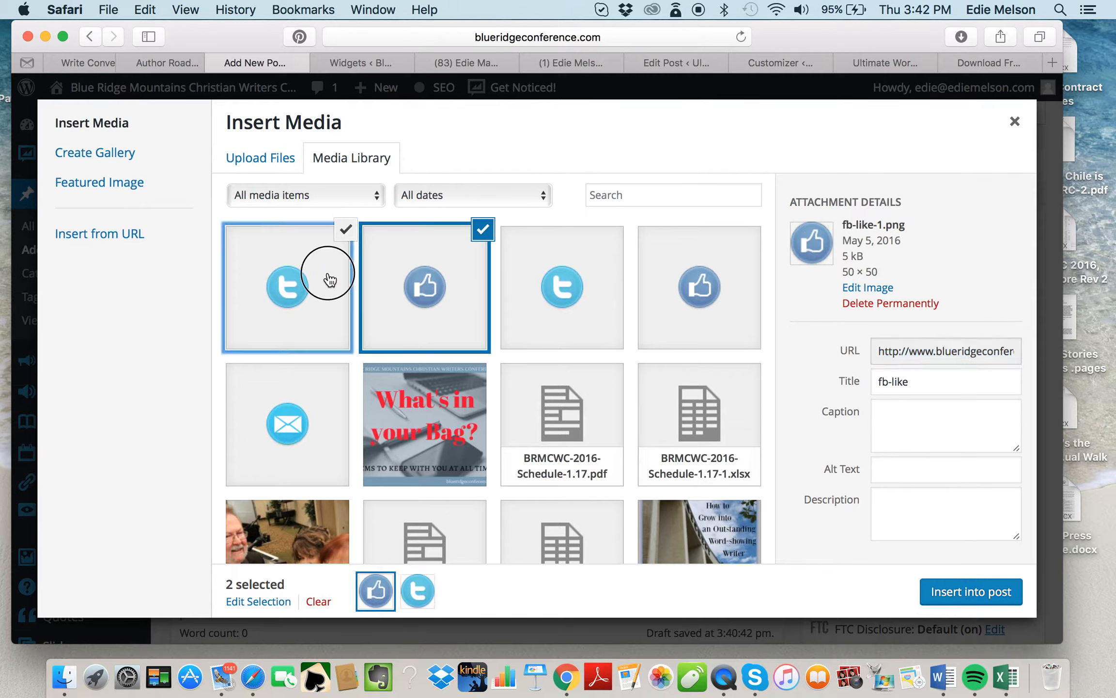
left_click(287, 286)
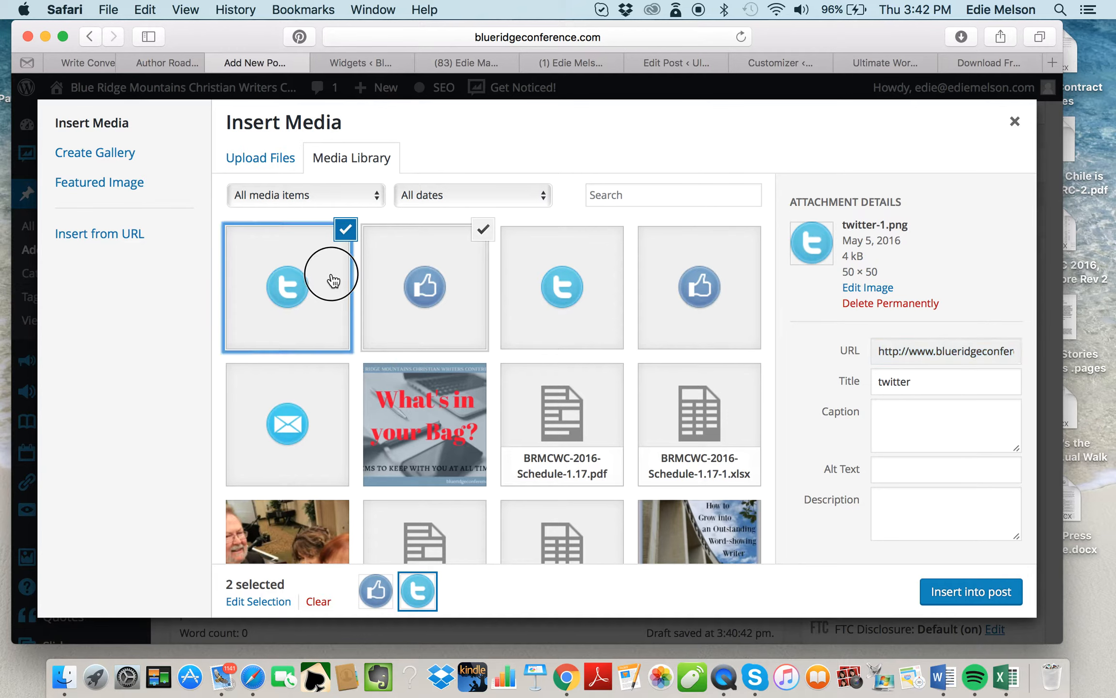
left_click(1013, 121)
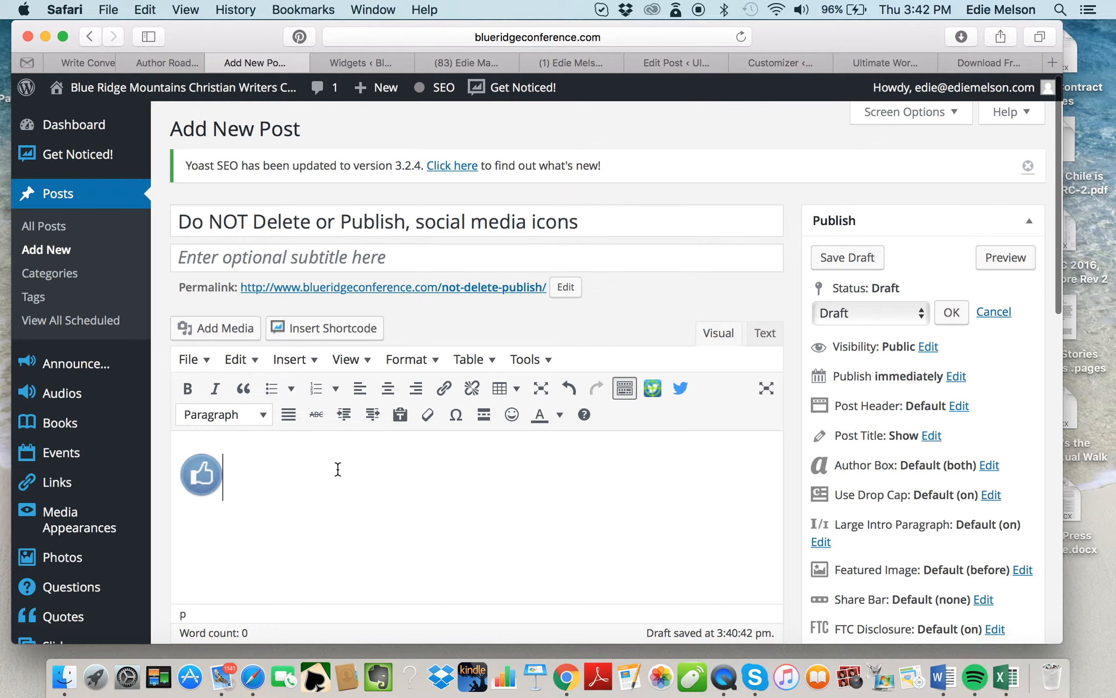
left_click(215, 328)
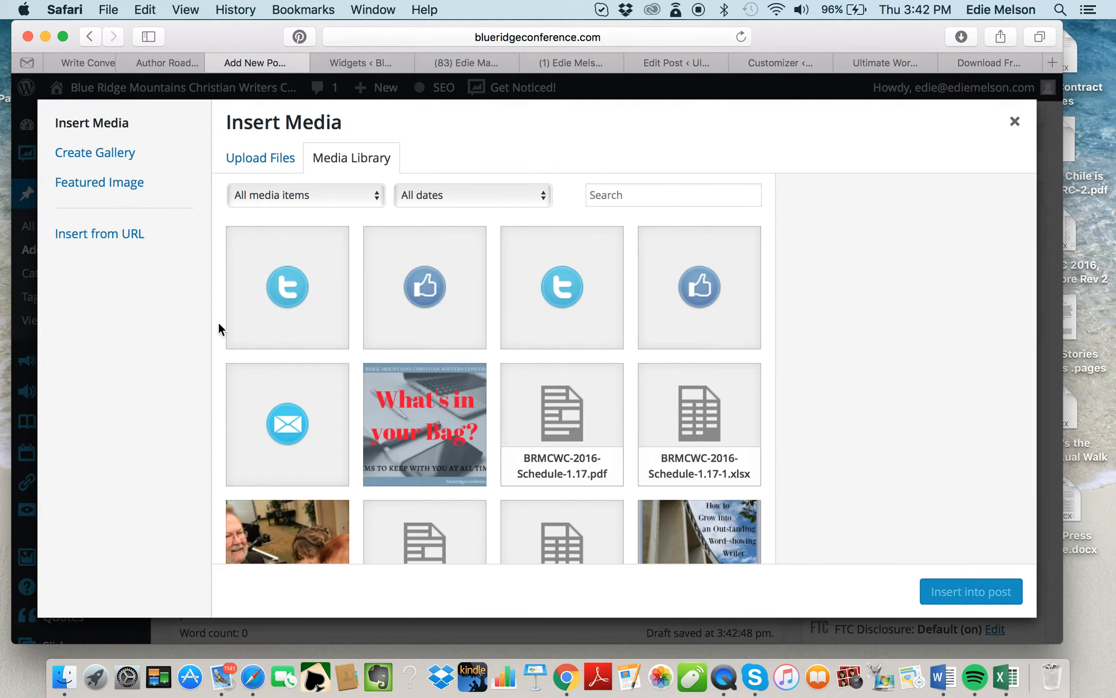
left_click(425, 286)
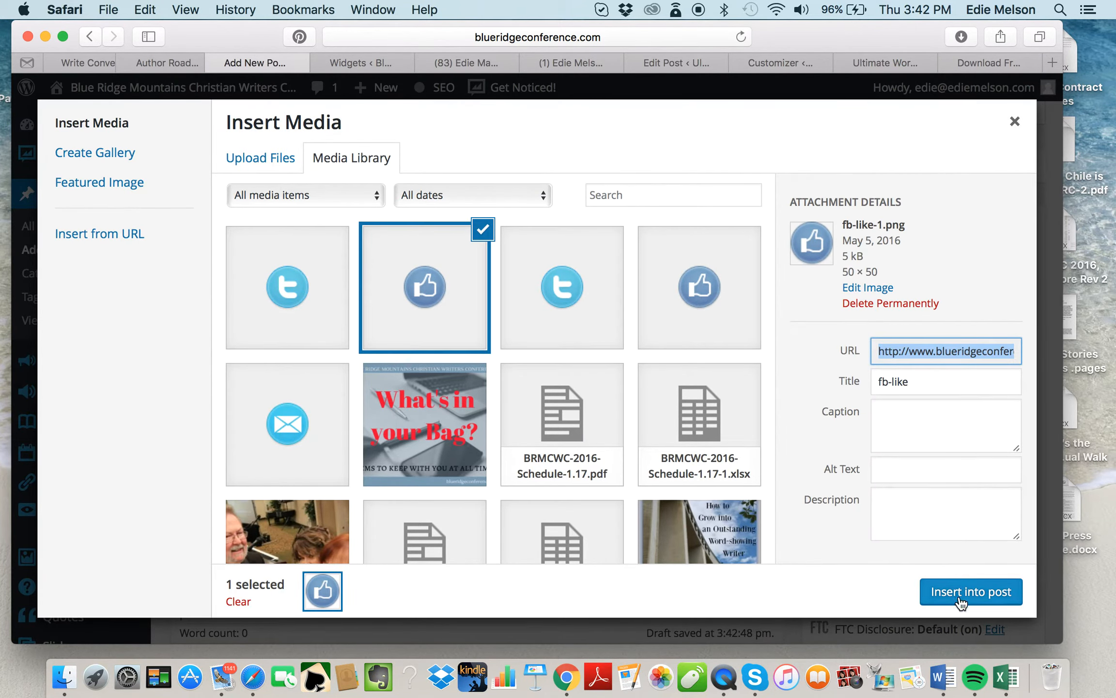
left_click(970, 592)
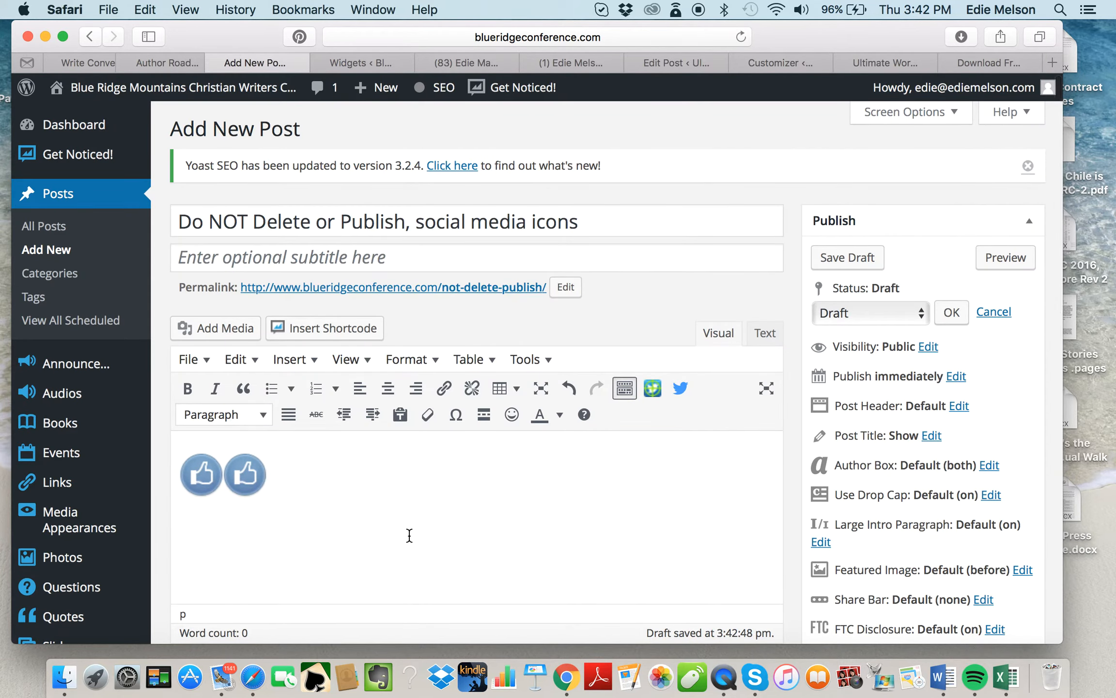
mouse_move(255, 483)
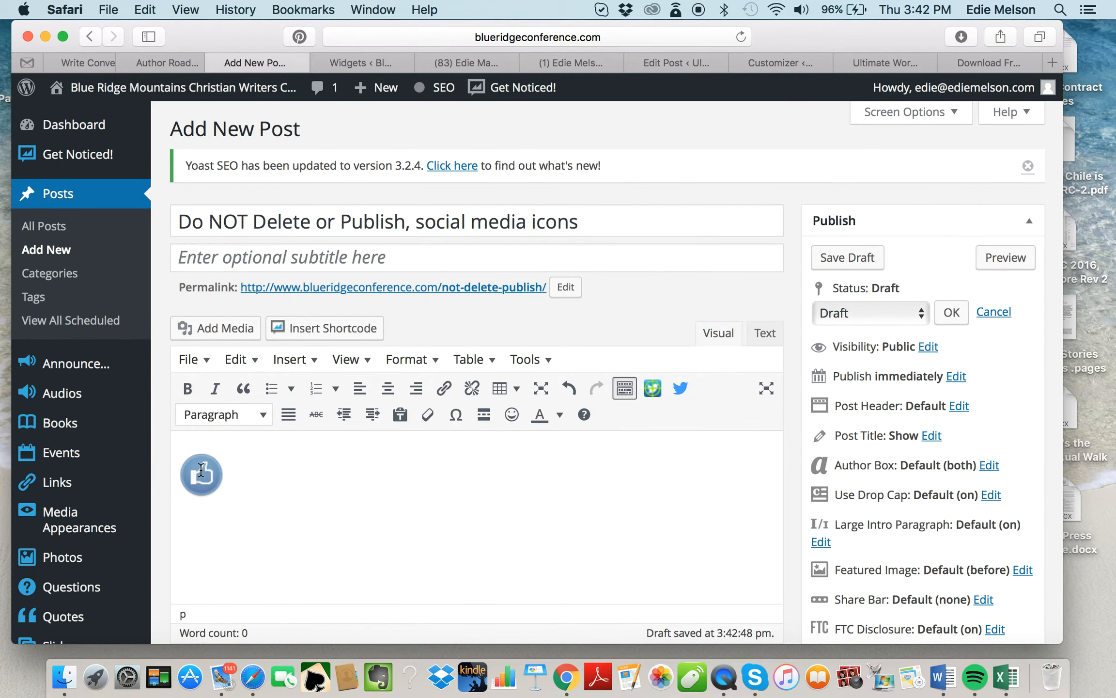
left_click(216, 328)
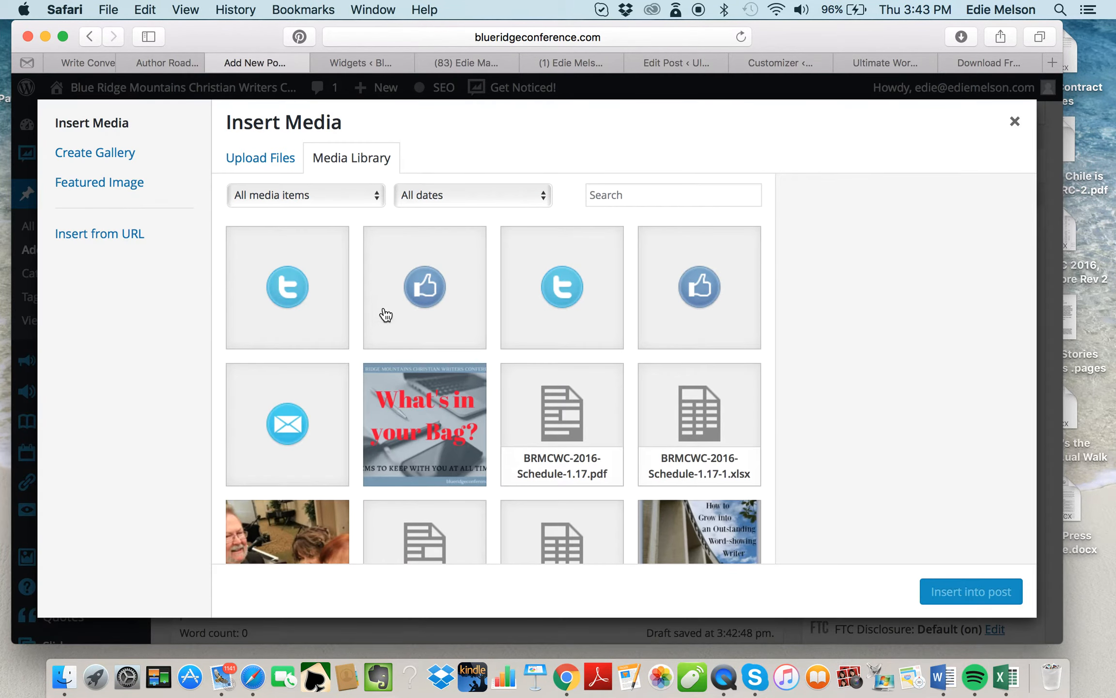
left_click(970, 591)
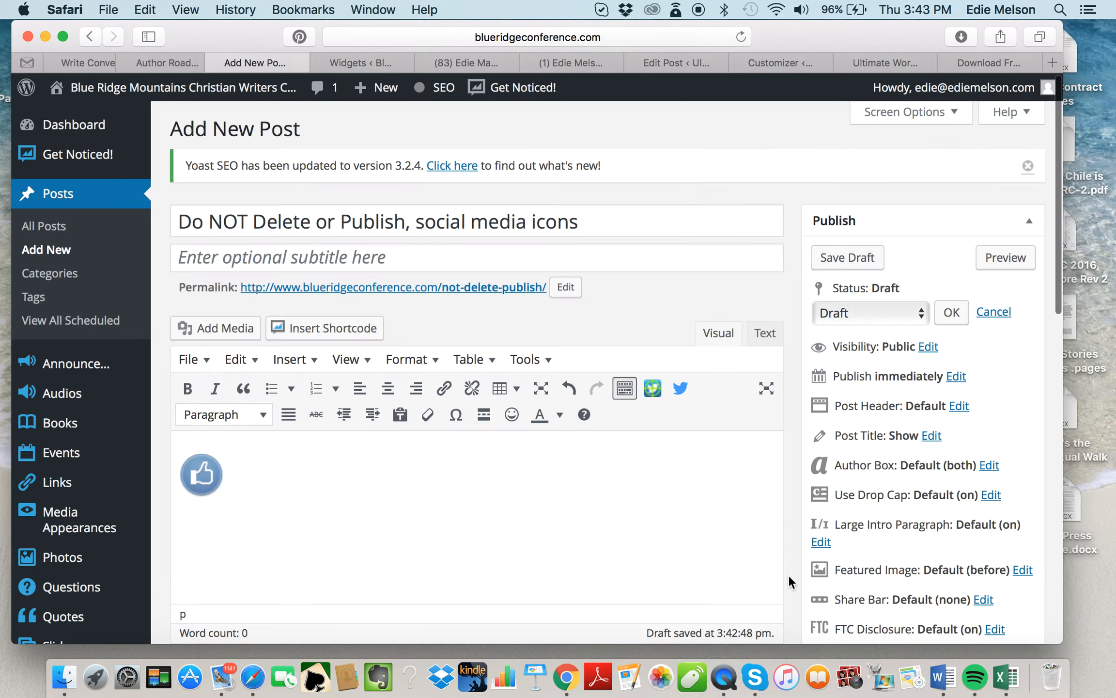
left_click(679, 388)
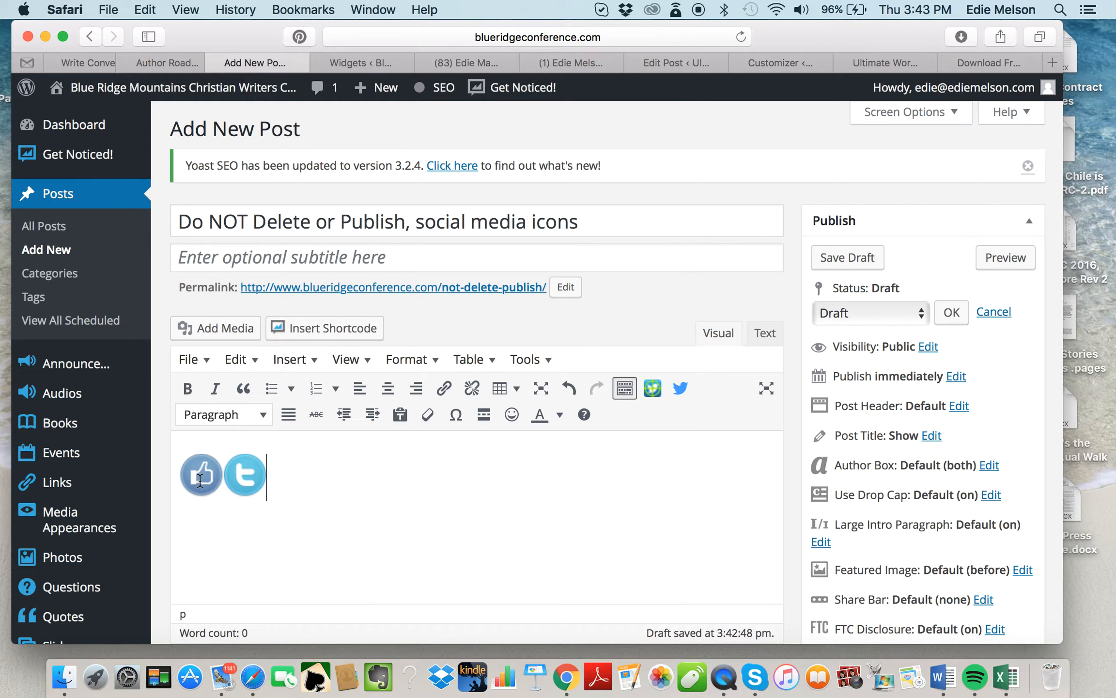
left_click(200, 476)
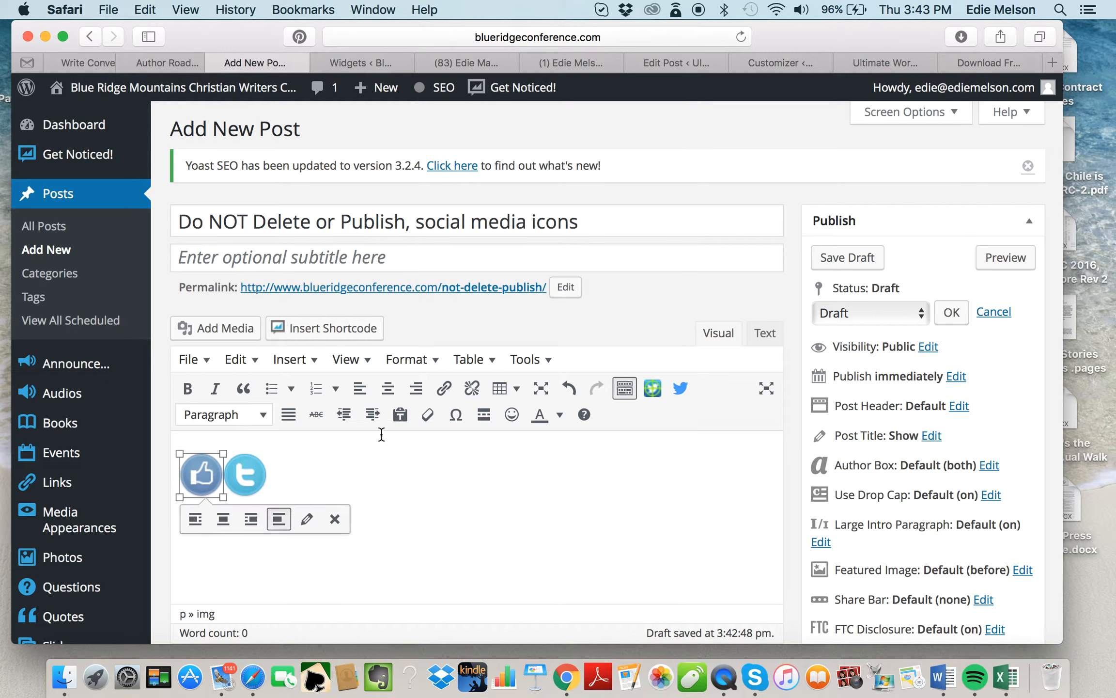
mouse_move(443, 388)
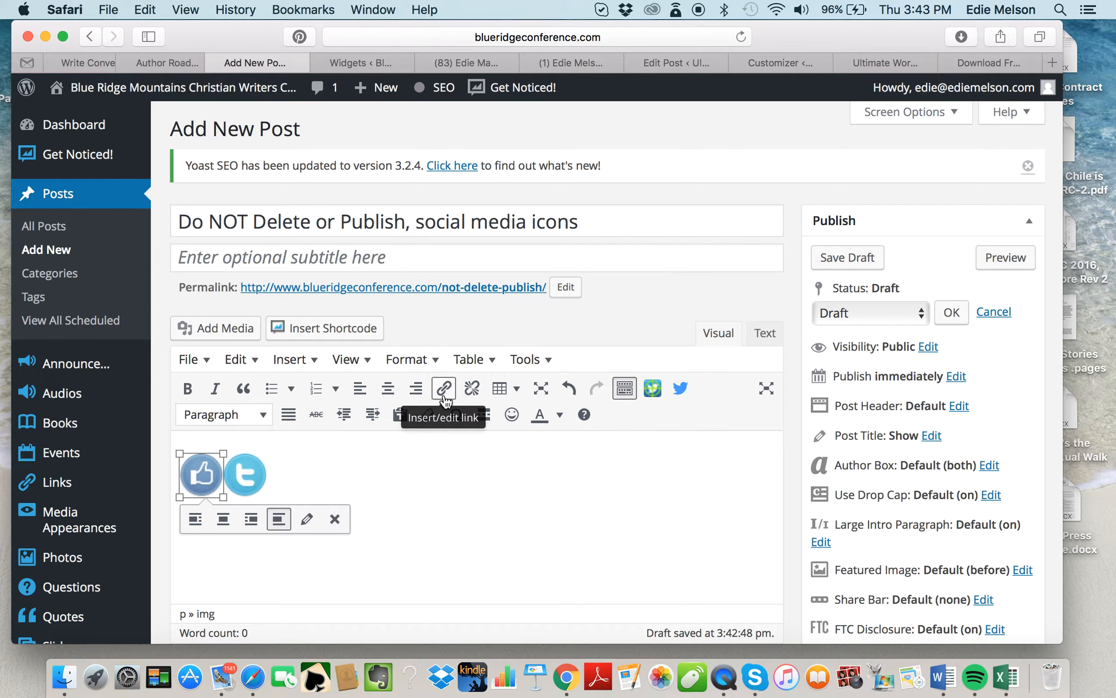
left_click(443, 388)
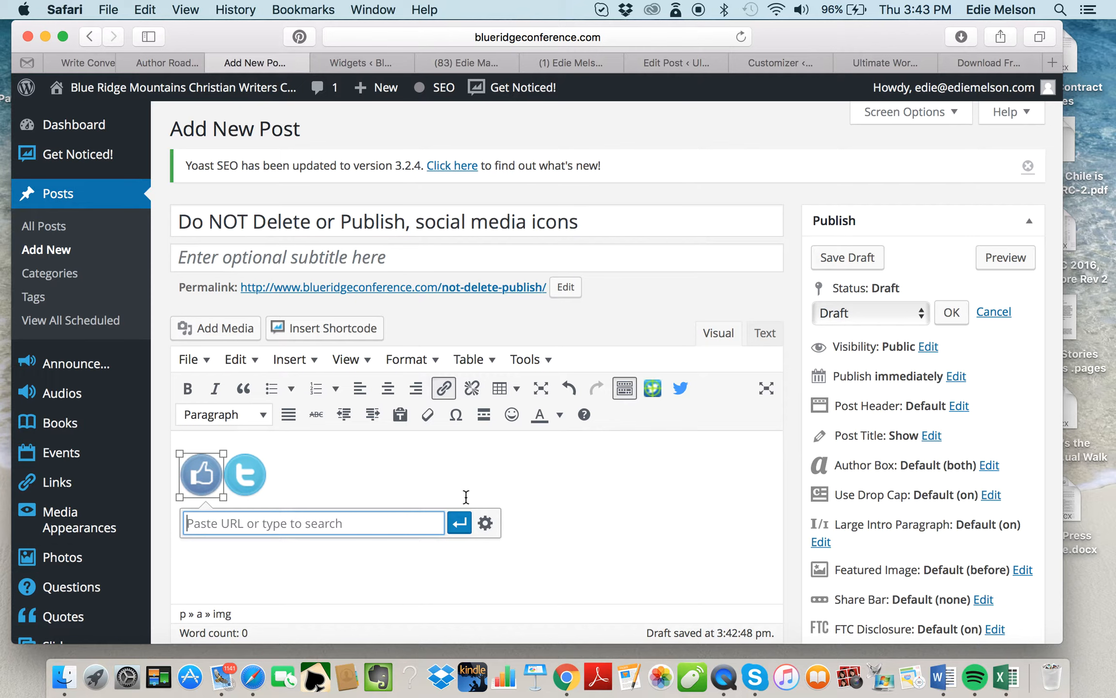
left_click(485, 521)
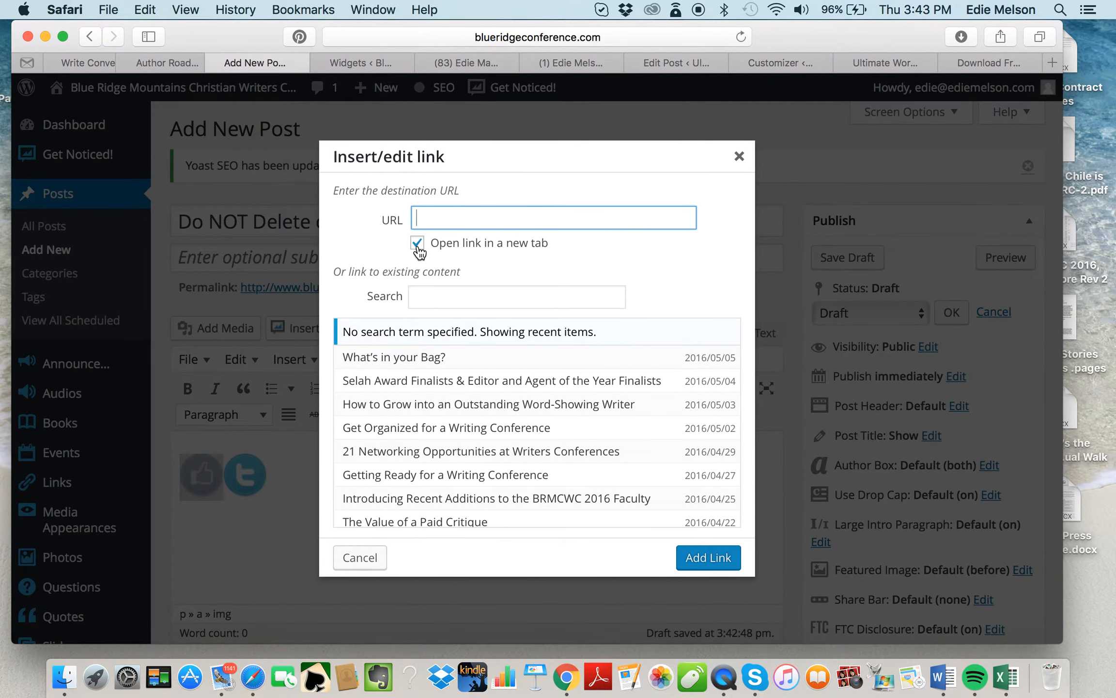
left_click(417, 243)
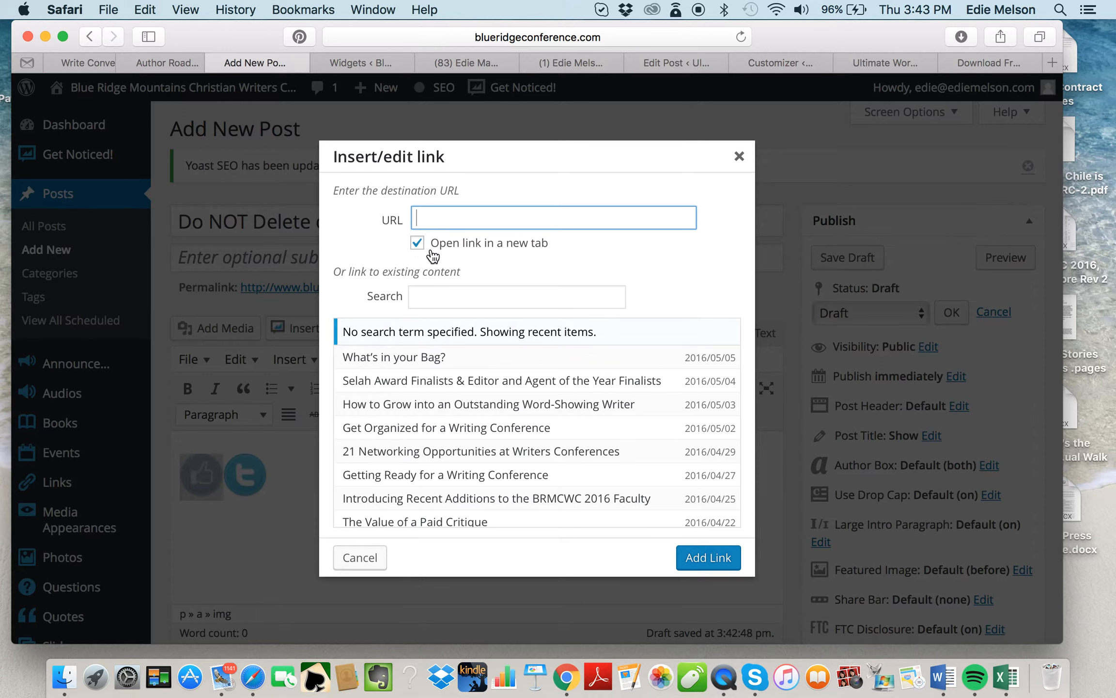
mouse_move(450, 257)
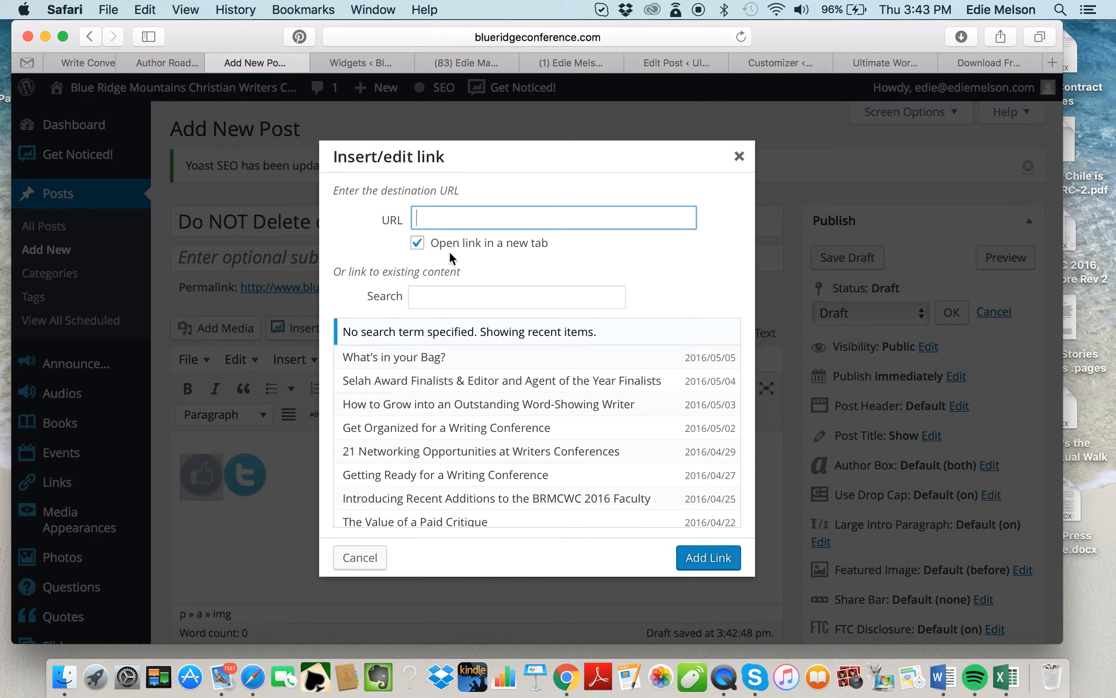
mouse_move(575, 80)
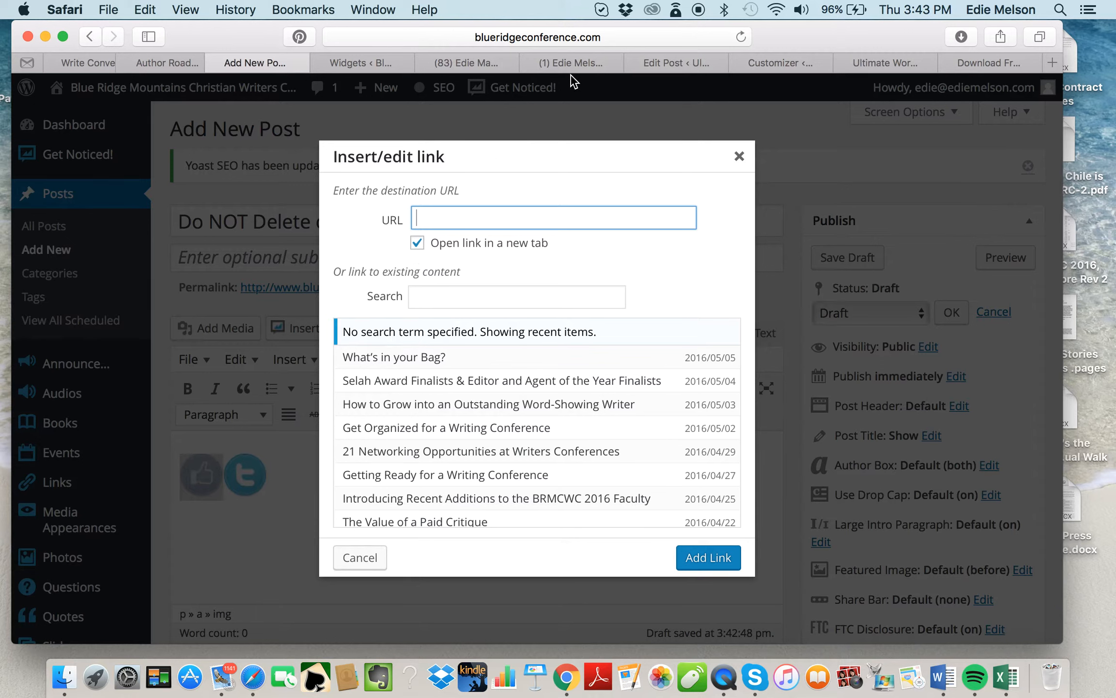
left_click(466, 63)
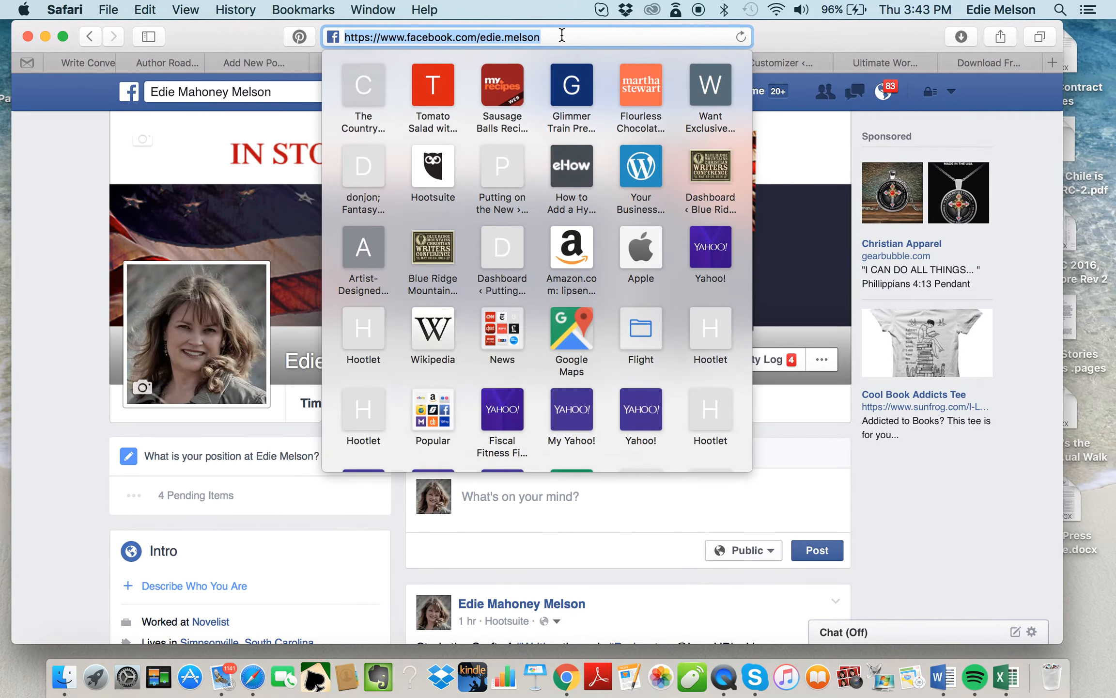
mouse_move(809, 34)
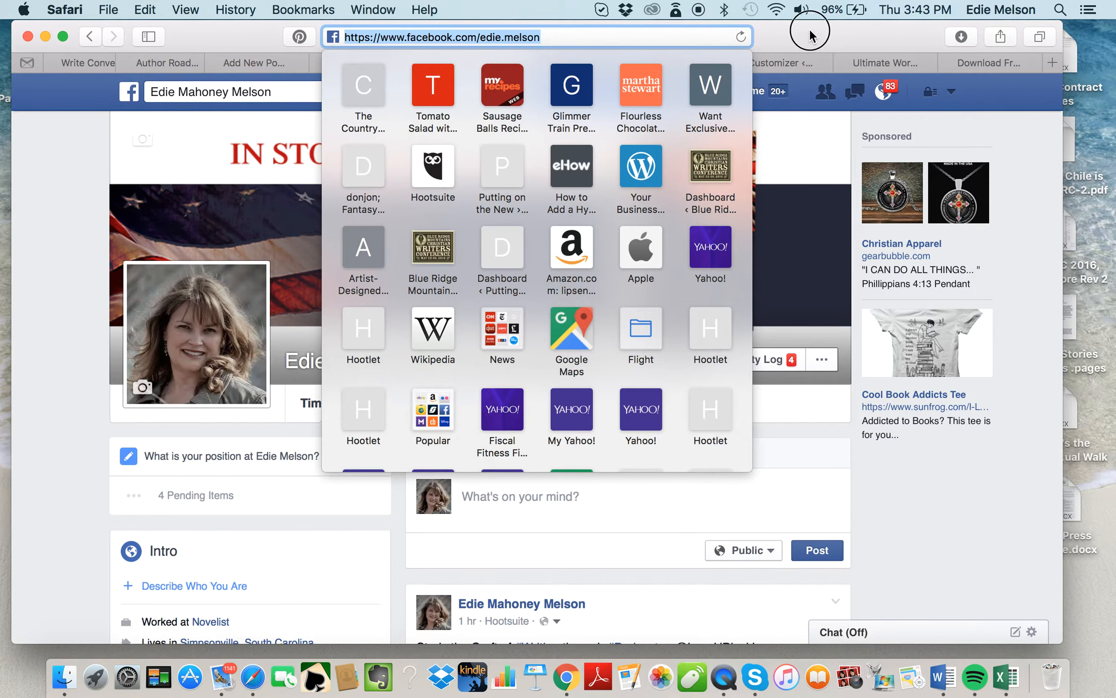
left_click(254, 63)
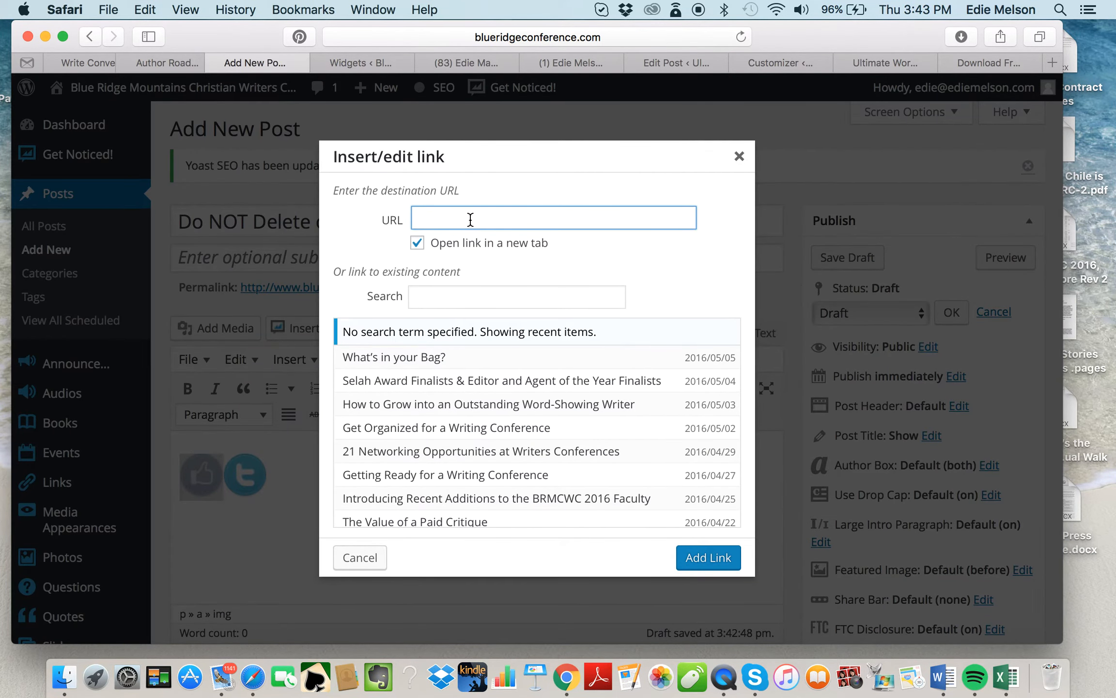
type("https://www.facebook.com/edie.melson")
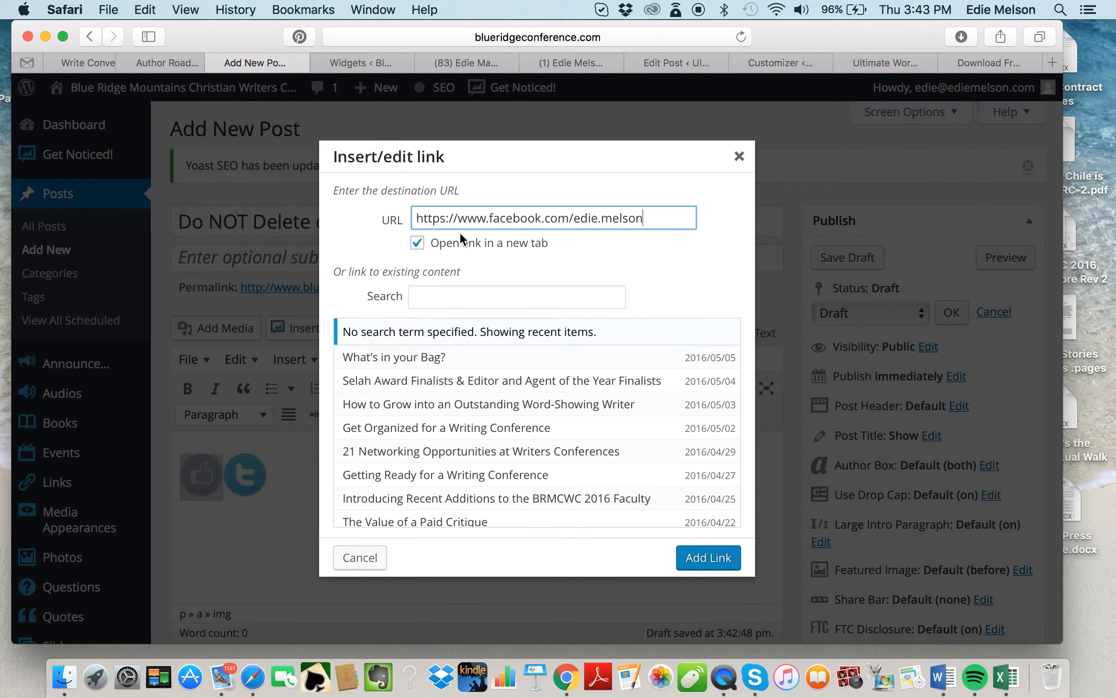
mouse_move(707, 557)
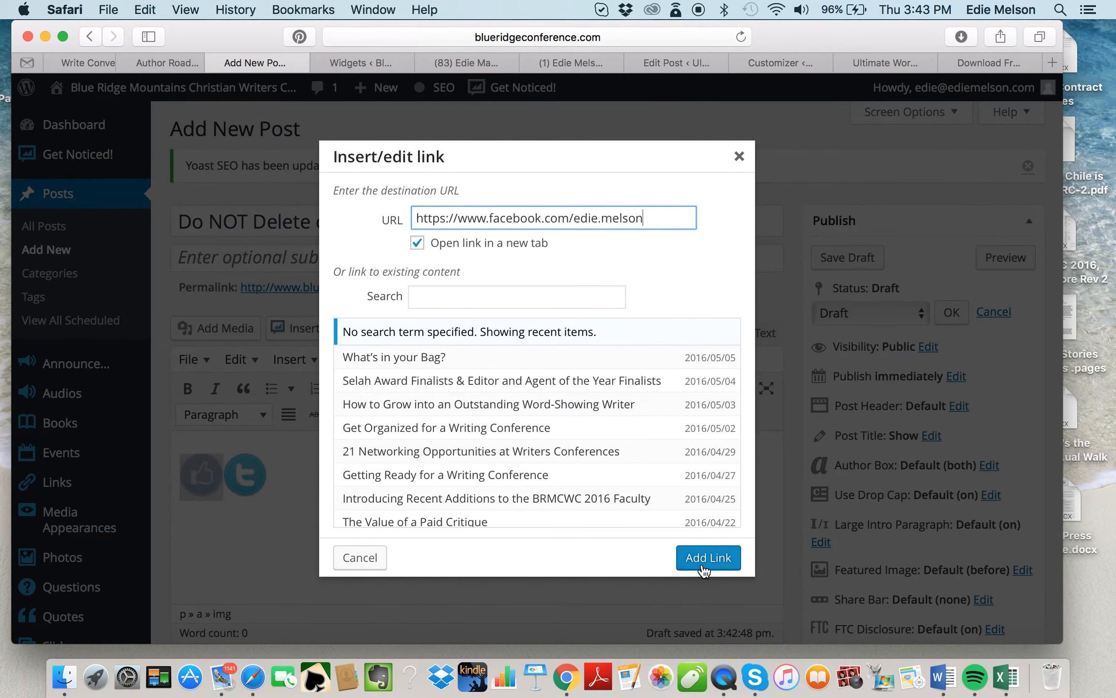
left_click(708, 558)
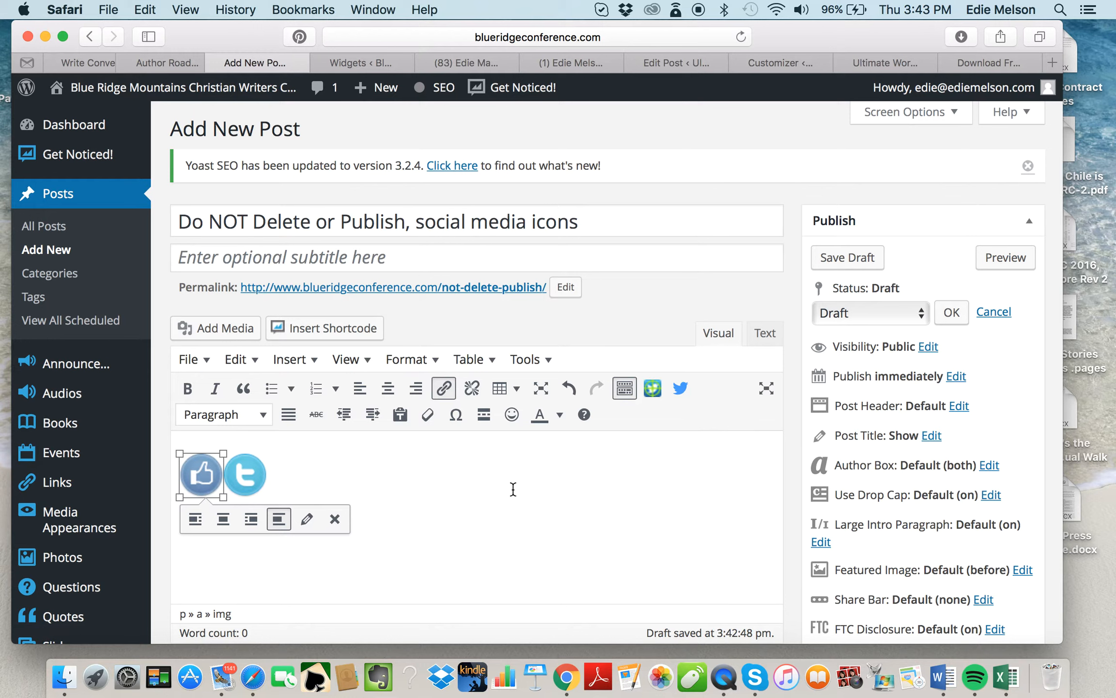
left_click(244, 474)
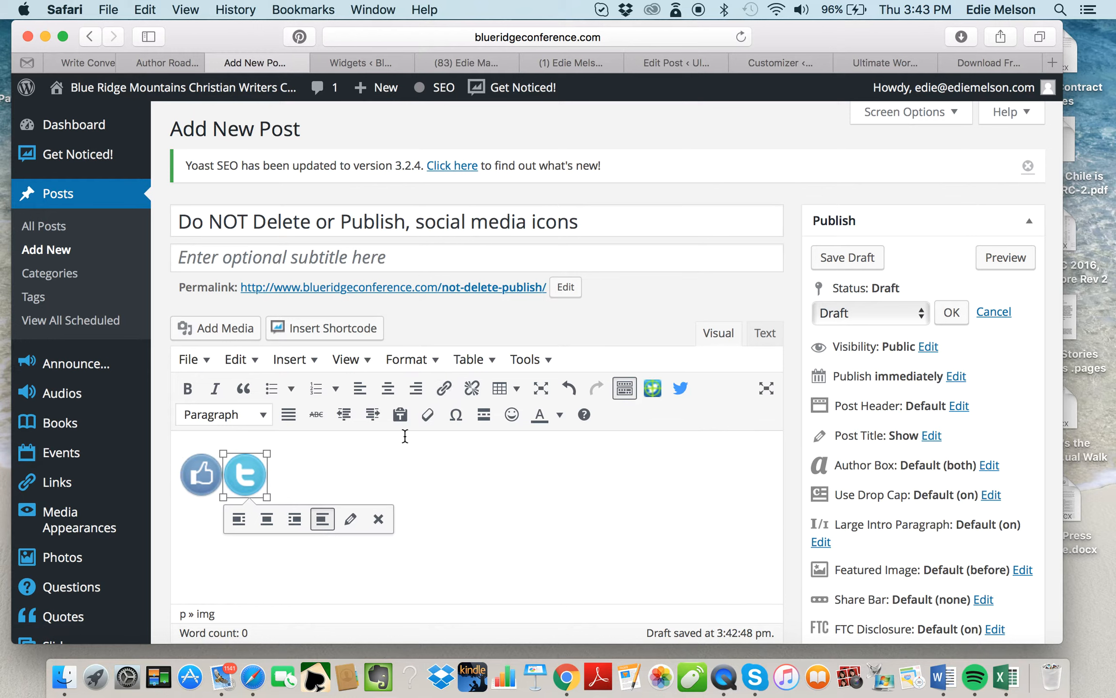
mouse_move(444, 388)
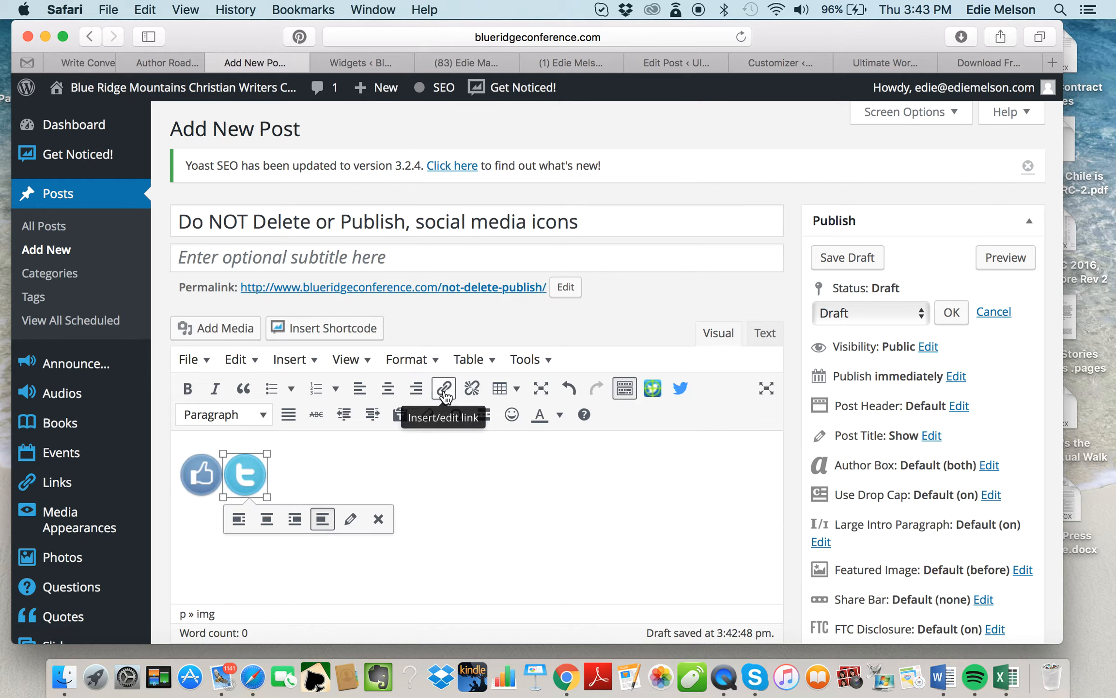
mouse_move(439, 405)
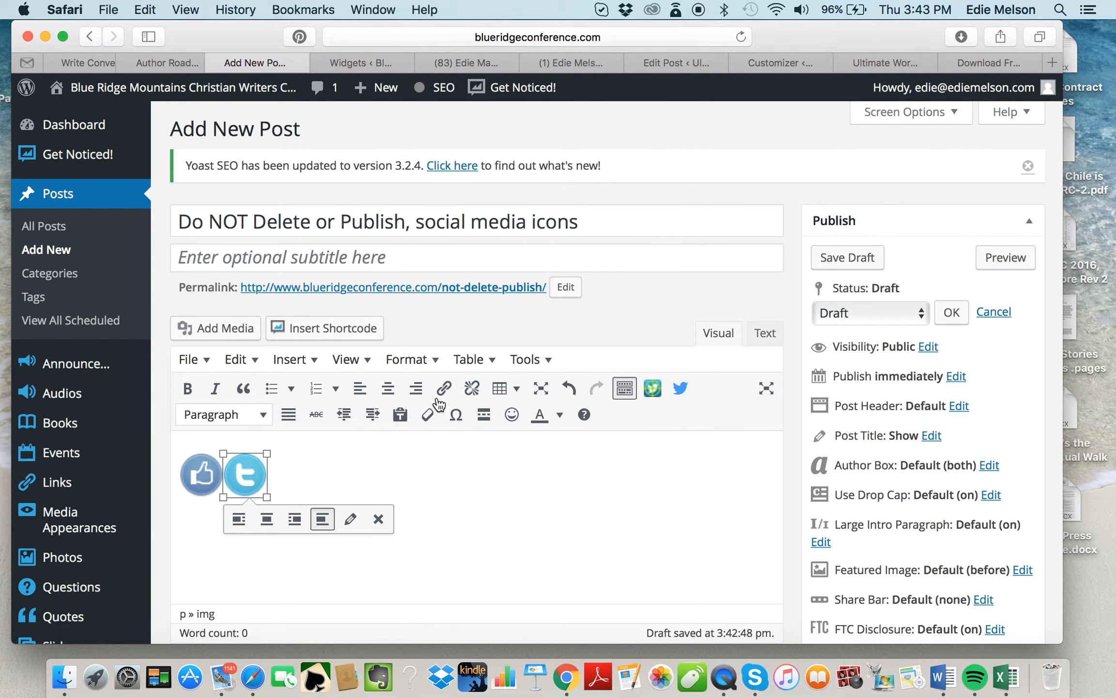
left_click(443, 388)
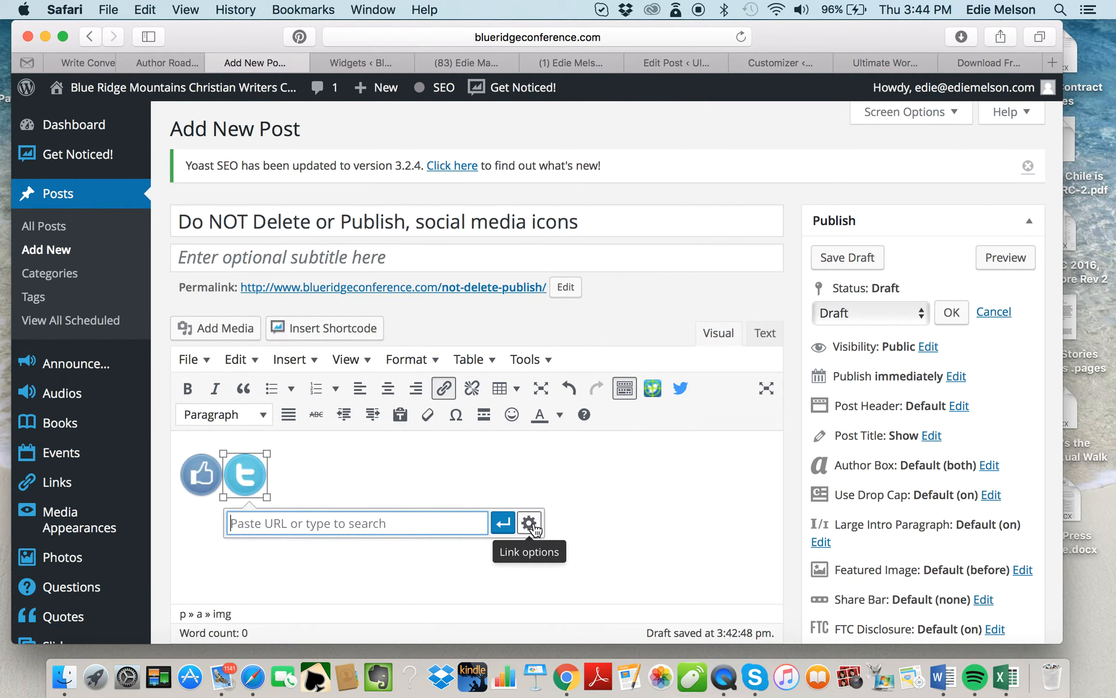
left_click(530, 522)
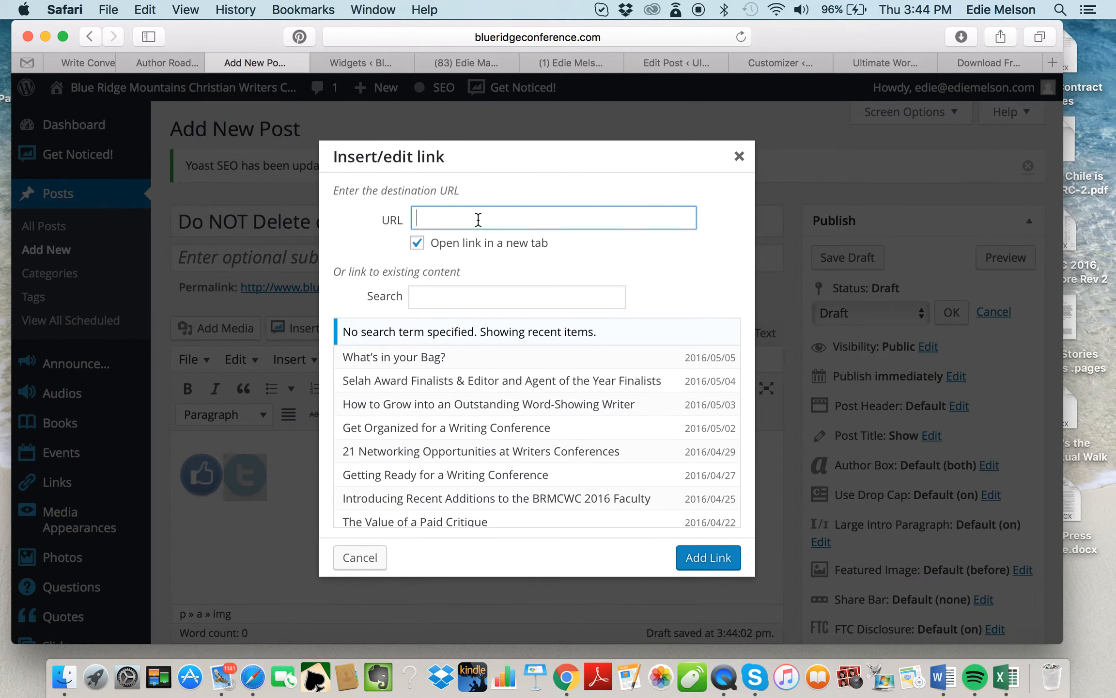
mouse_move(575, 63)
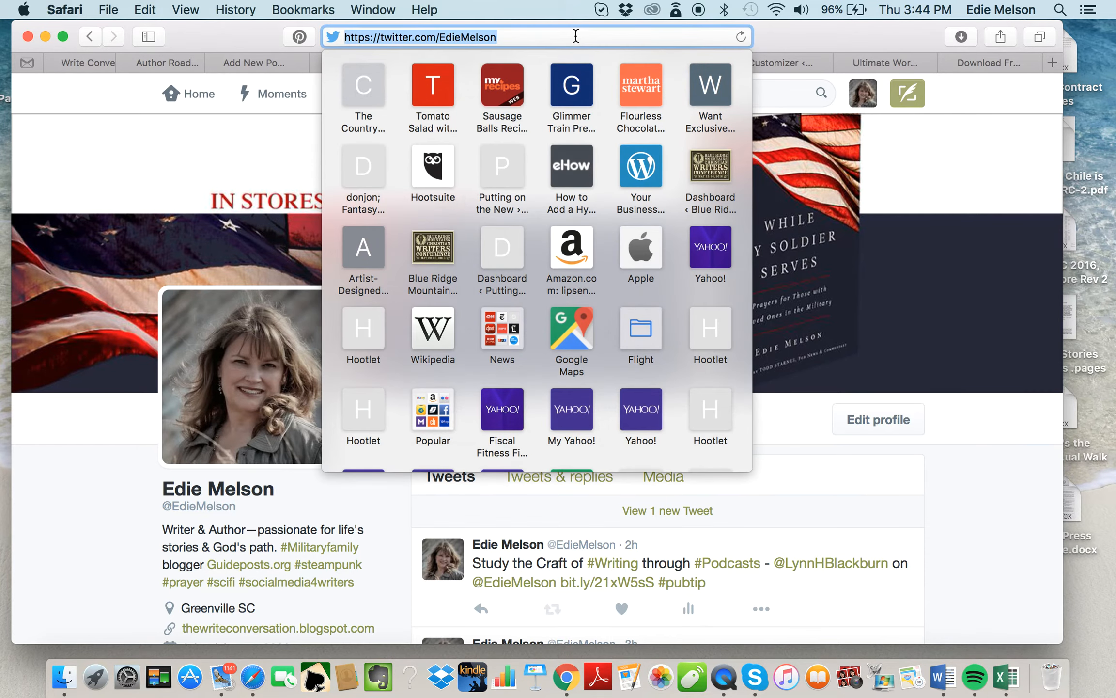
left_click(250, 63)
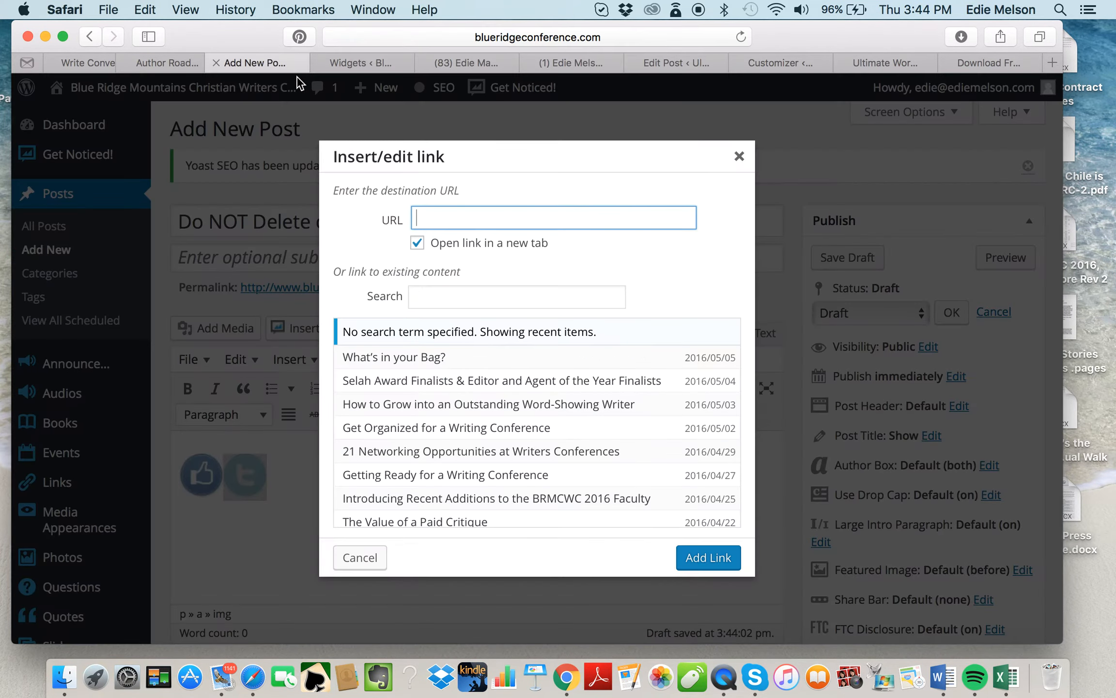
type("https://twitter.com/EdieMelson")
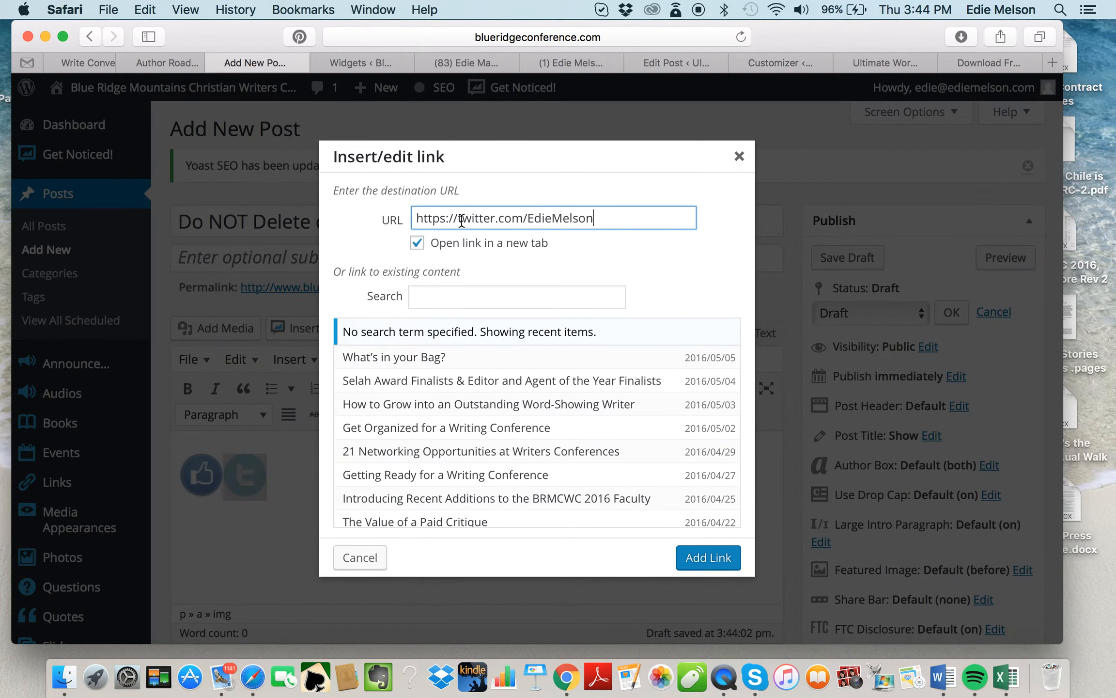
left_click(707, 557)
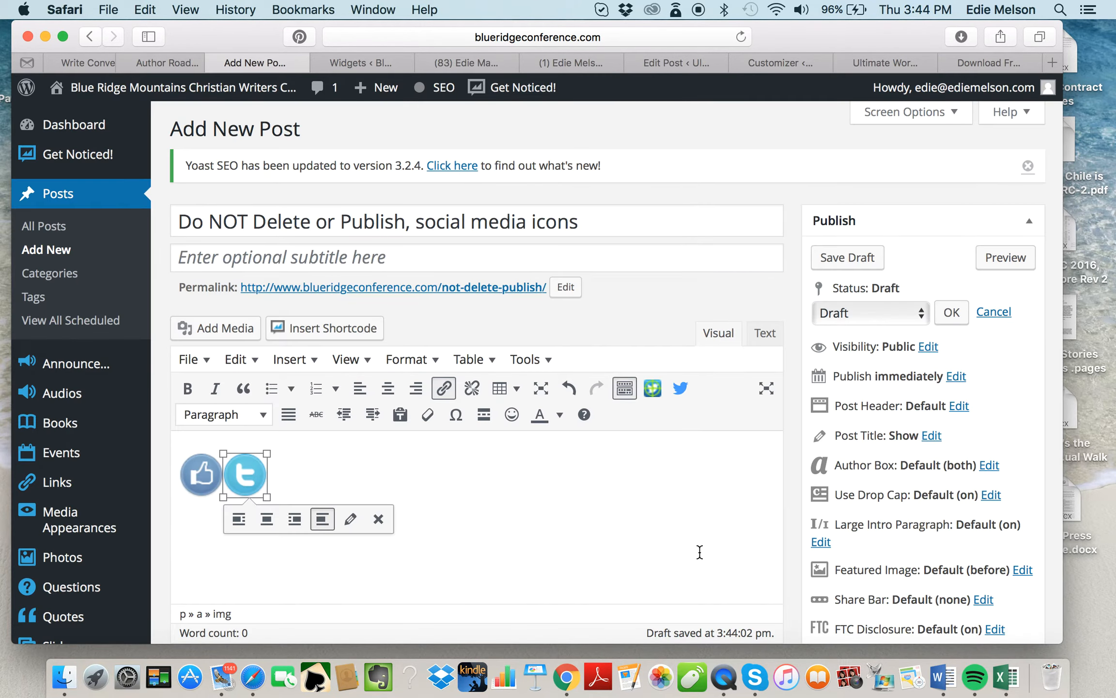
left_click(370, 471)
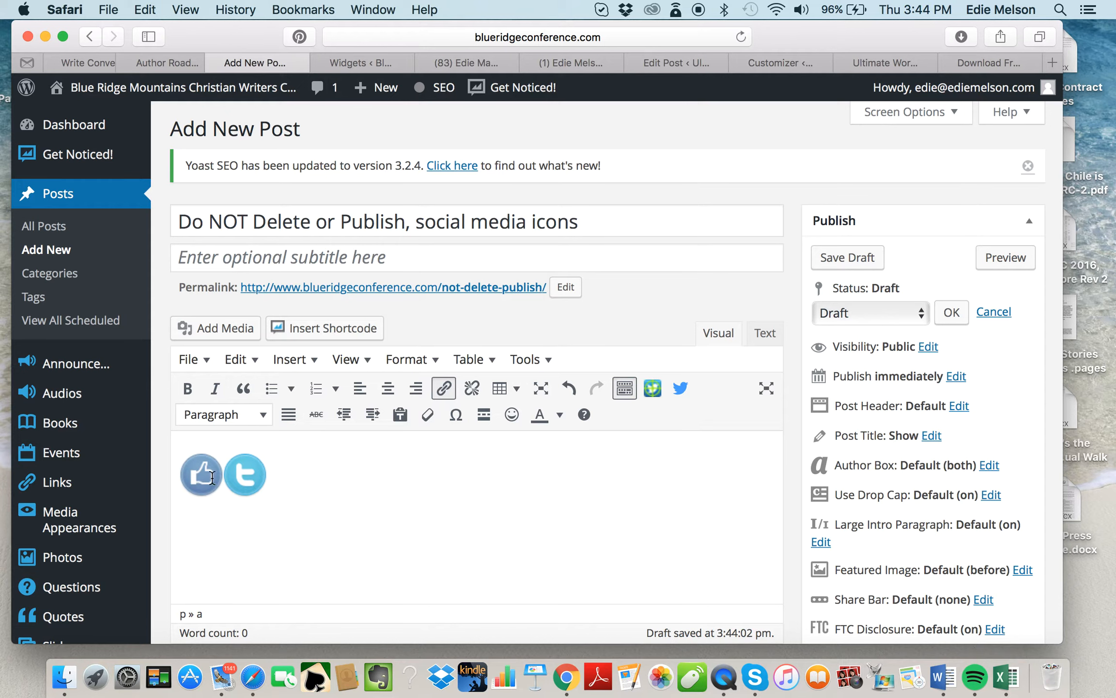
mouse_move(422, 563)
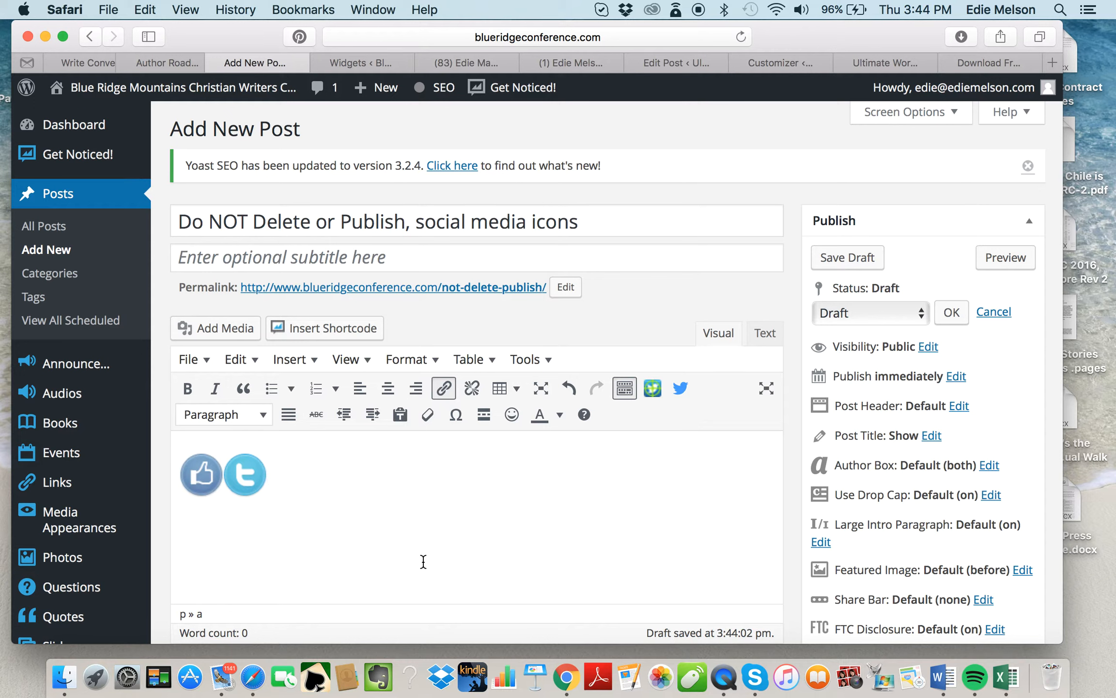
mouse_move(765, 333)
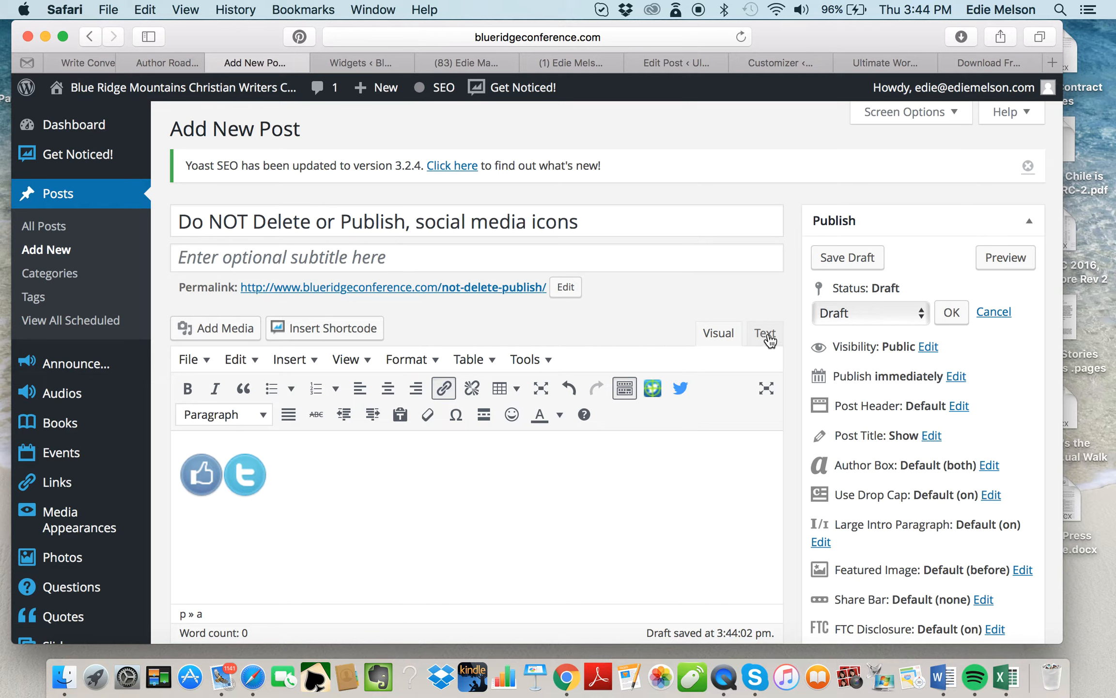
View the post as HTML showing both linked Facebook and Twitter icon images
left_click(765, 334)
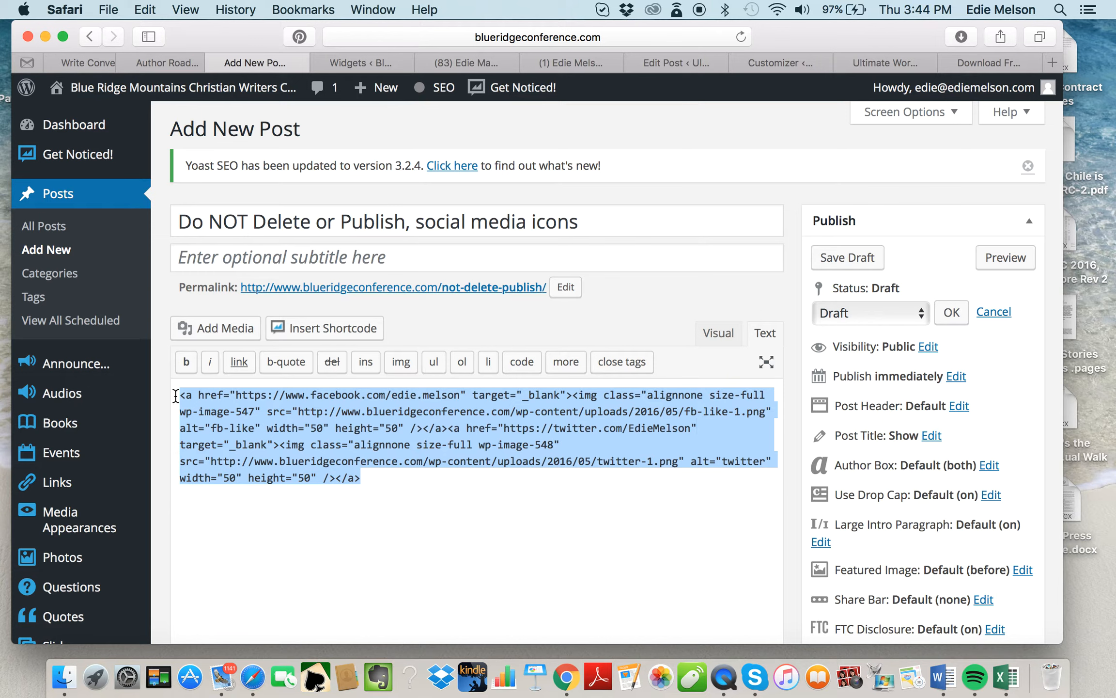
left_click(355, 62)
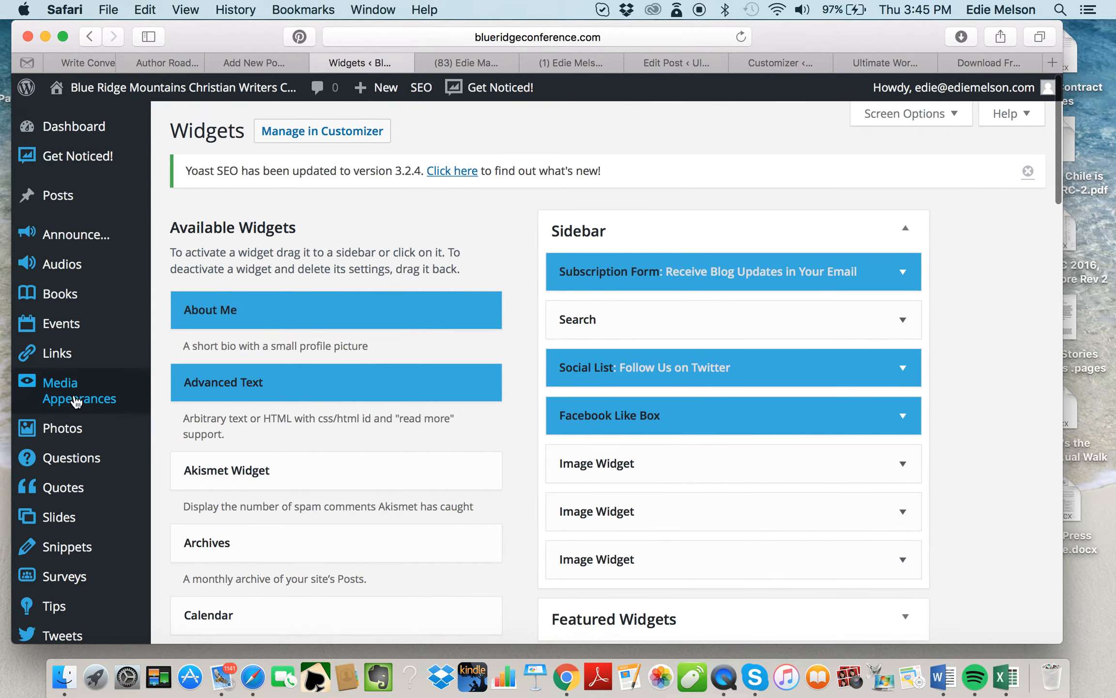
On Appearance > Widgets, add an empty Text widget to the Sidebar below Search
left_click(79, 390)
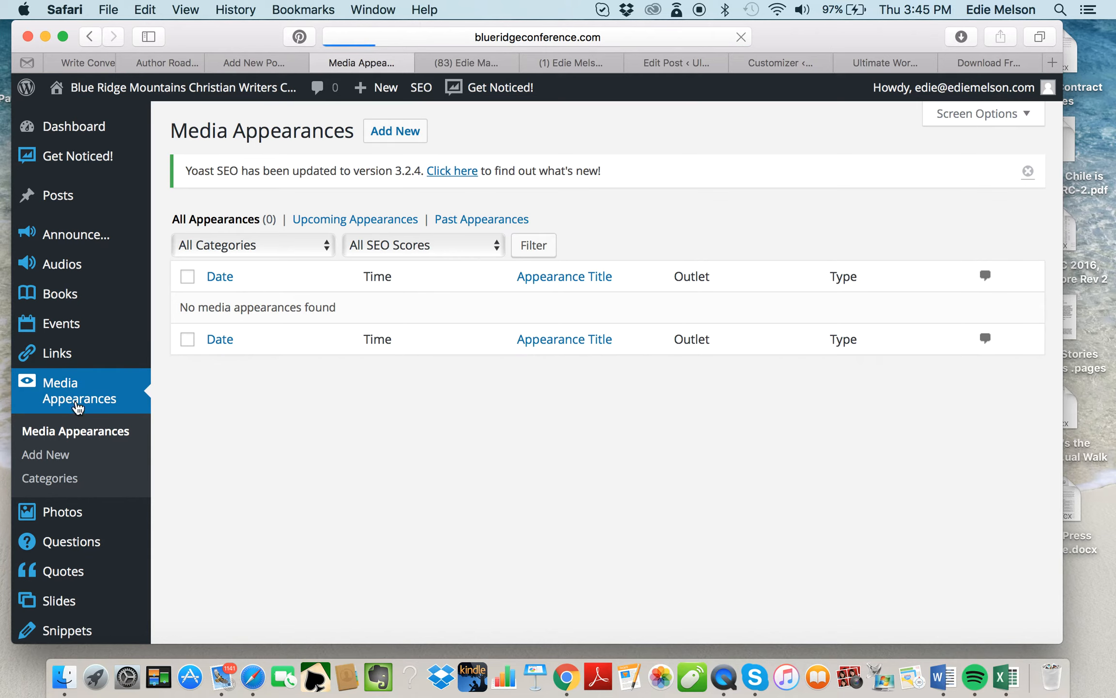
mouse_move(105, 445)
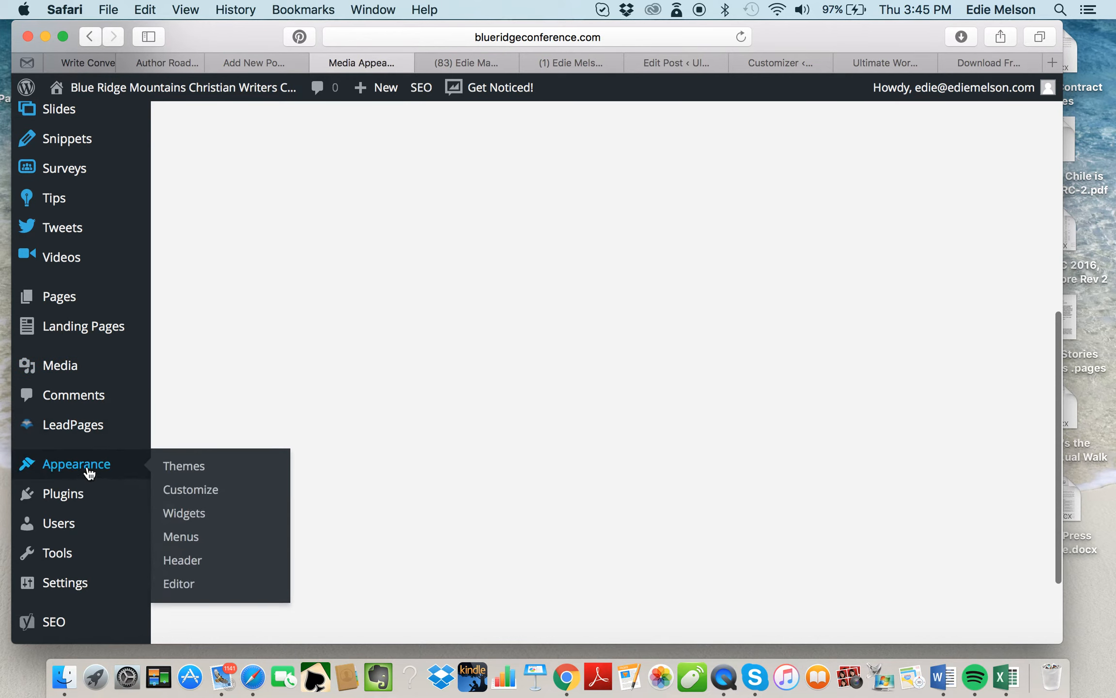
mouse_move(184, 512)
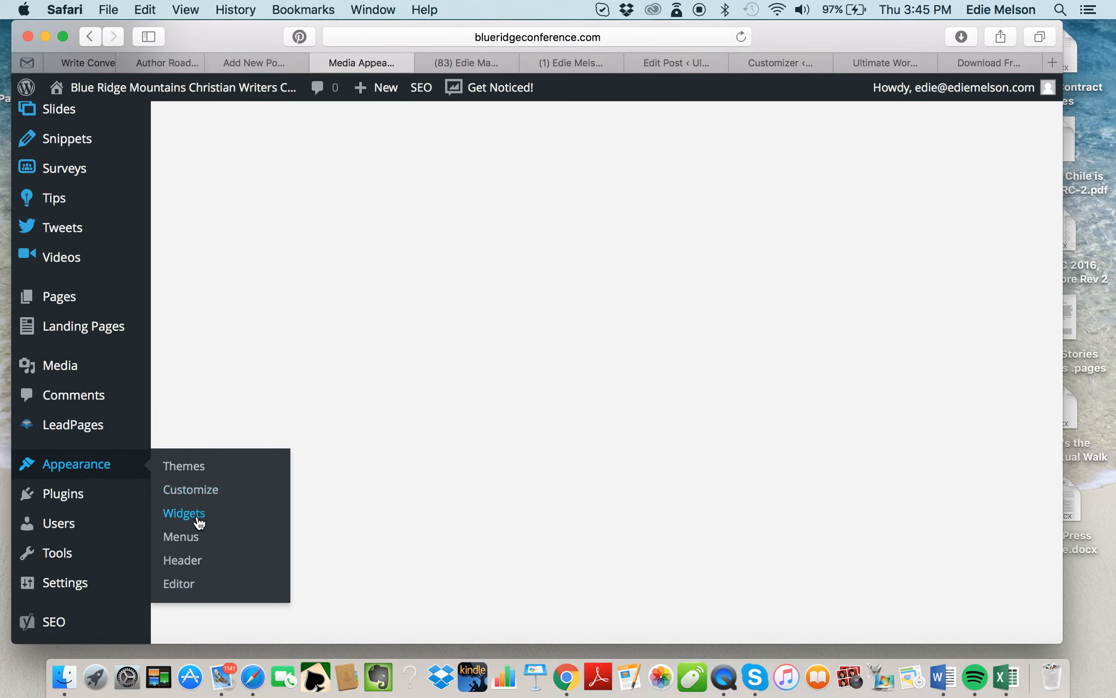
left_click(184, 513)
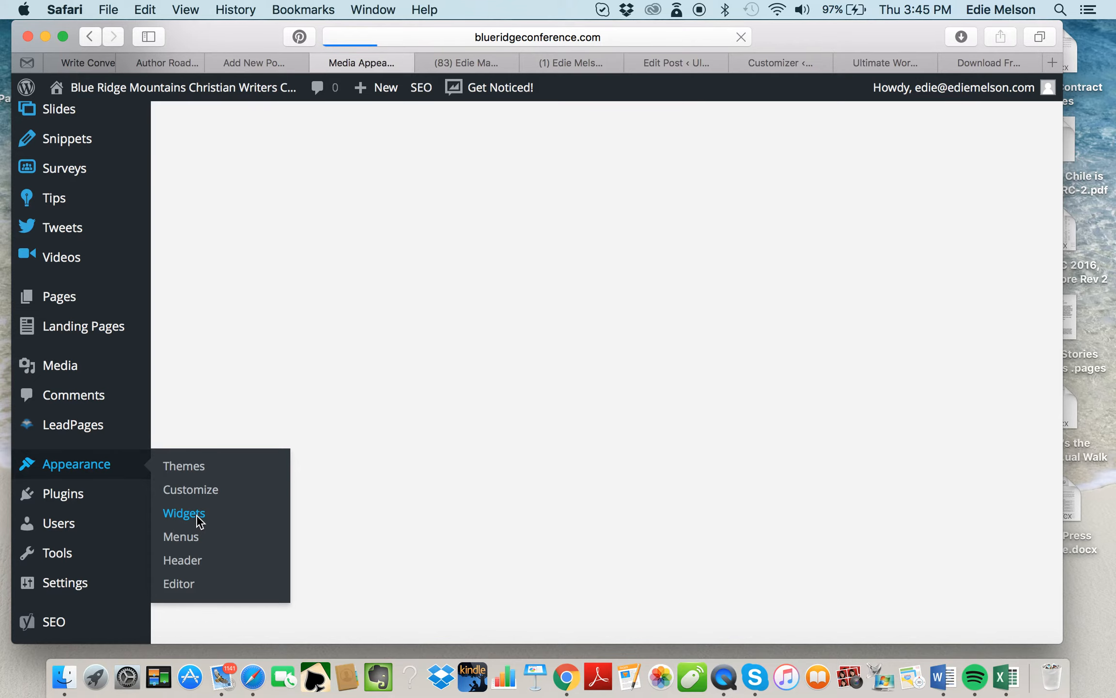
left_click(184, 513)
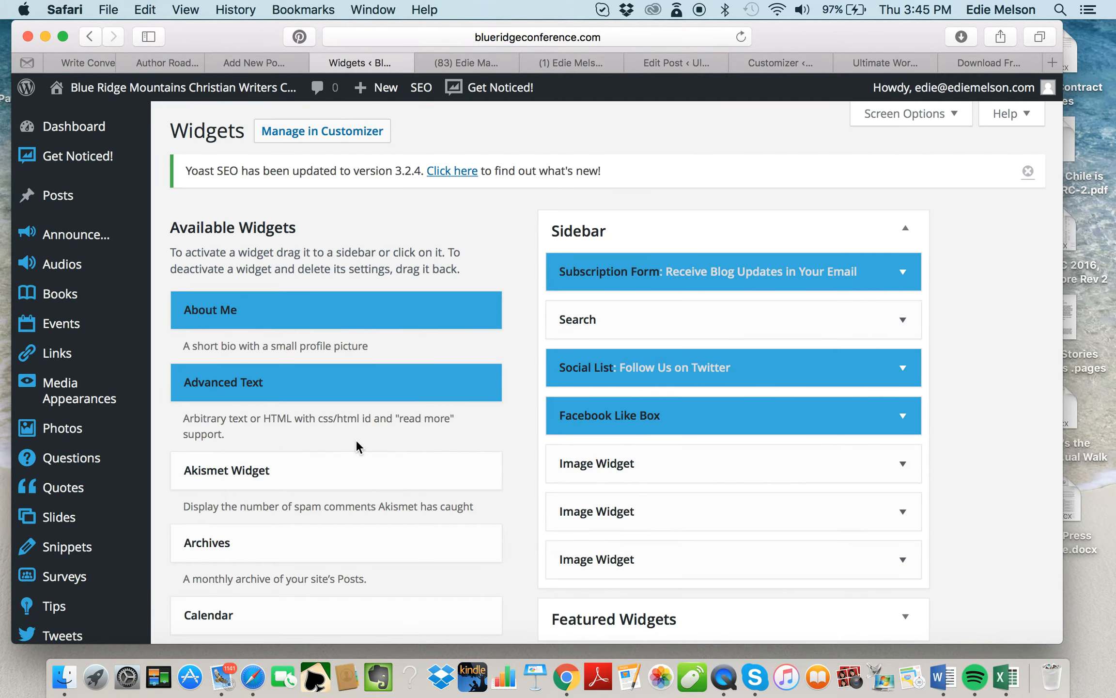
scroll("down", 3)
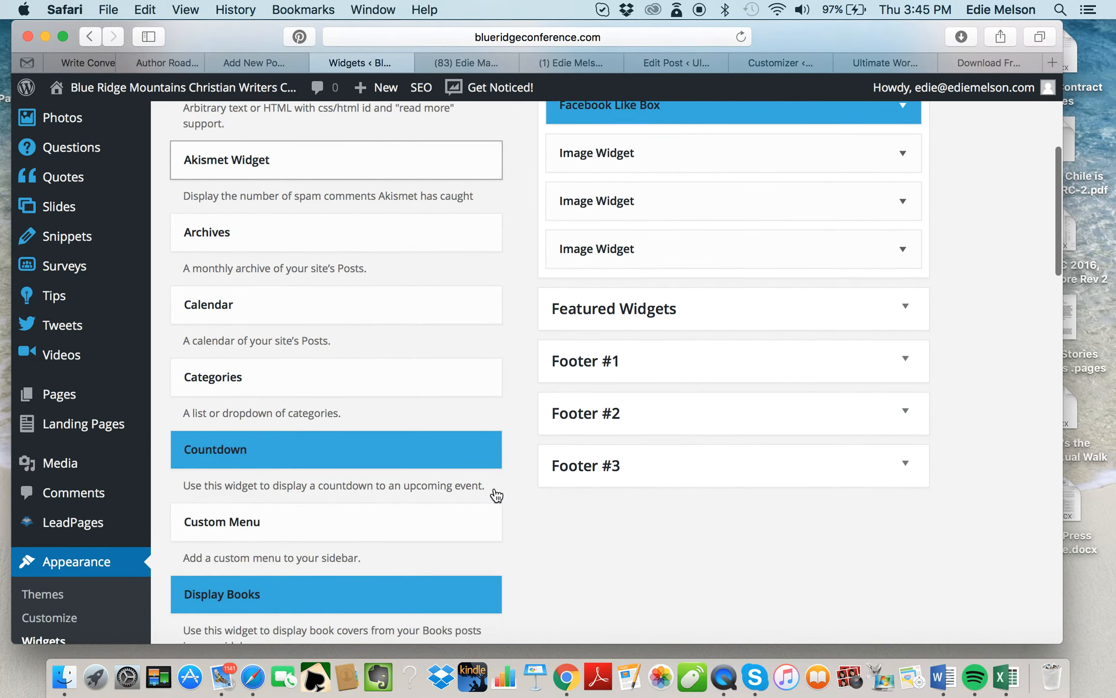
scroll("down", 3)
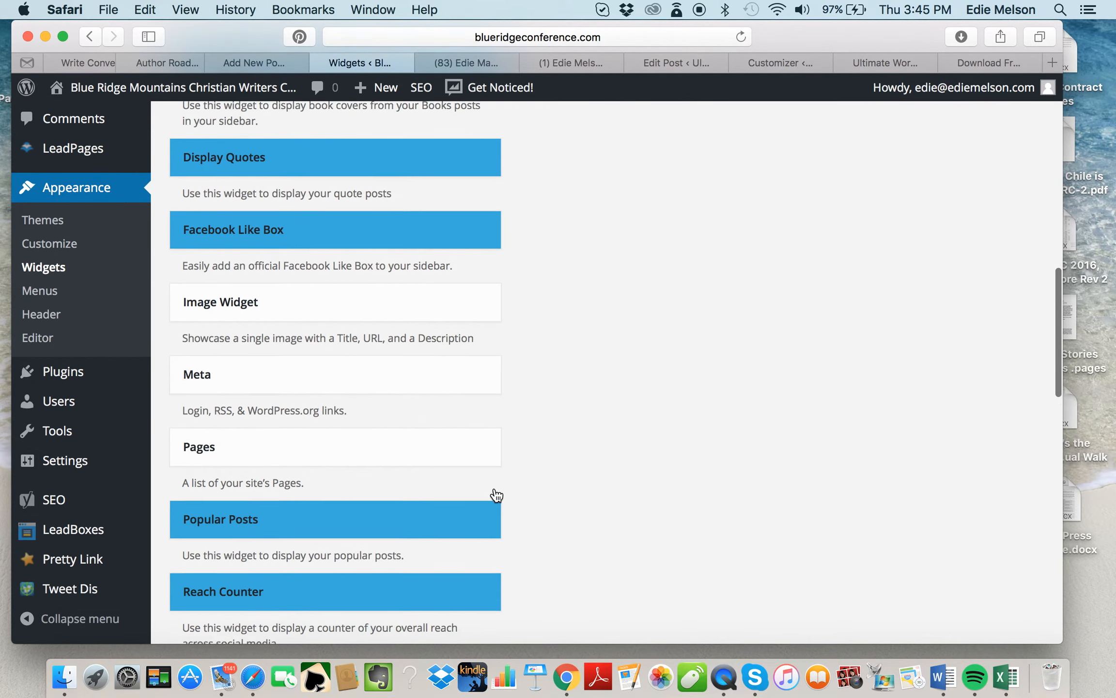
scroll("down", 3)
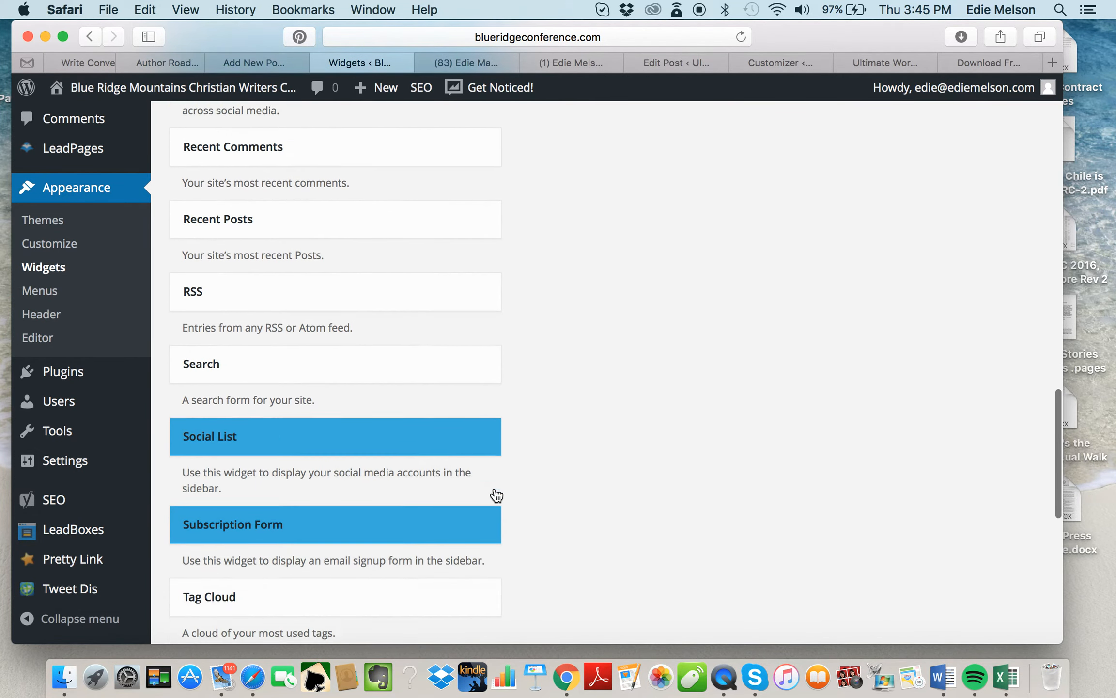
scroll("down", 3)
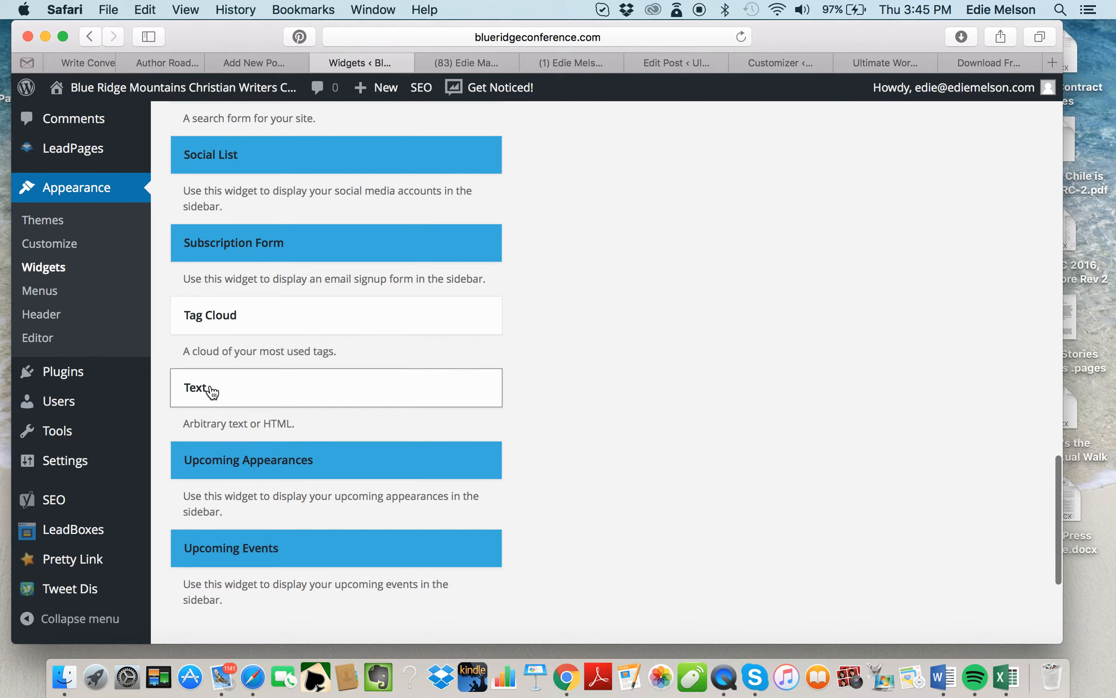
mouse_move(206, 393)
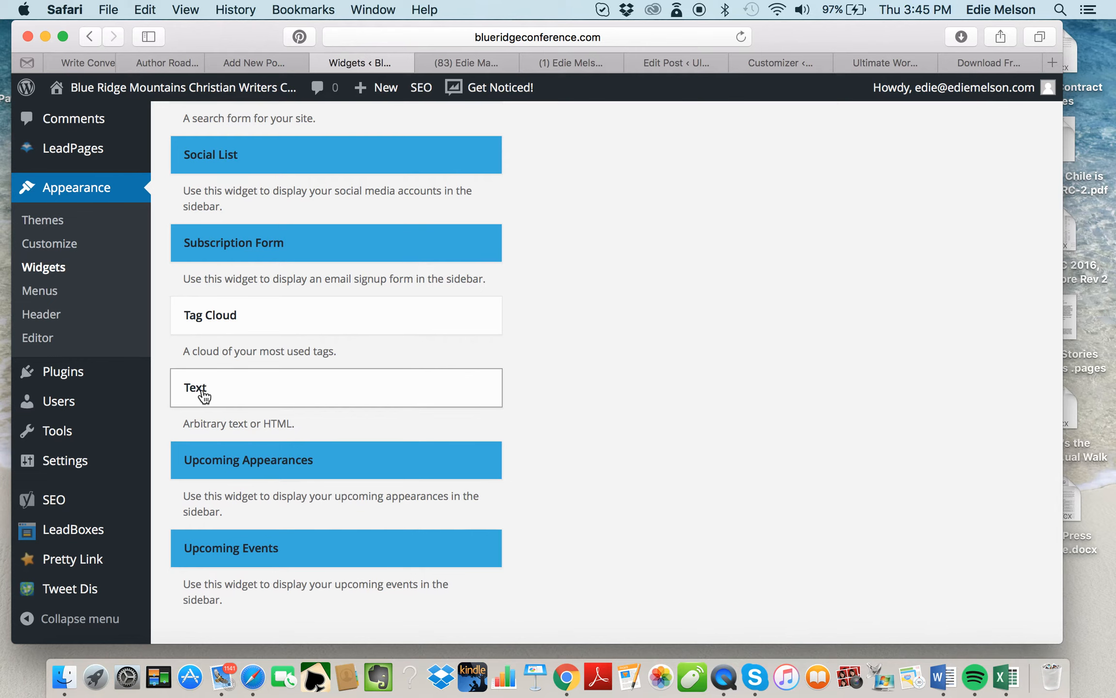
mouse_move(212, 404)
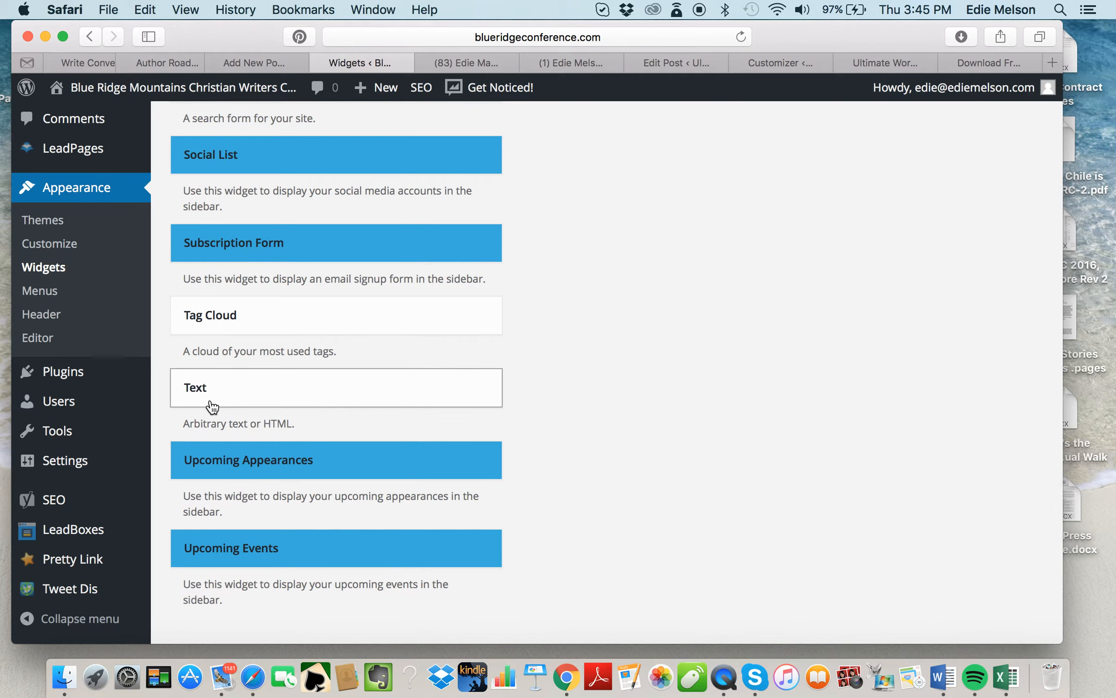
mouse_move(288, 422)
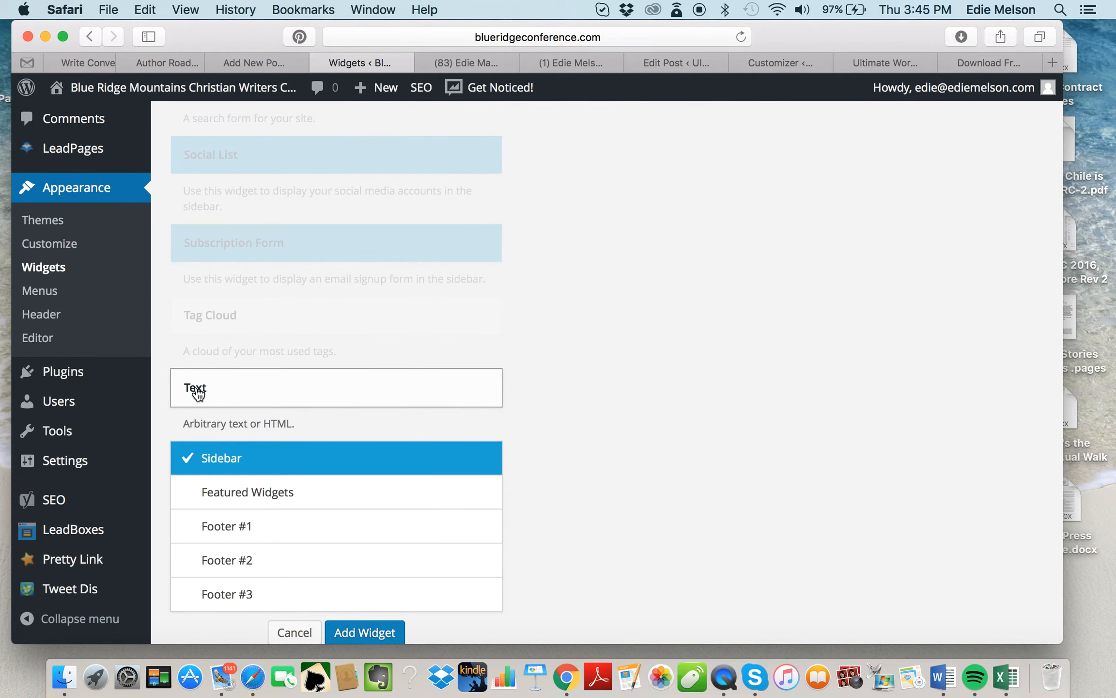
mouse_move(300, 391)
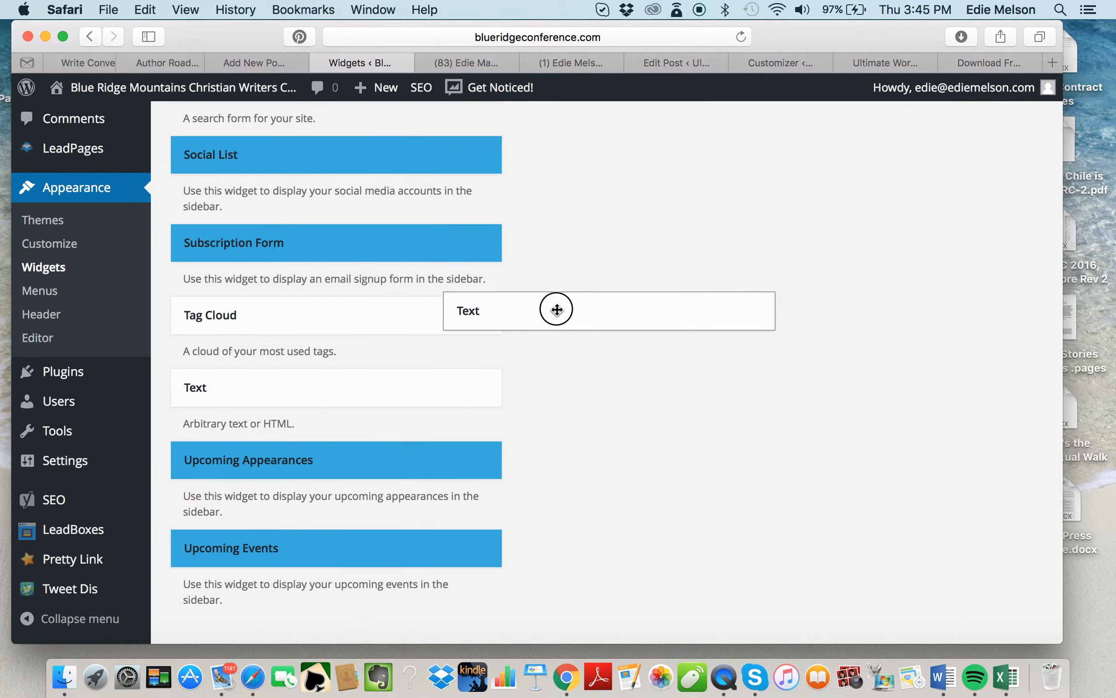
scroll("up", 3)
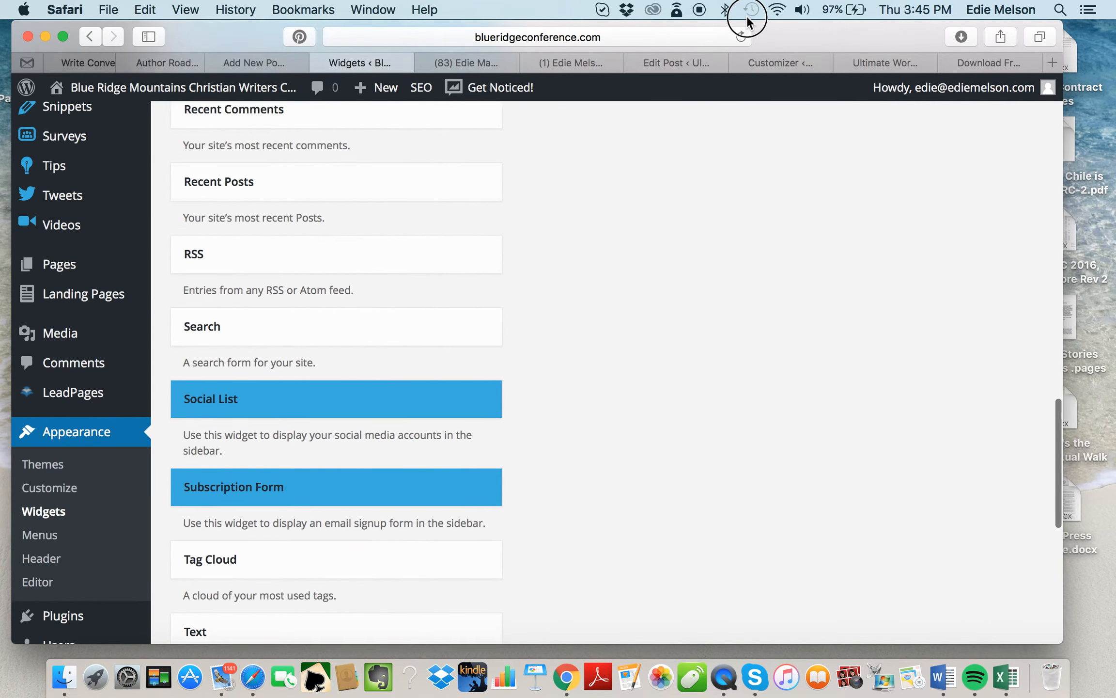
scroll("up", 3)
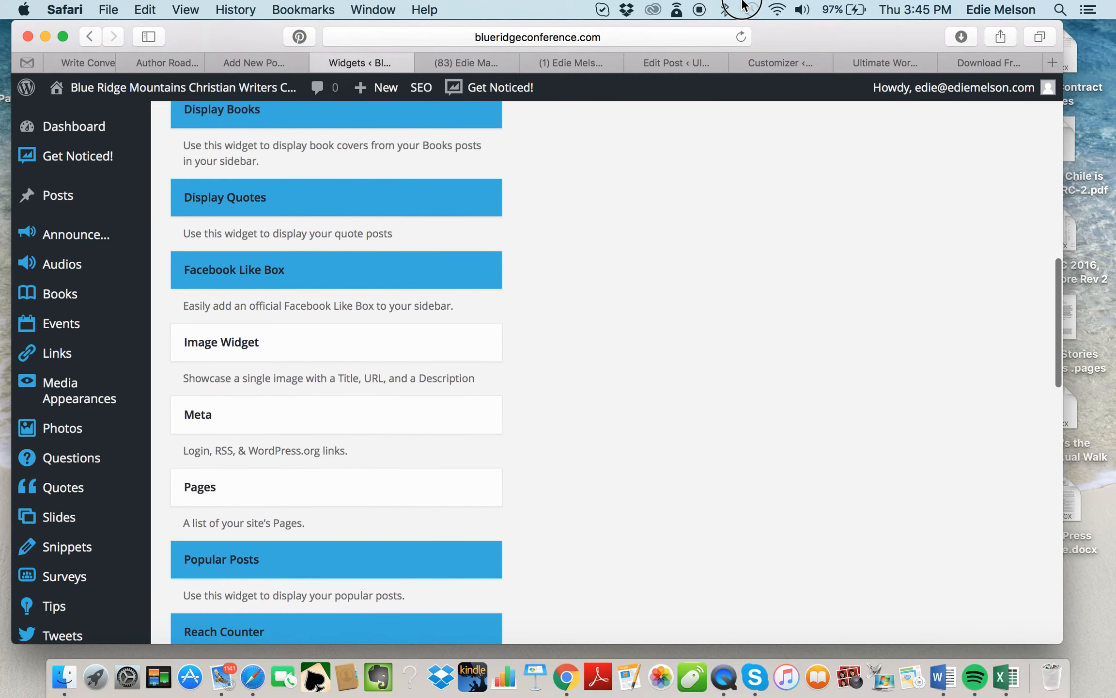
scroll("up", 3)
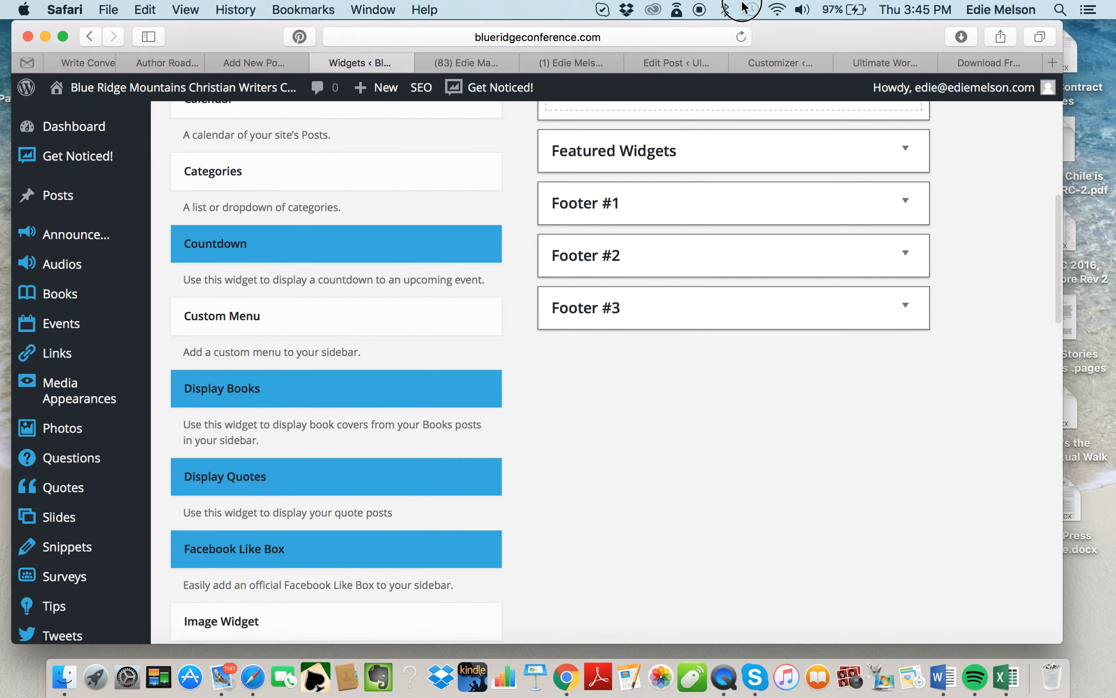
scroll("up", 3)
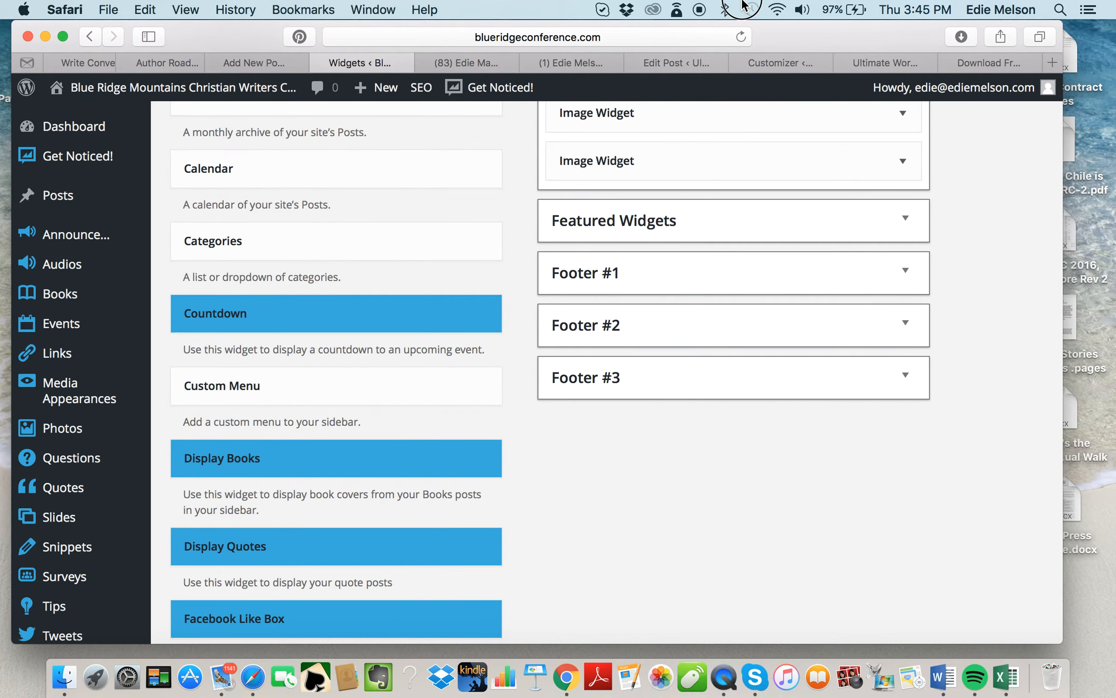
scroll("up", 3)
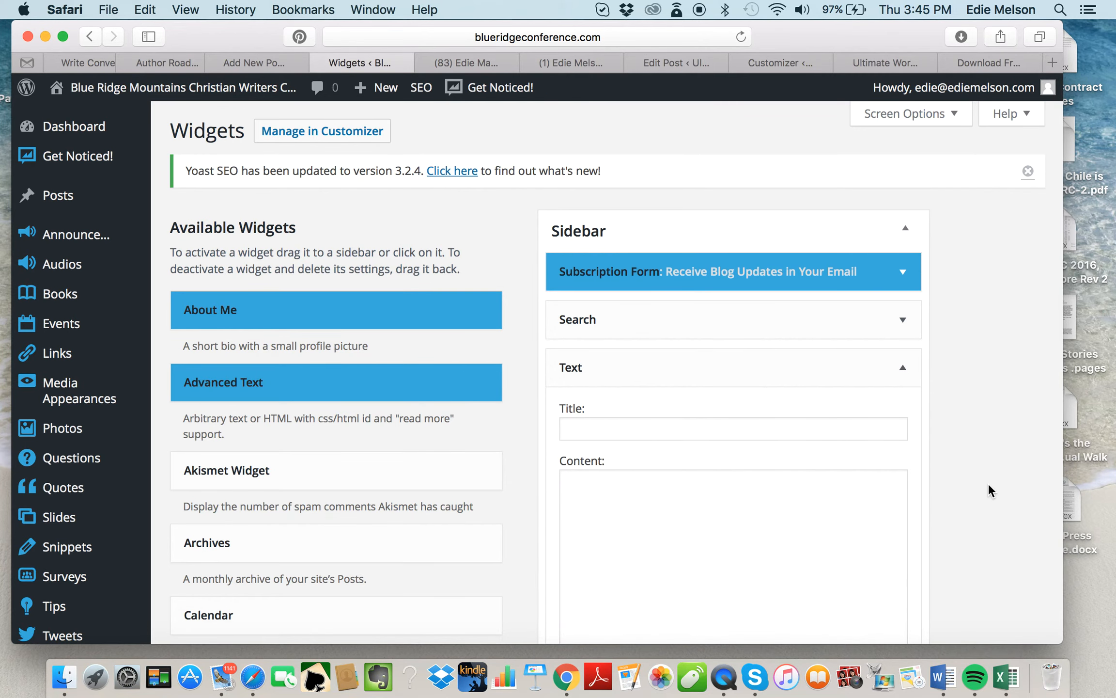
Title the Text widget 'Connect with Us' and add the Facebook and Twitter icon link HTML
scroll("down", 3)
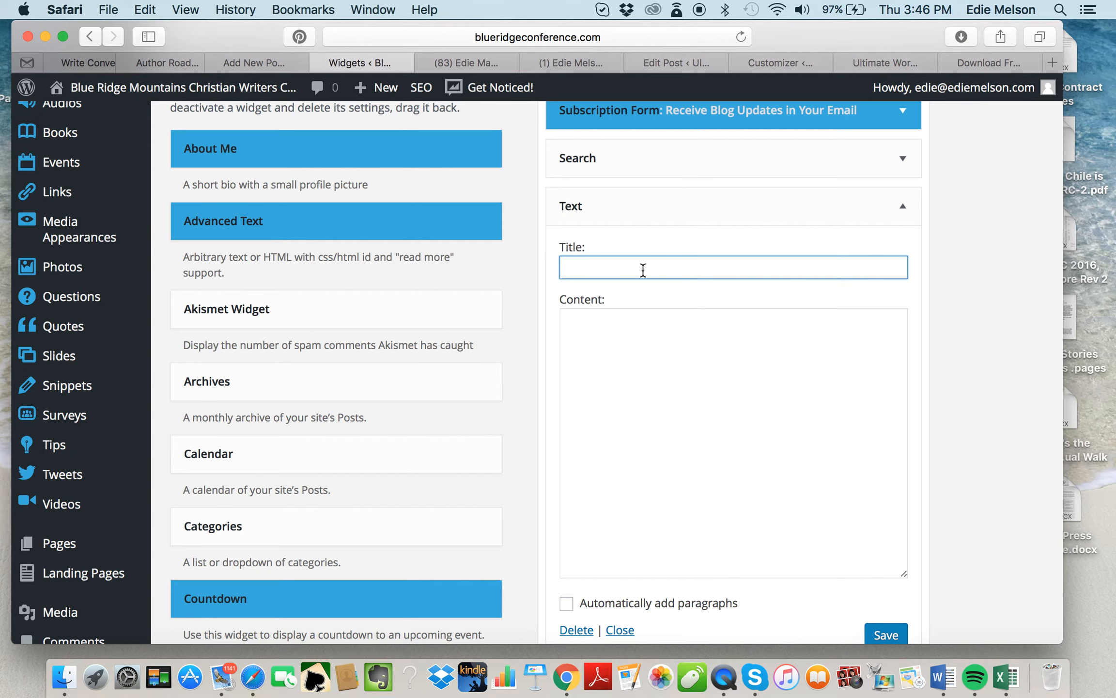
type("Connect")
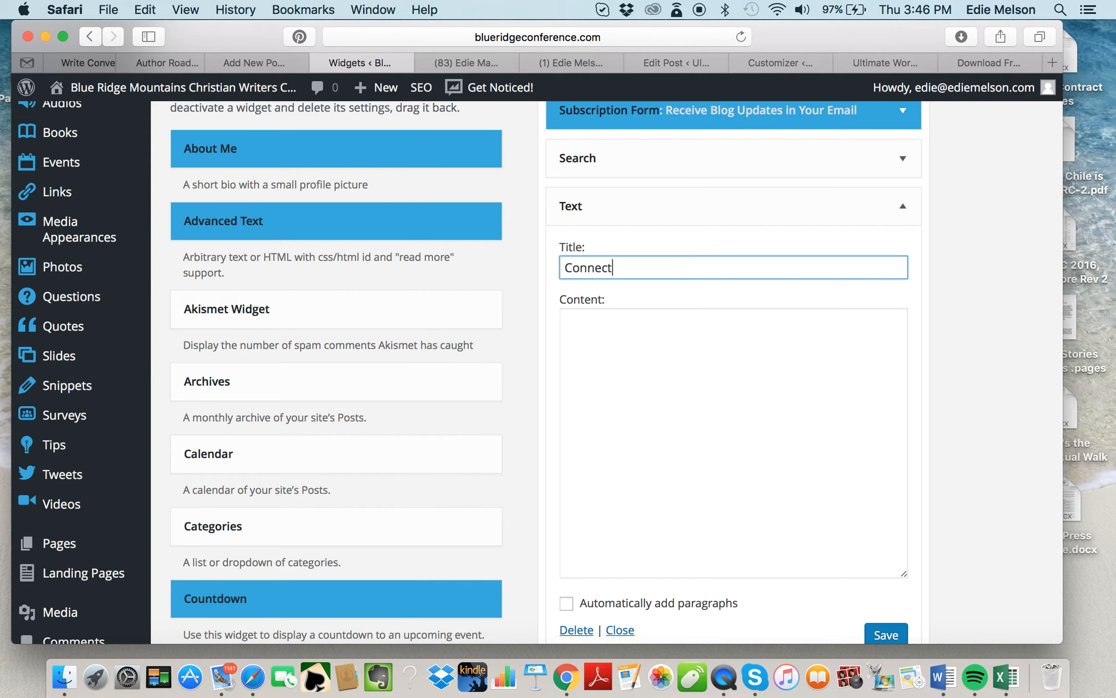
type("with Us o")
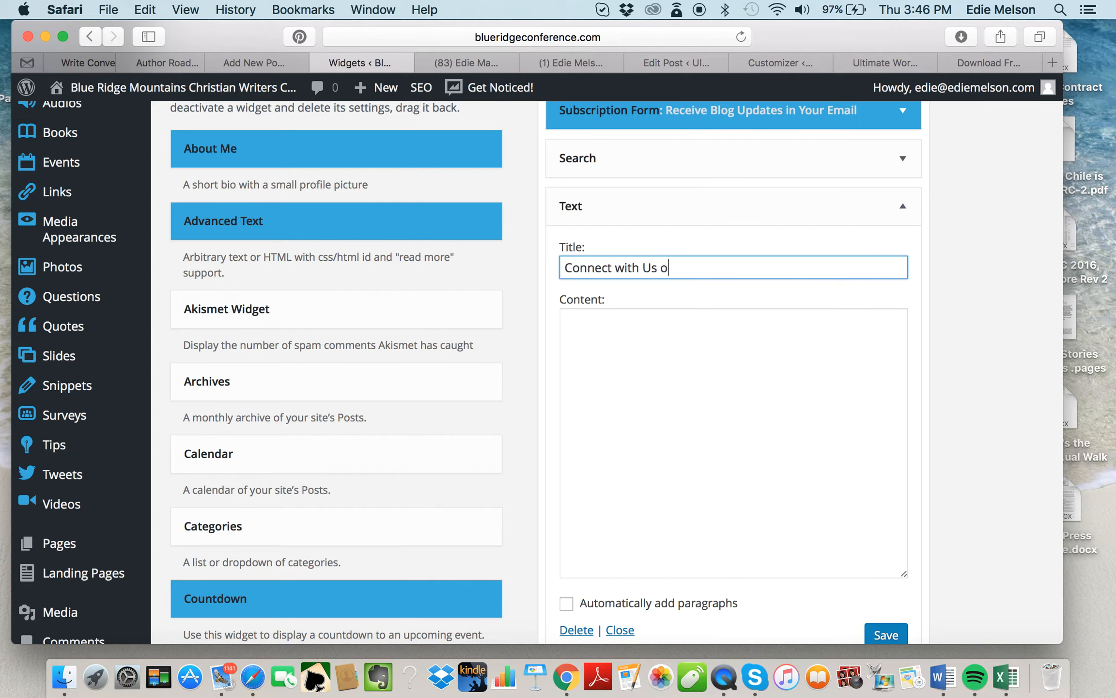
type("n")
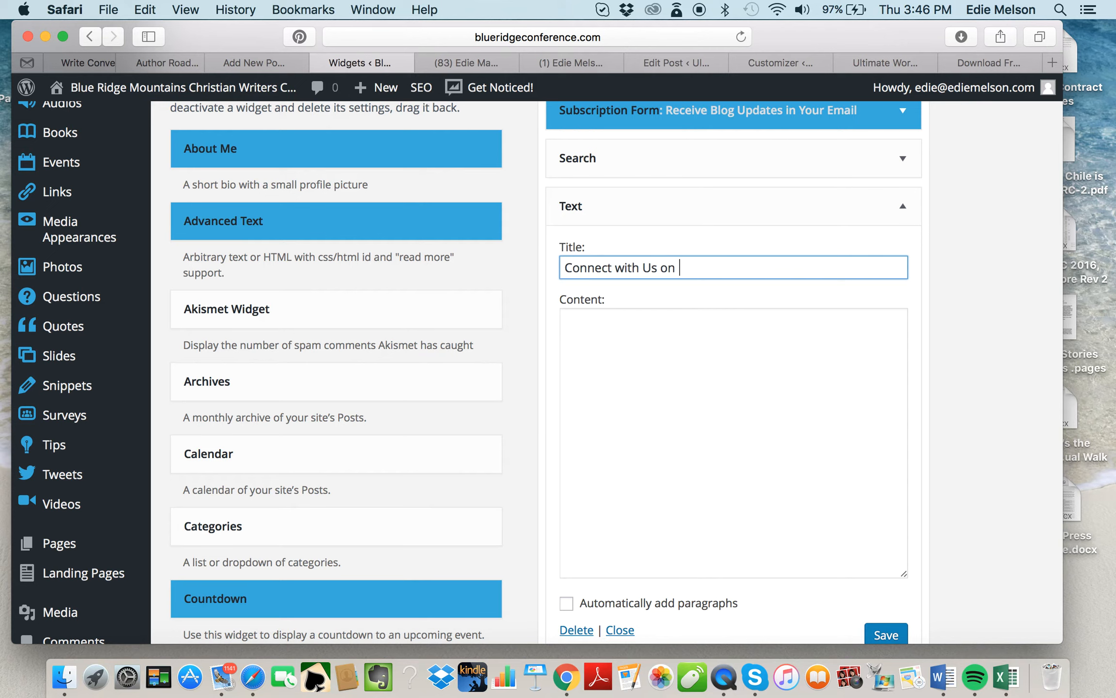
key("Backspace")
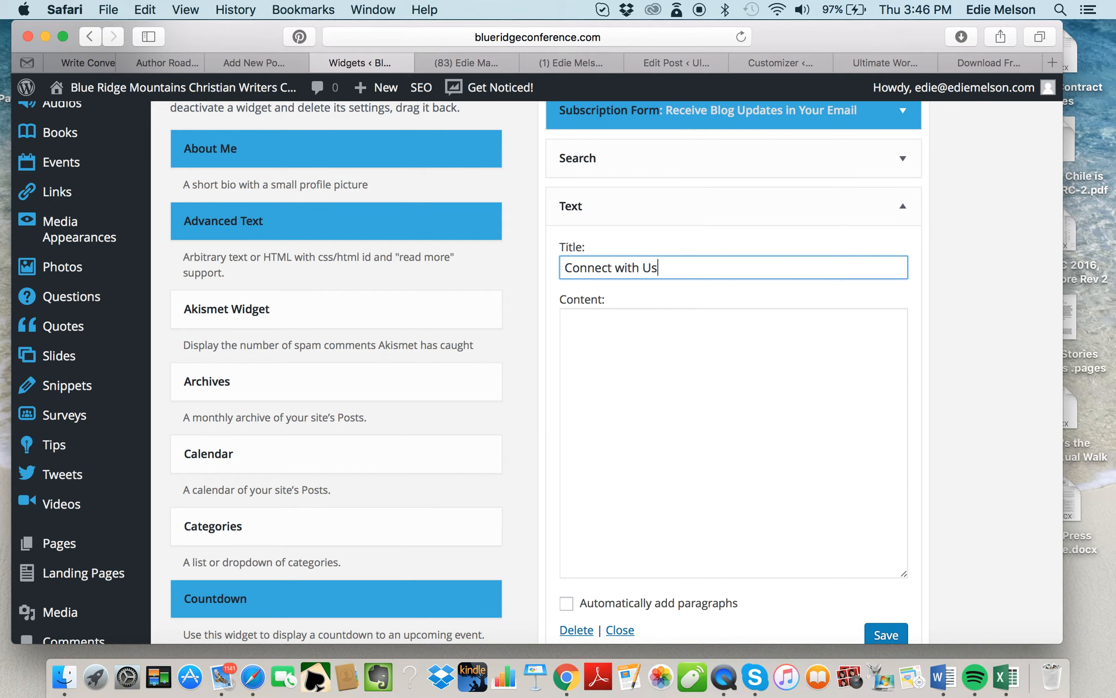
mouse_move(636, 318)
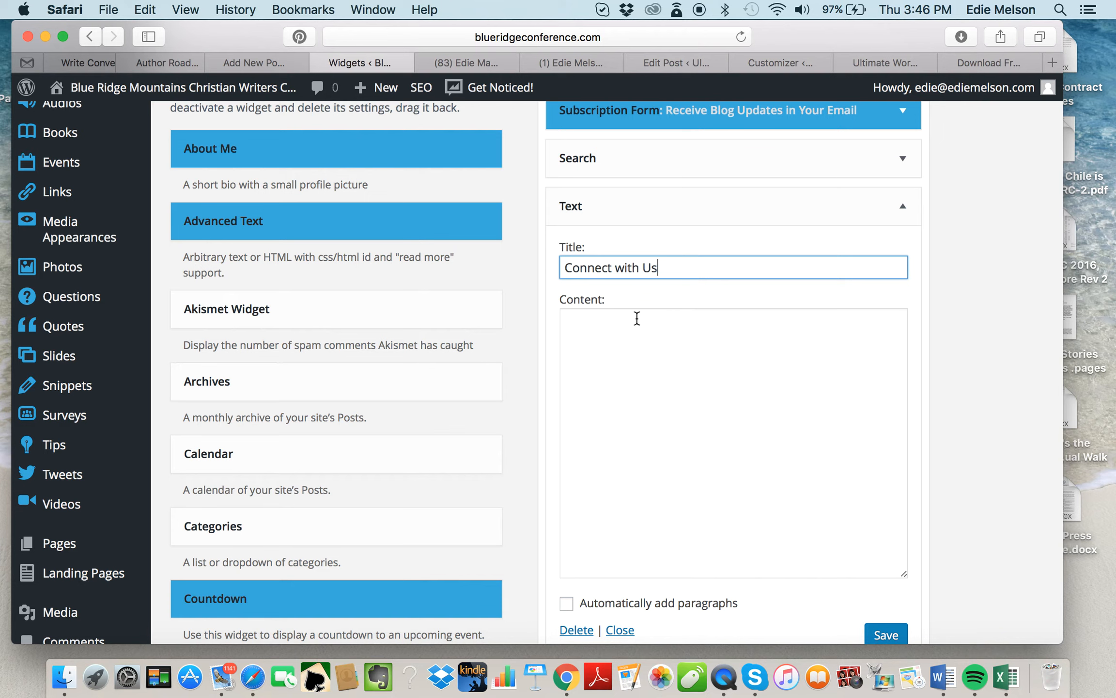
mouse_move(603, 337)
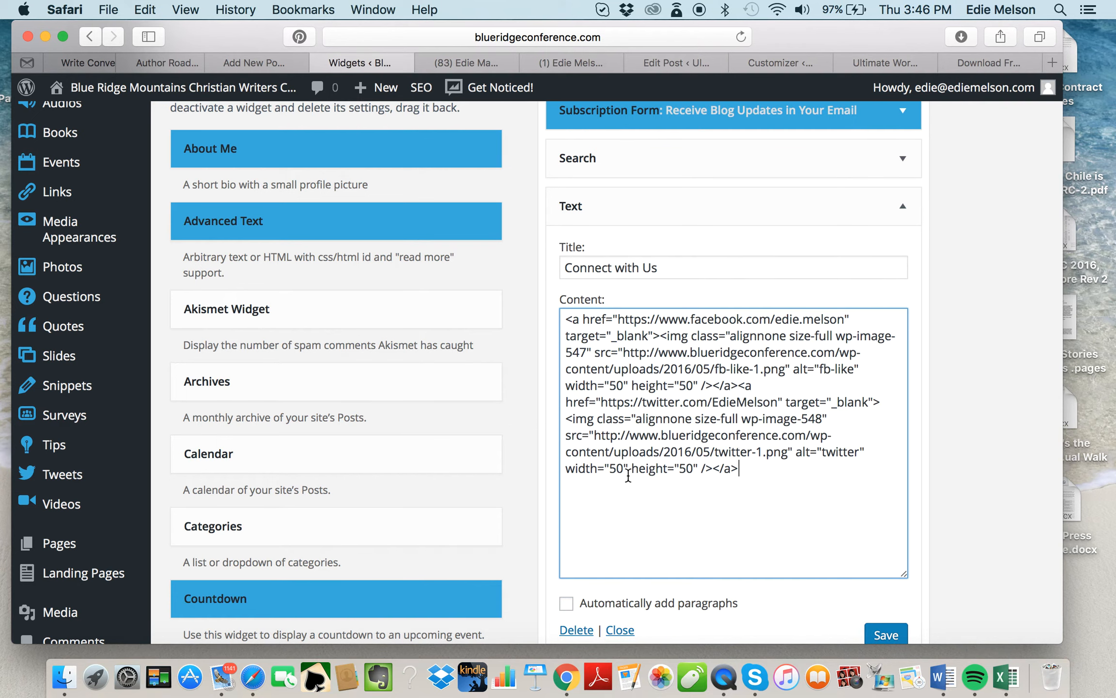
scroll("down", 3)
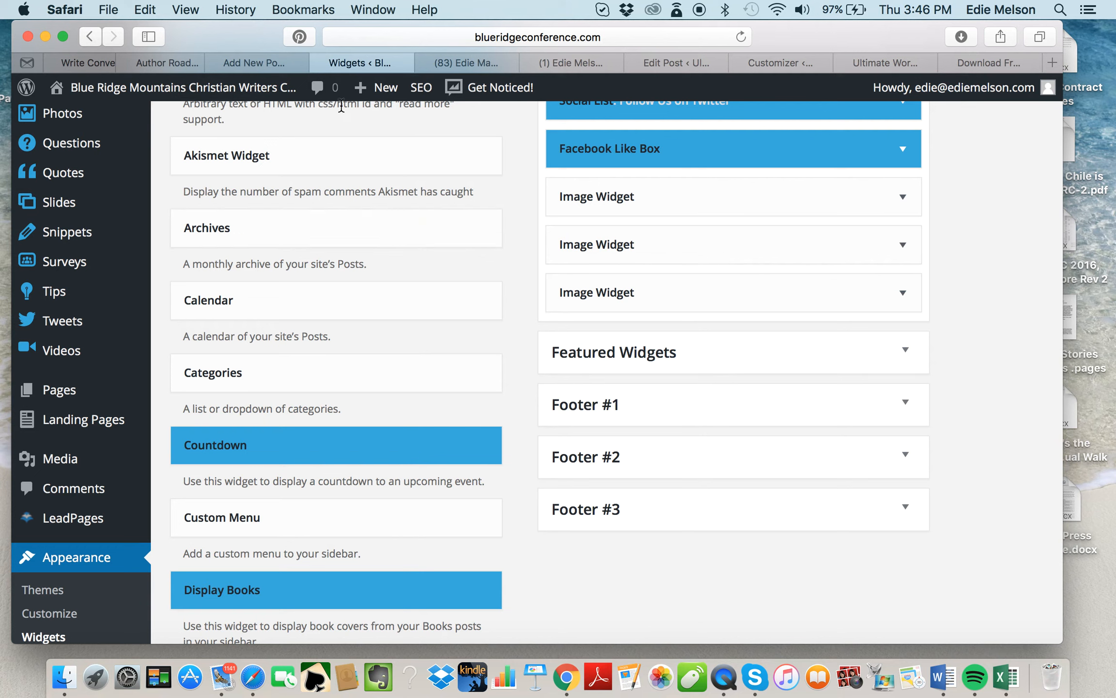
mouse_move(253, 63)
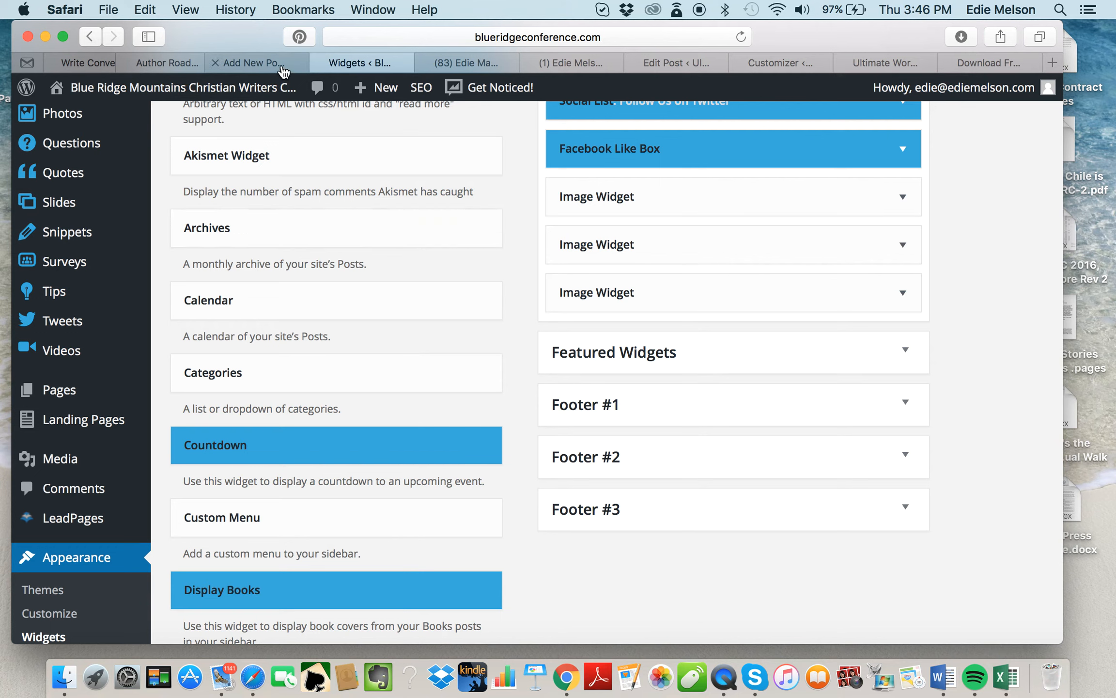
mouse_move(631, 64)
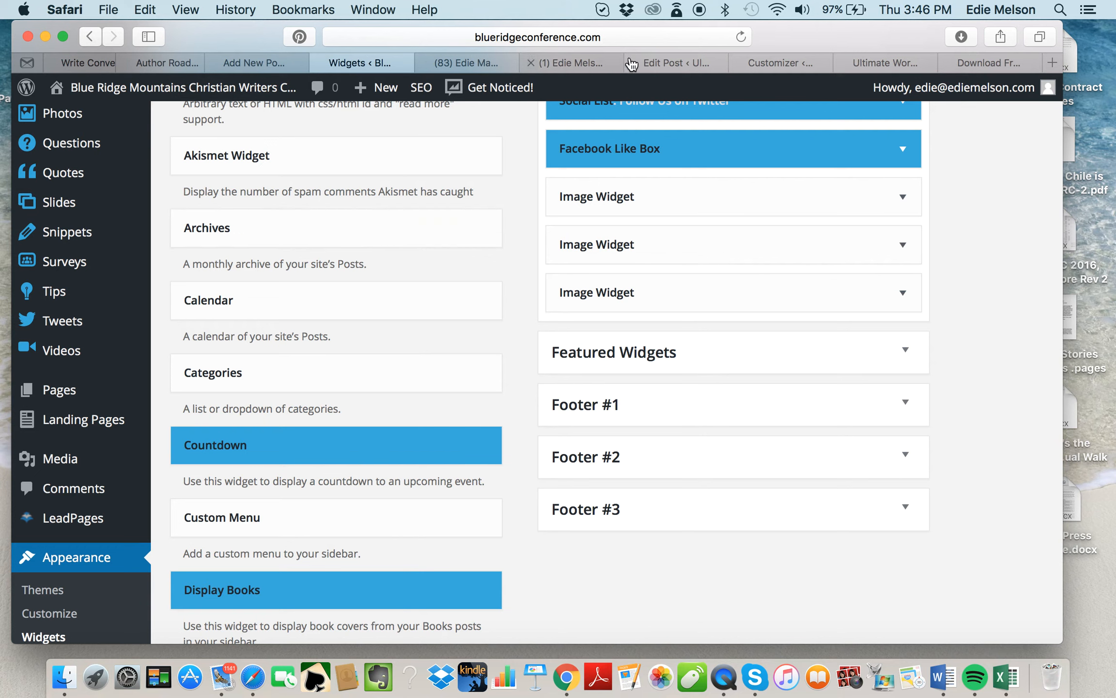
left_click(671, 63)
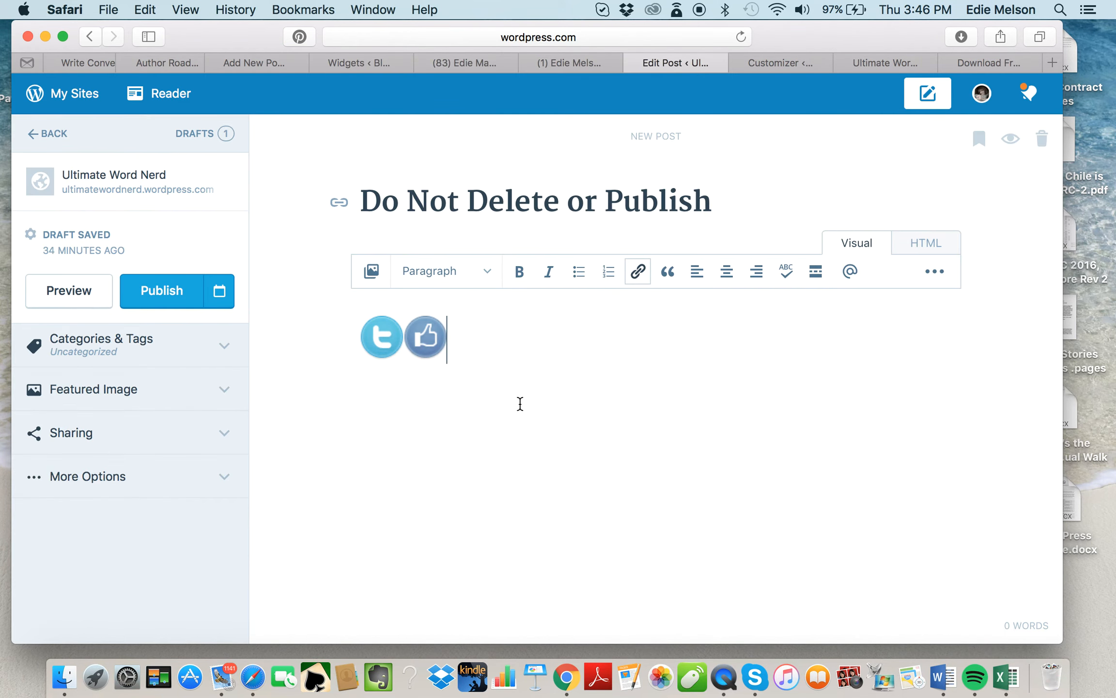
mouse_move(460, 354)
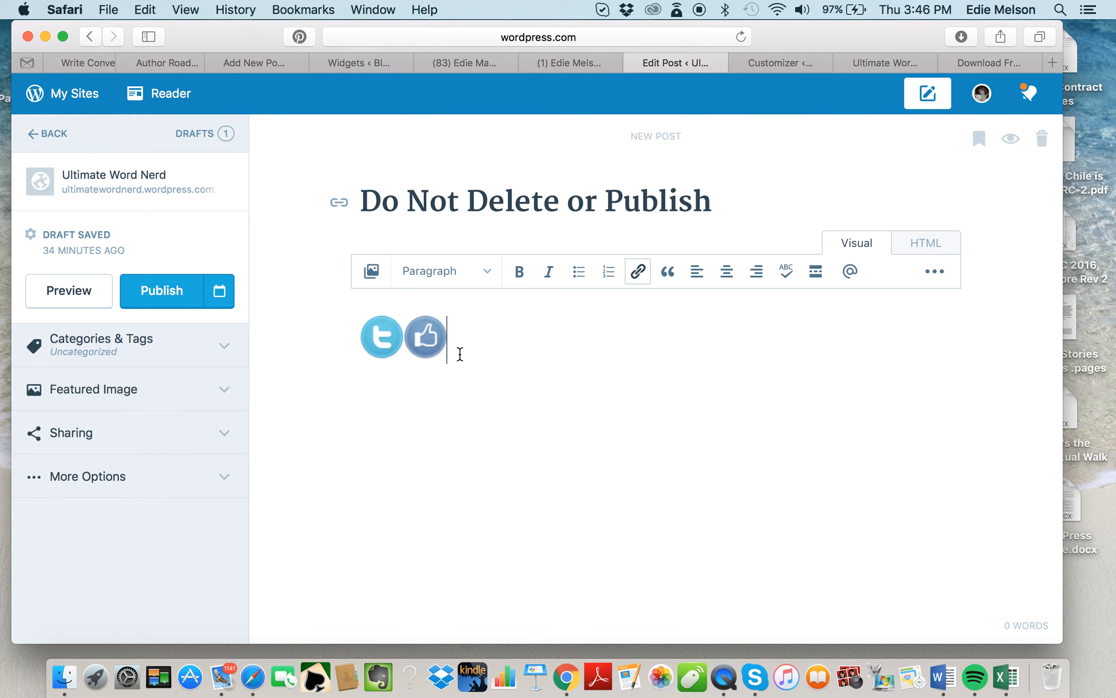
left_click(925, 242)
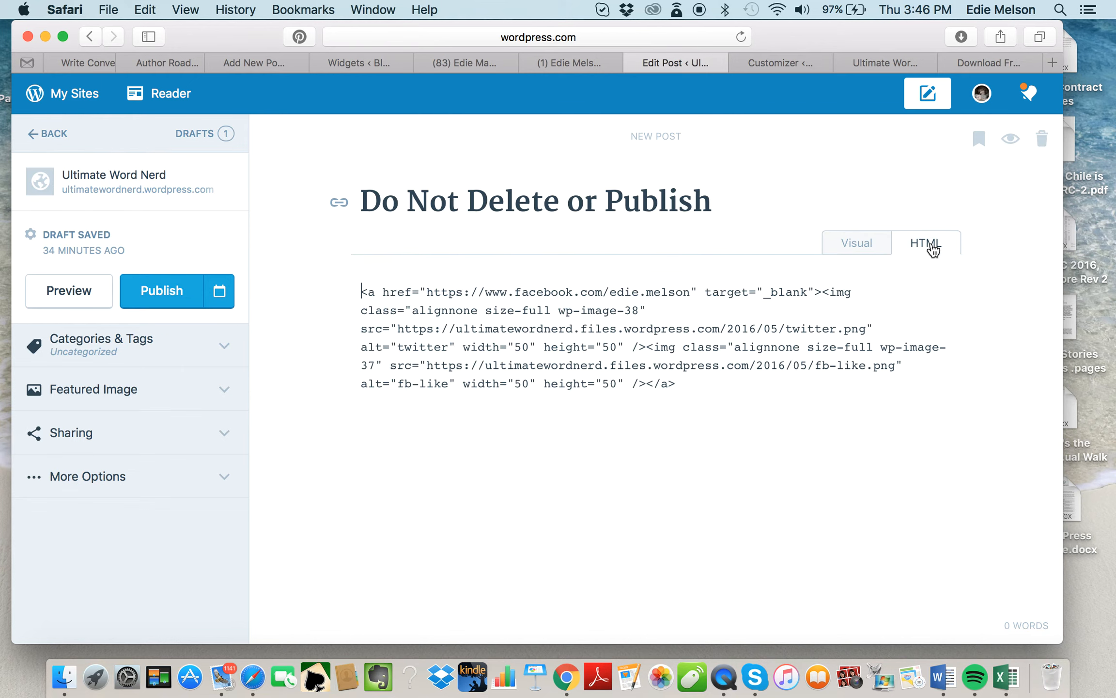
mouse_move(825, 104)
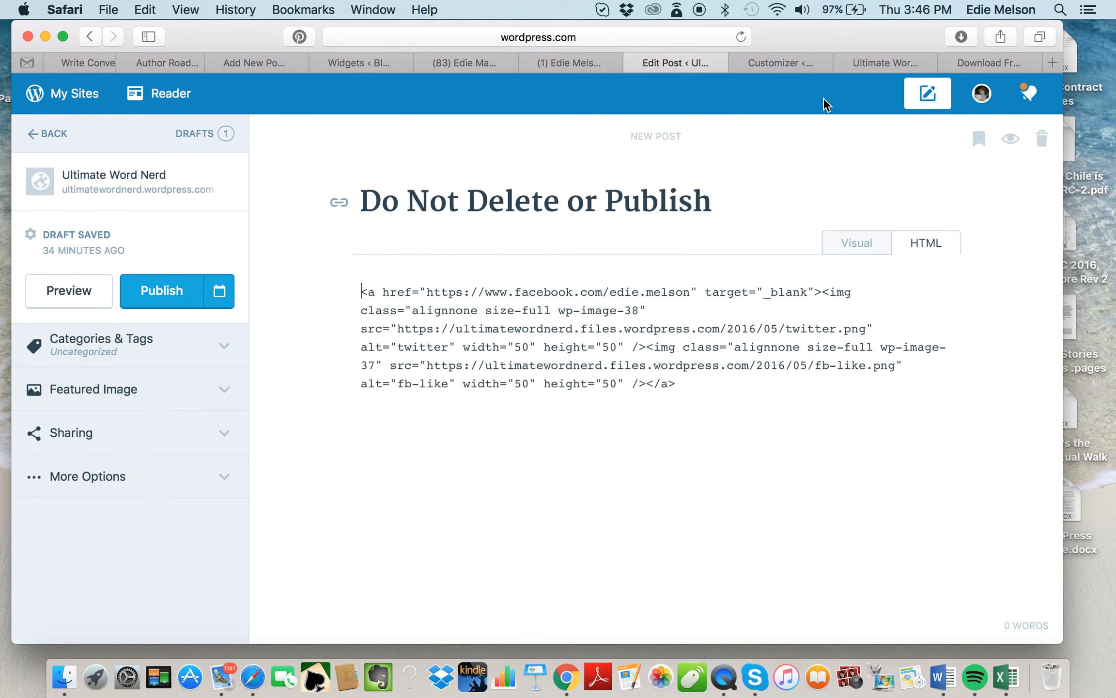
left_click(779, 62)
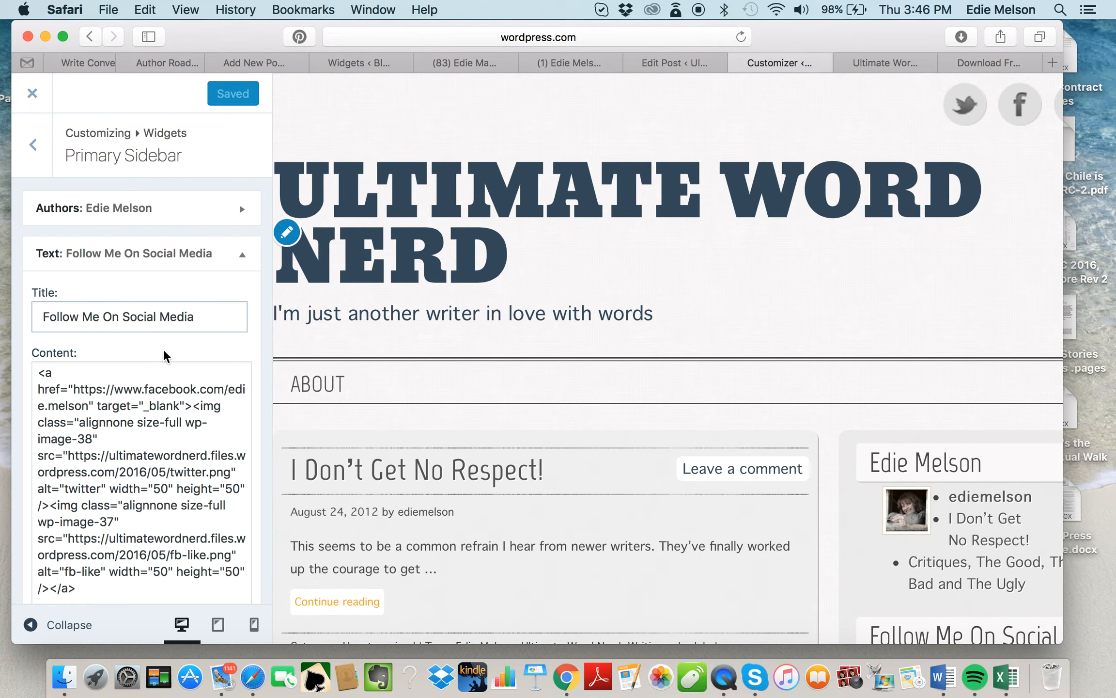
mouse_move(155, 154)
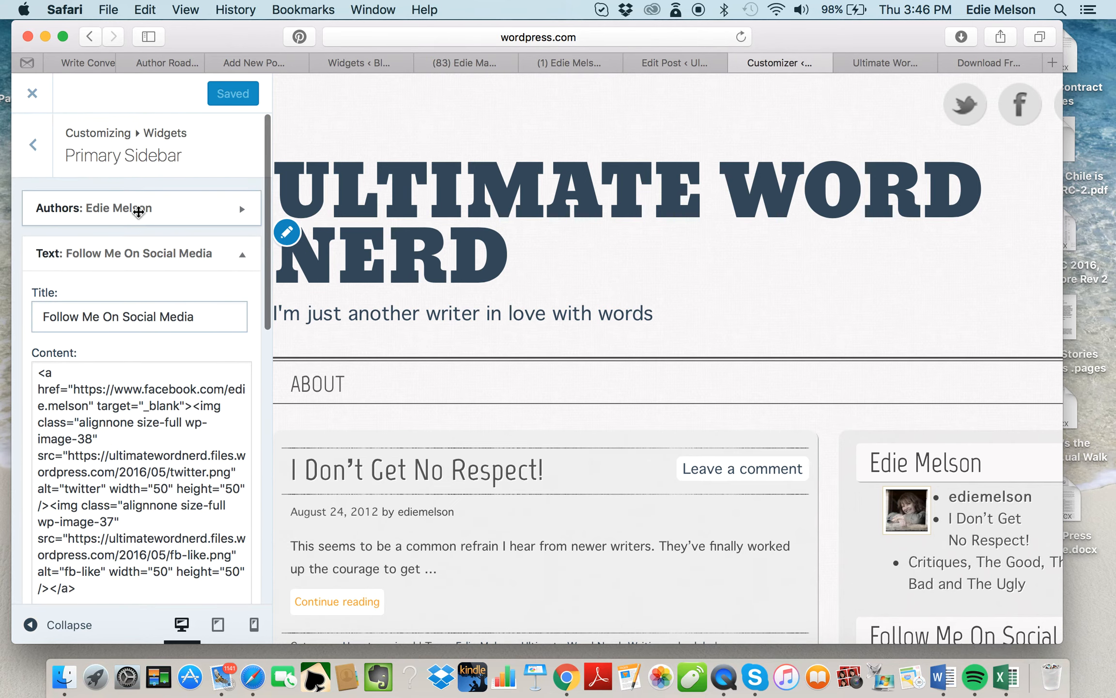
scroll("down", 3)
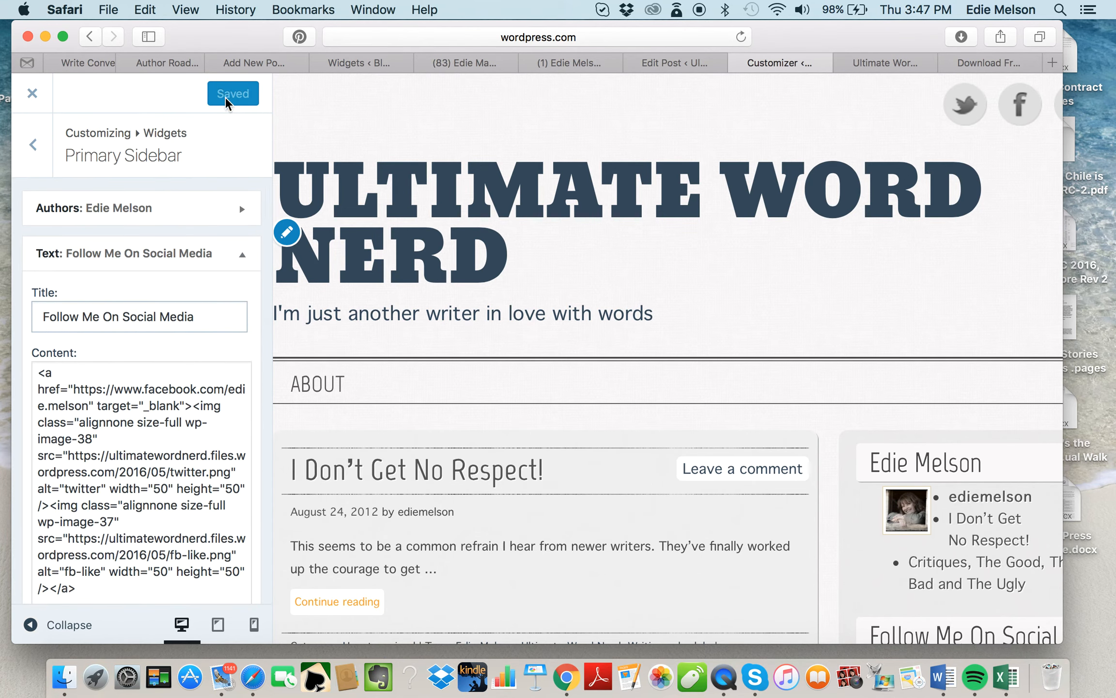
mouse_move(551, 109)
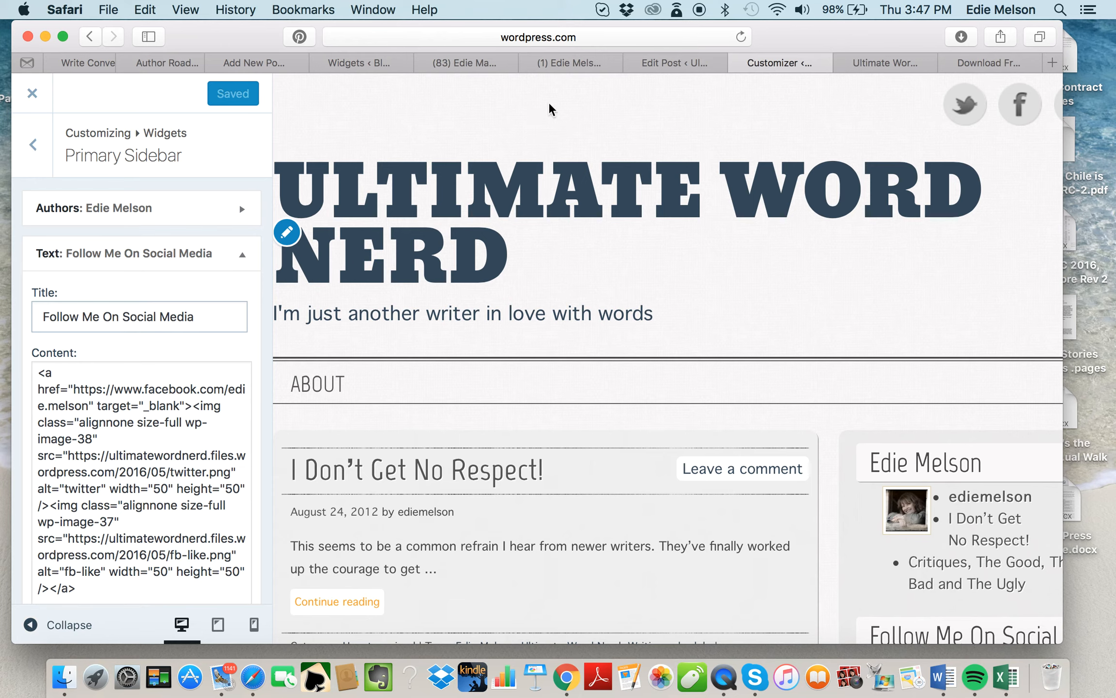
mouse_move(258, 68)
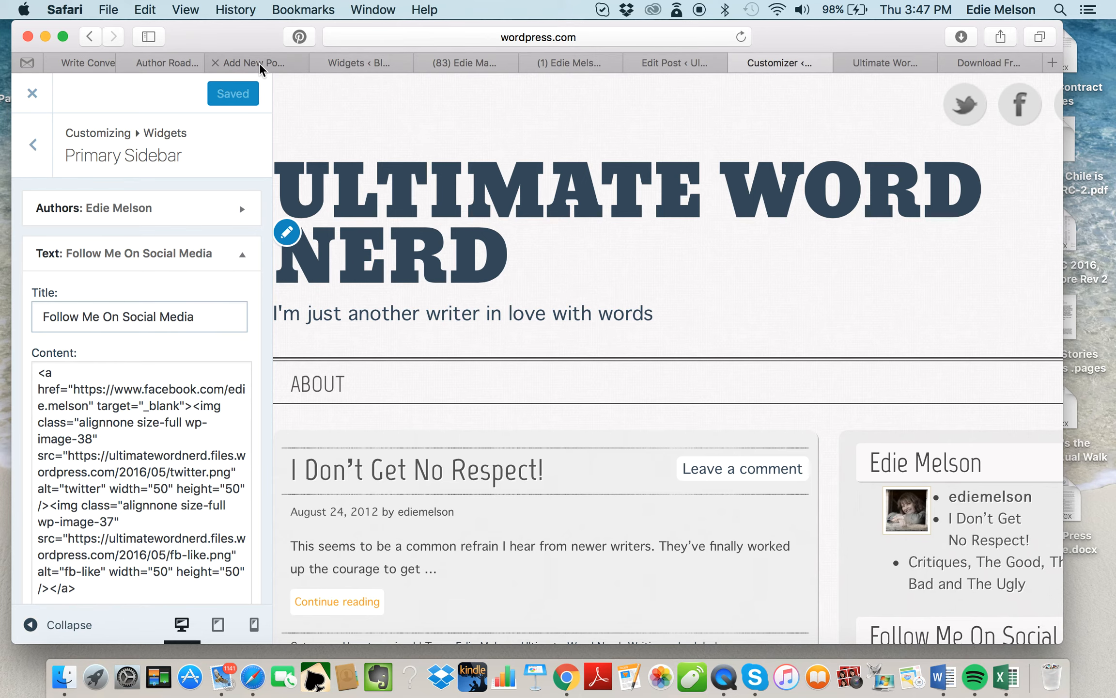
left_click(359, 63)
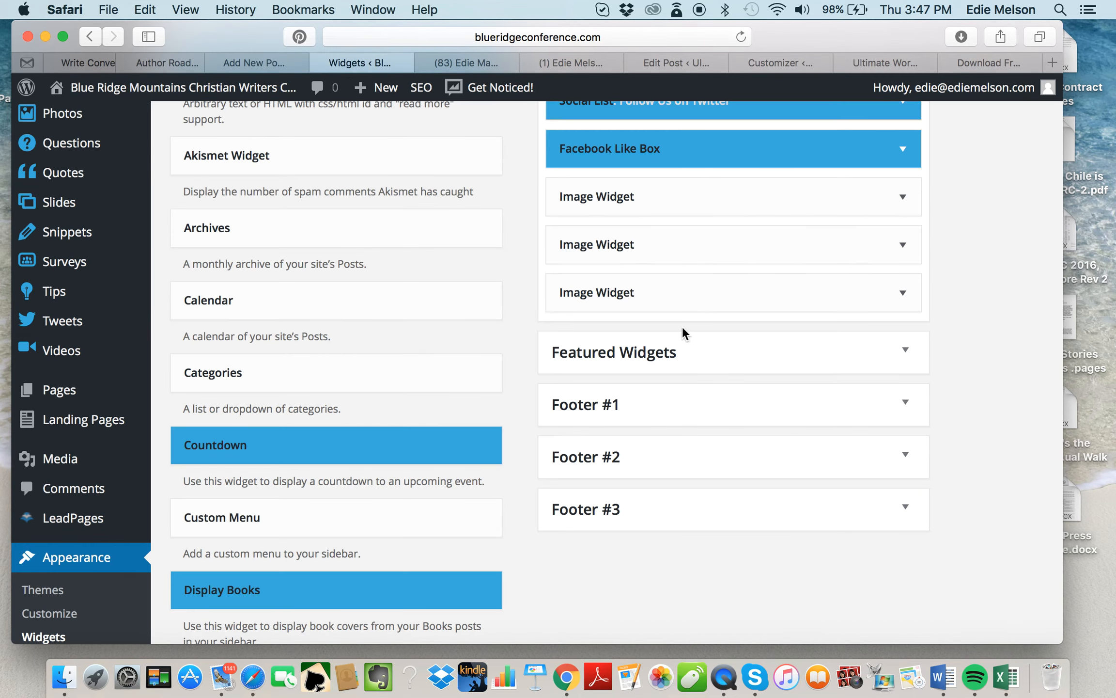
Save the social icons post draft in Visual view, then check the live site's Connect with Us icons
scroll("up", 3)
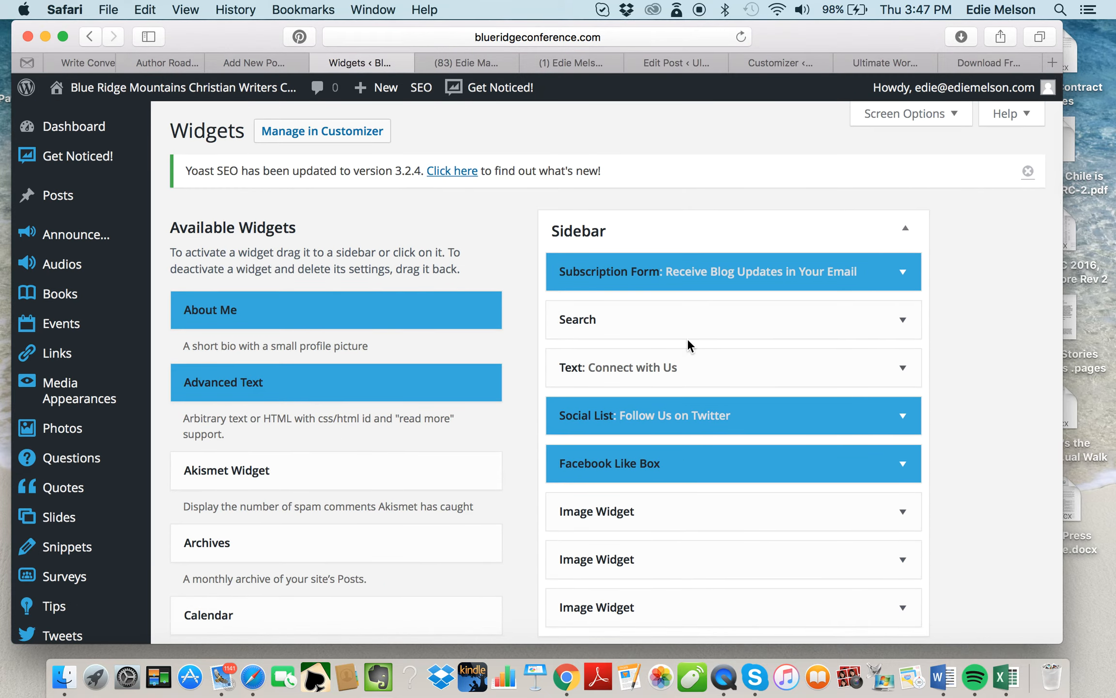
left_click(256, 62)
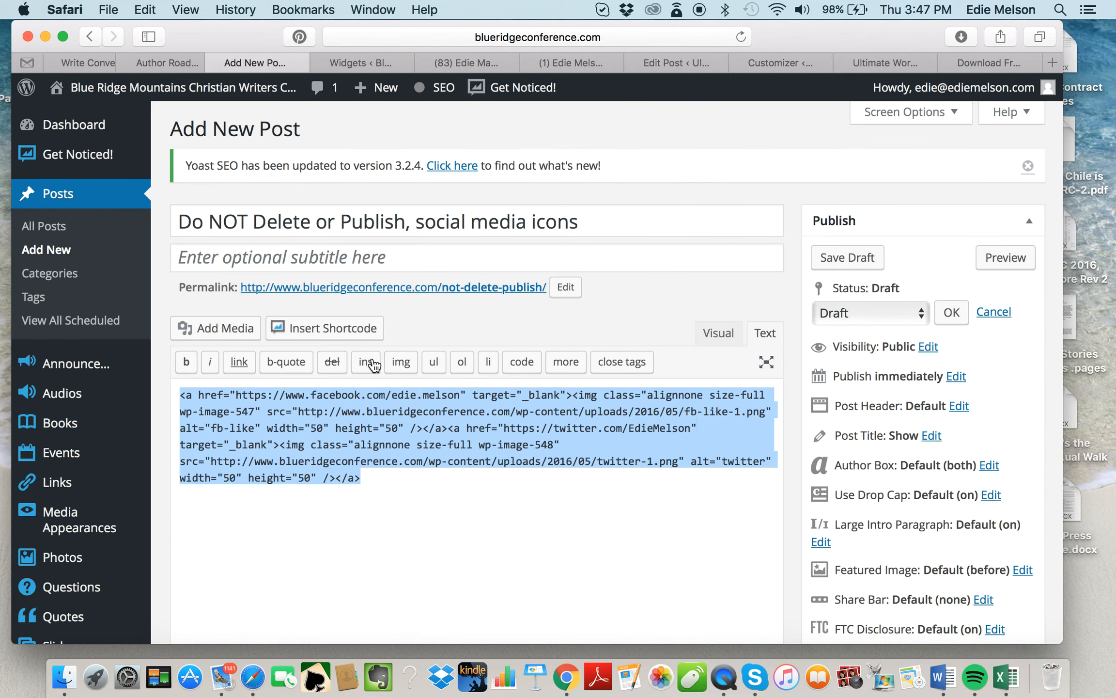
mouse_move(621, 333)
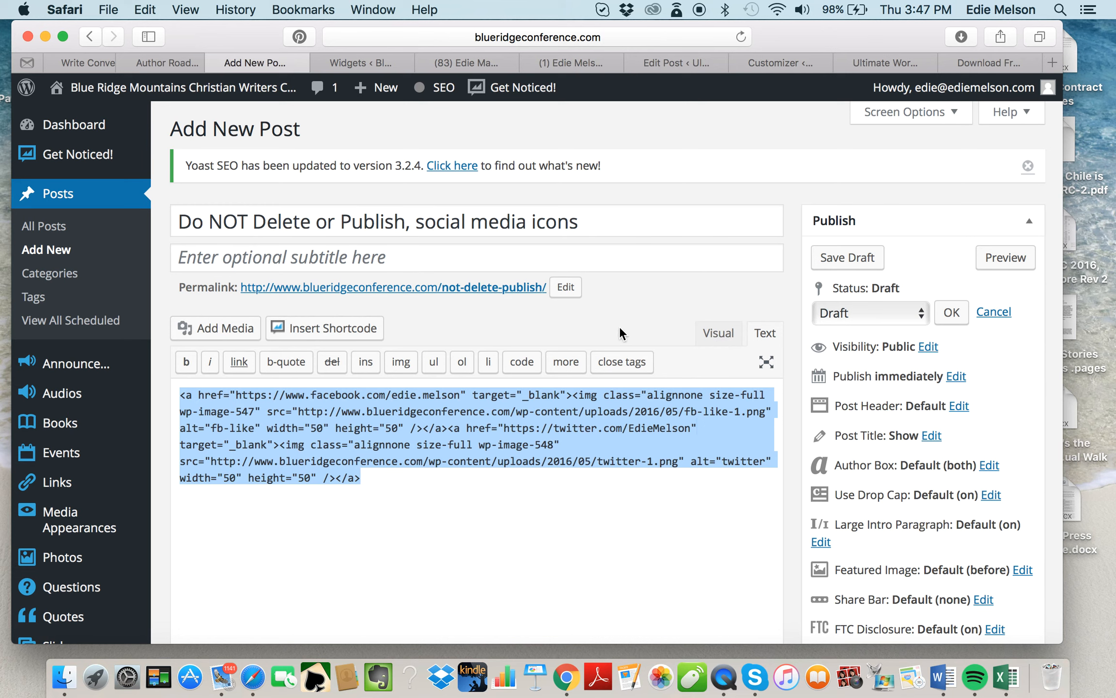
mouse_move(735, 350)
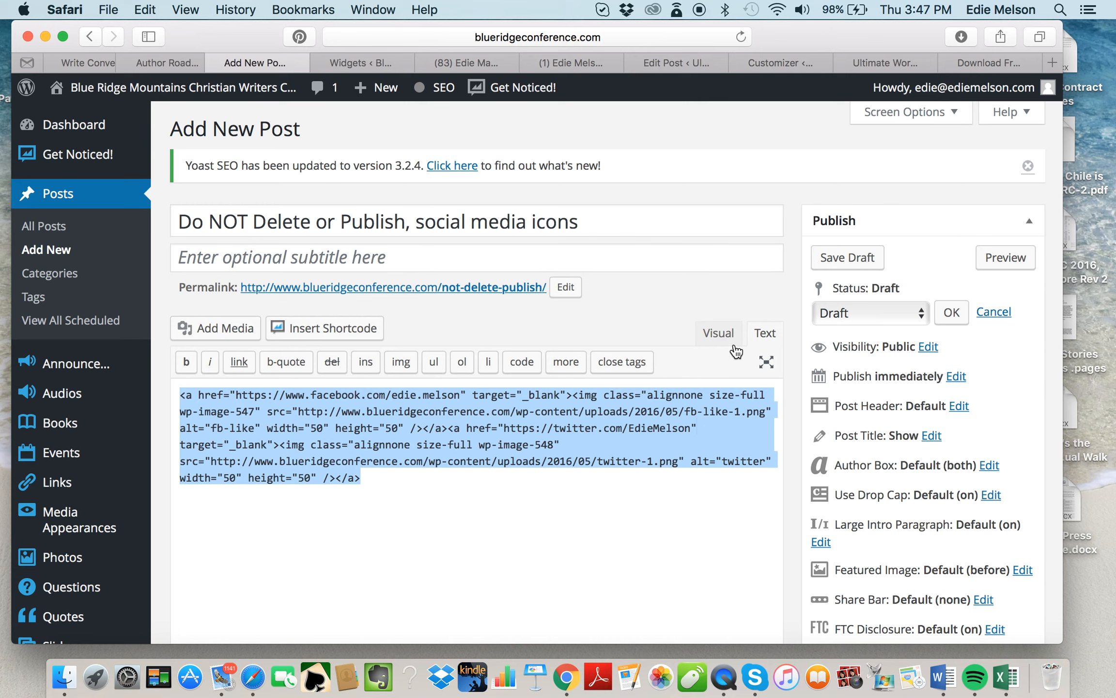
mouse_move(719, 334)
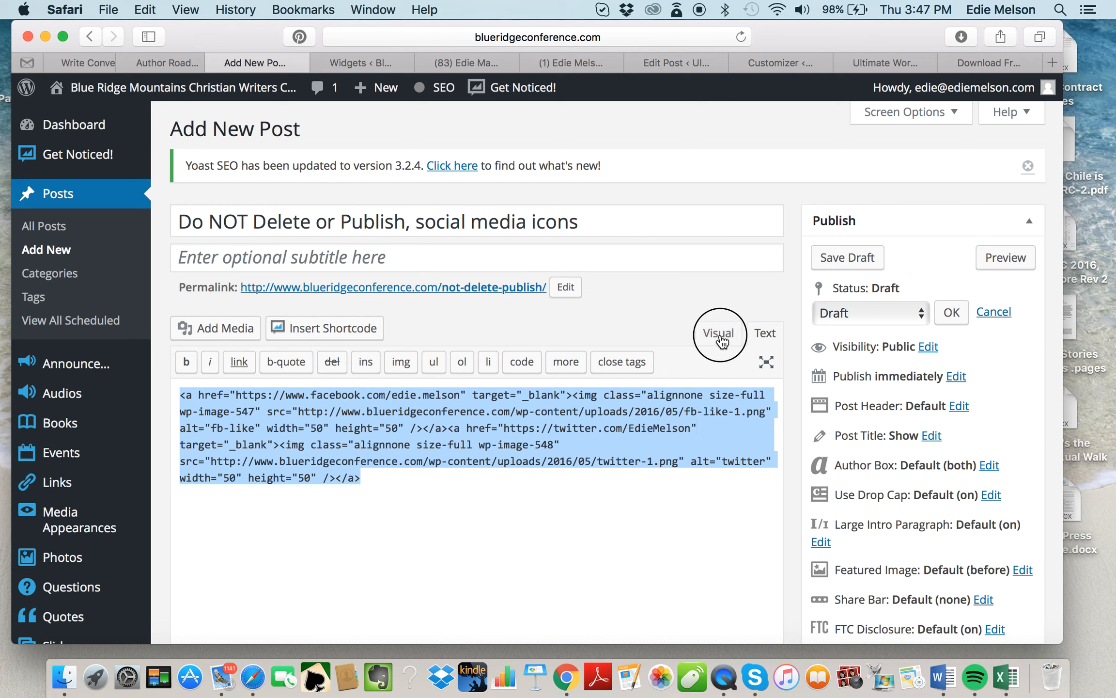
left_click(719, 332)
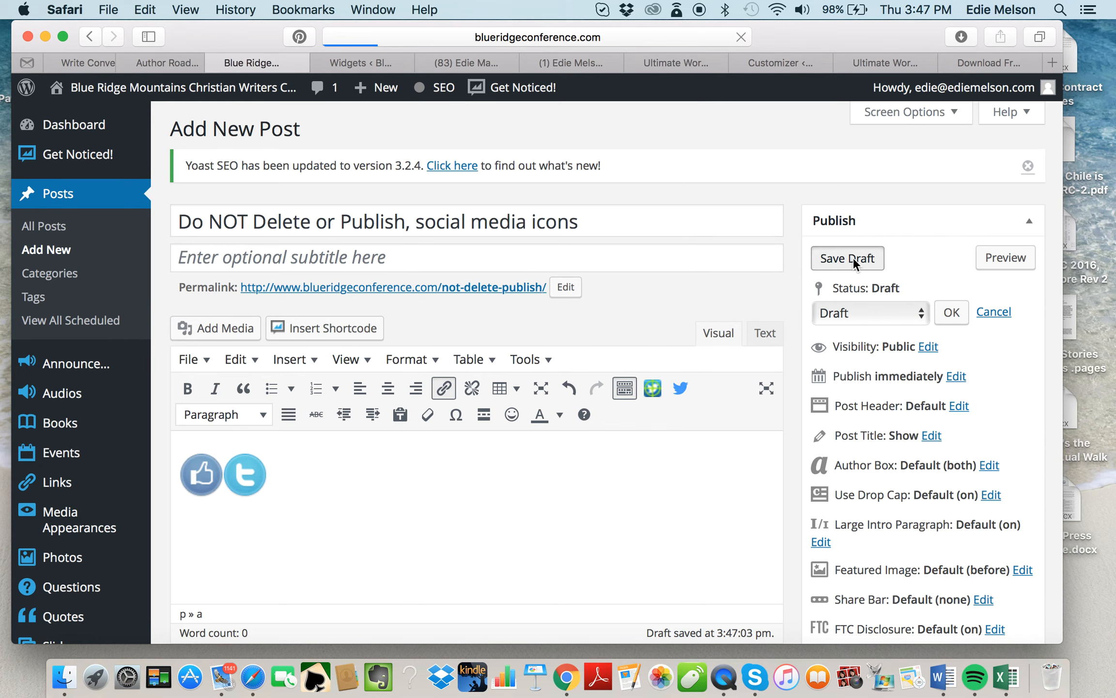
left_click(846, 258)
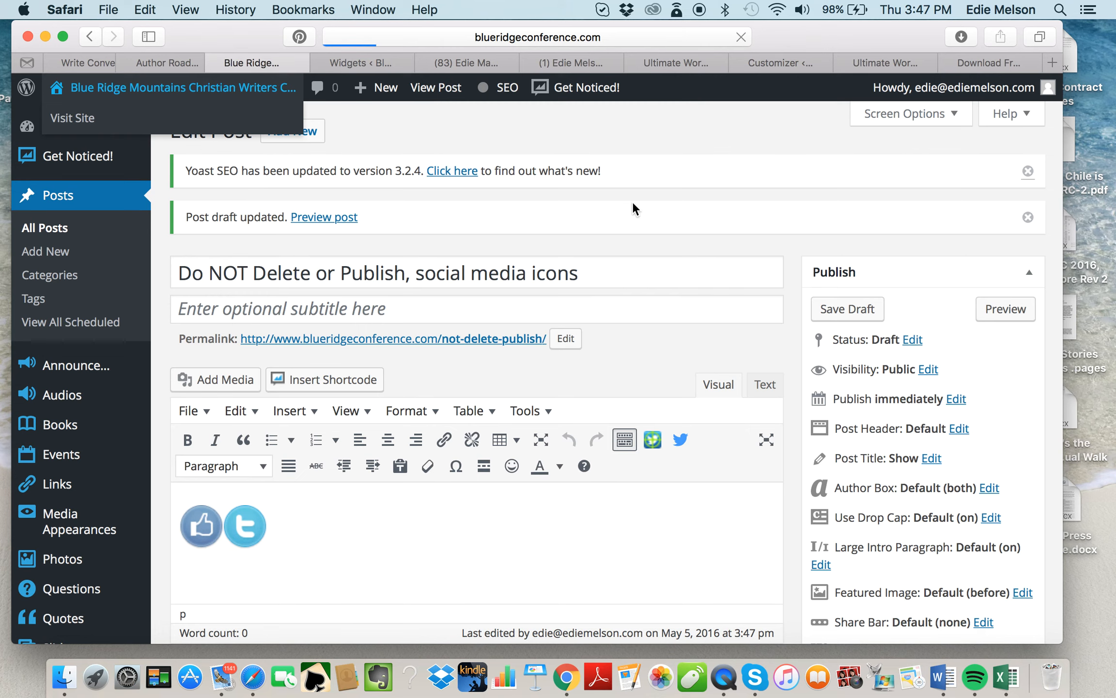
left_click(73, 118)
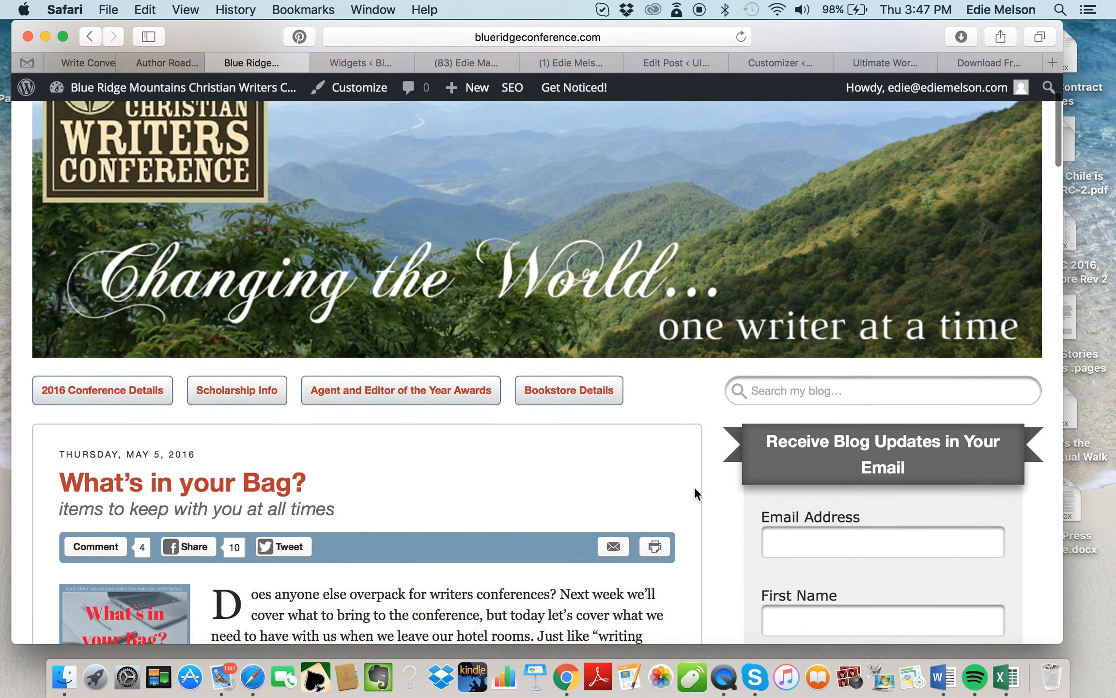
scroll("down", 3)
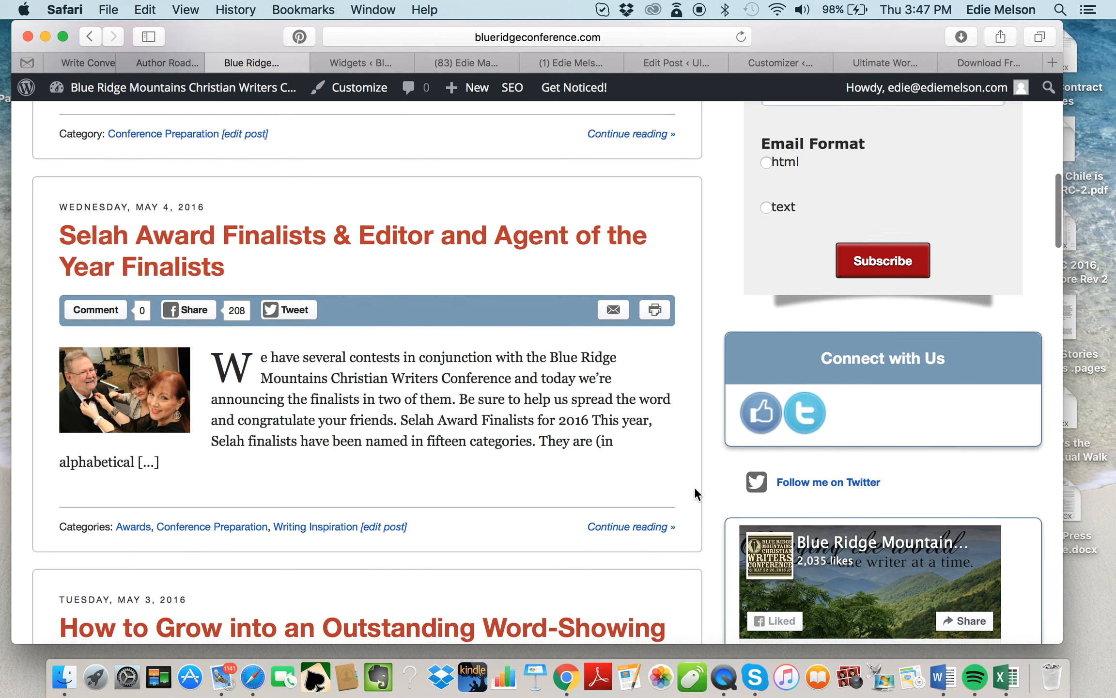
mouse_move(761, 422)
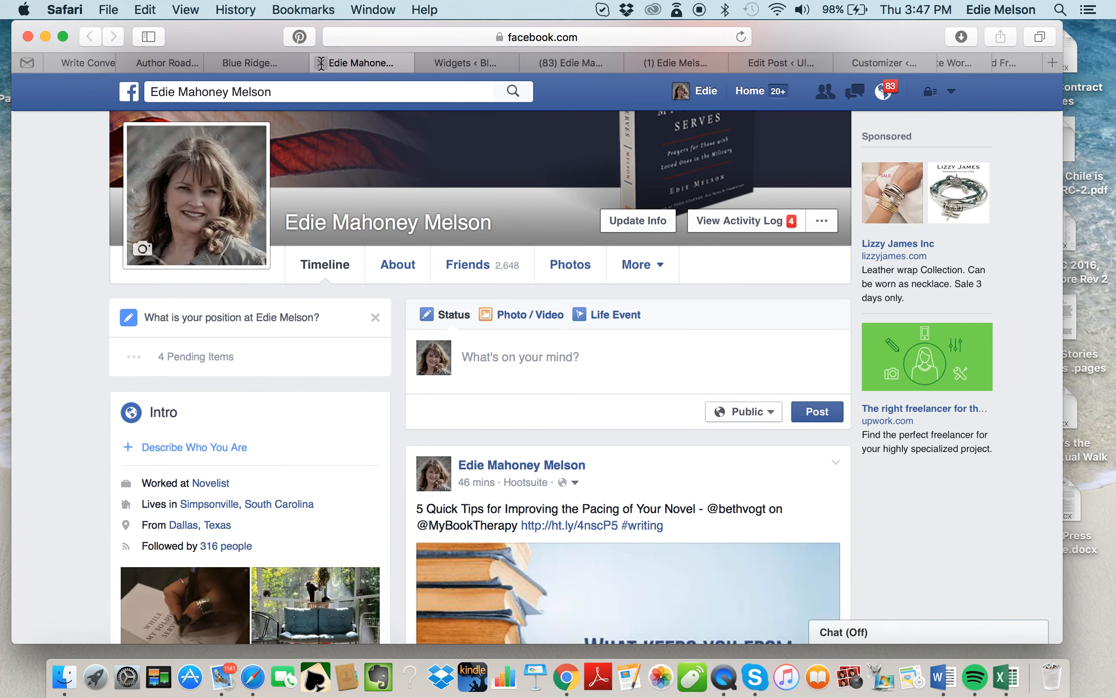
left_click(256, 63)
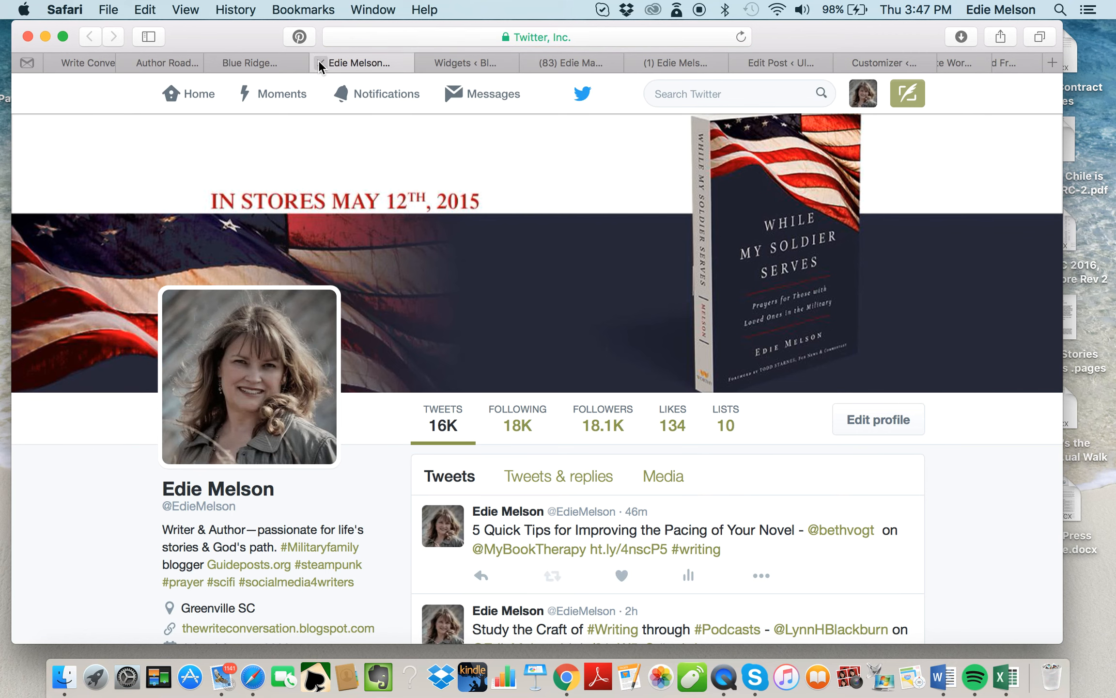
left_click(256, 63)
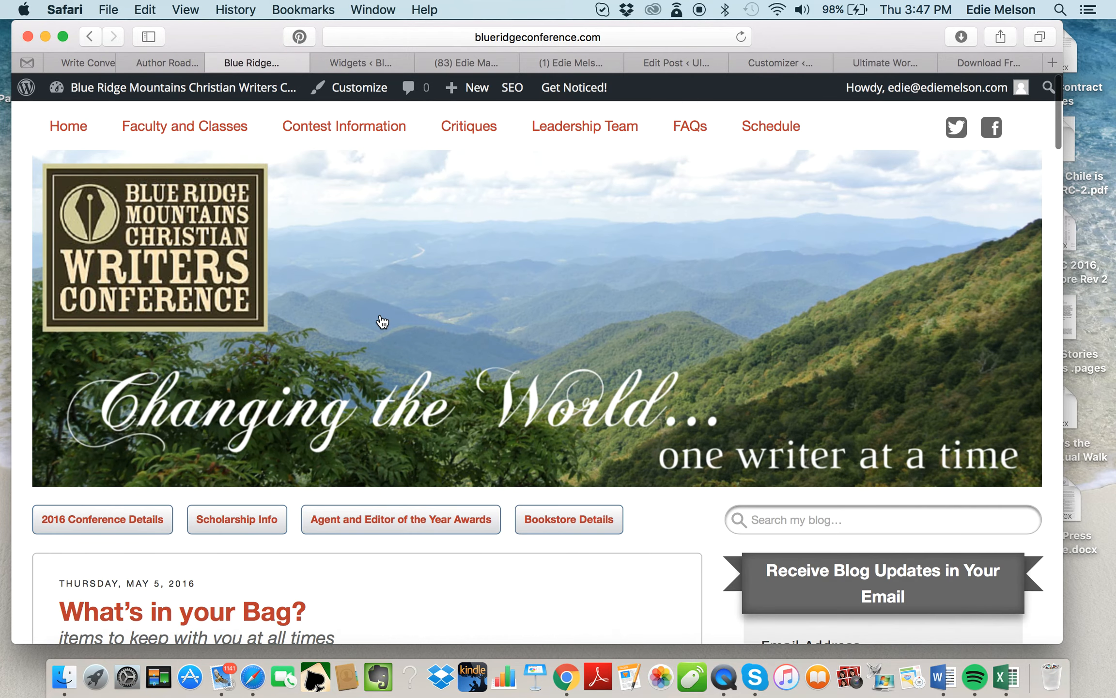
mouse_move(382, 319)
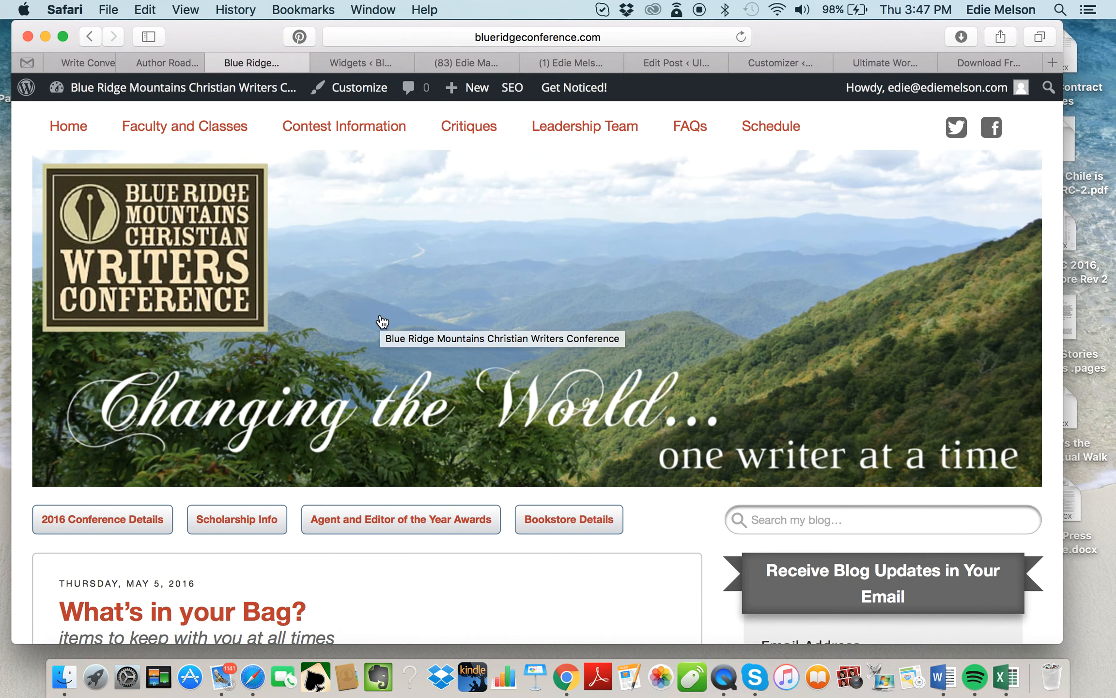